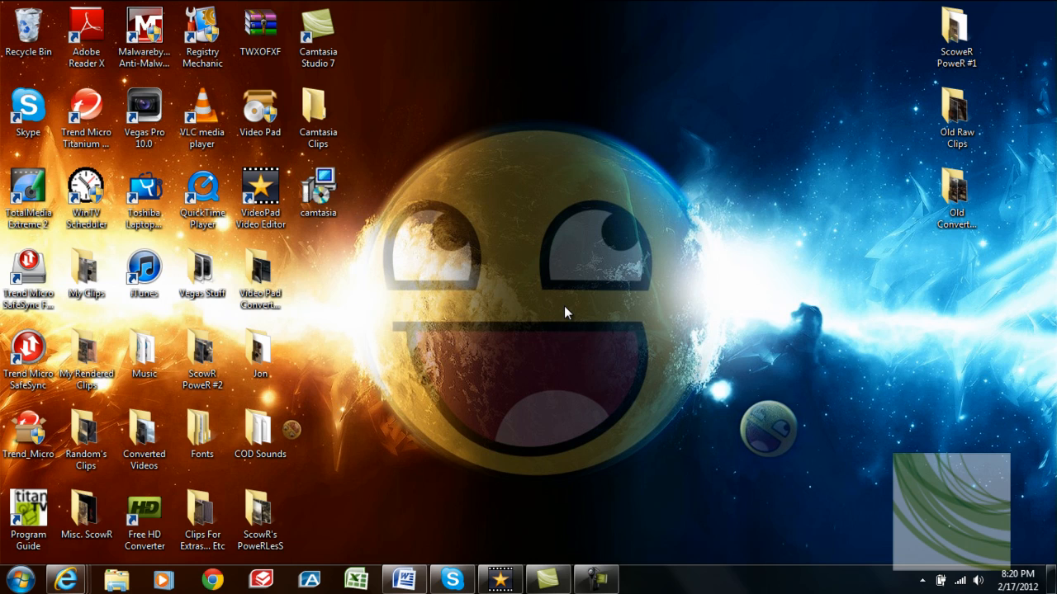
# - Start the vpsetup.exe download from the VideoPad page on nchsoftware.com
pyautogui.click(144, 111)
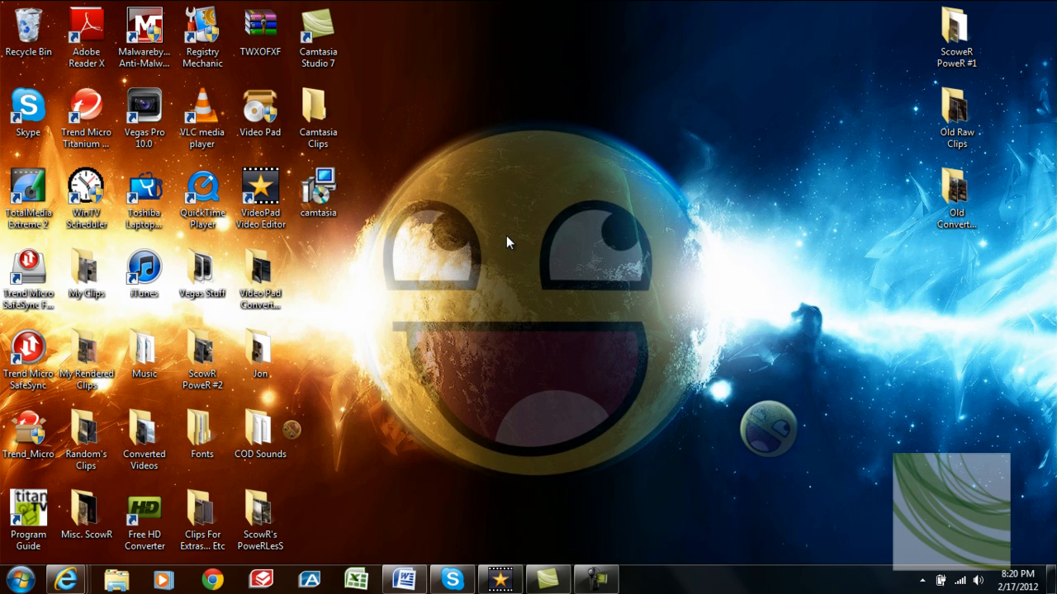
pyautogui.click(28, 190)
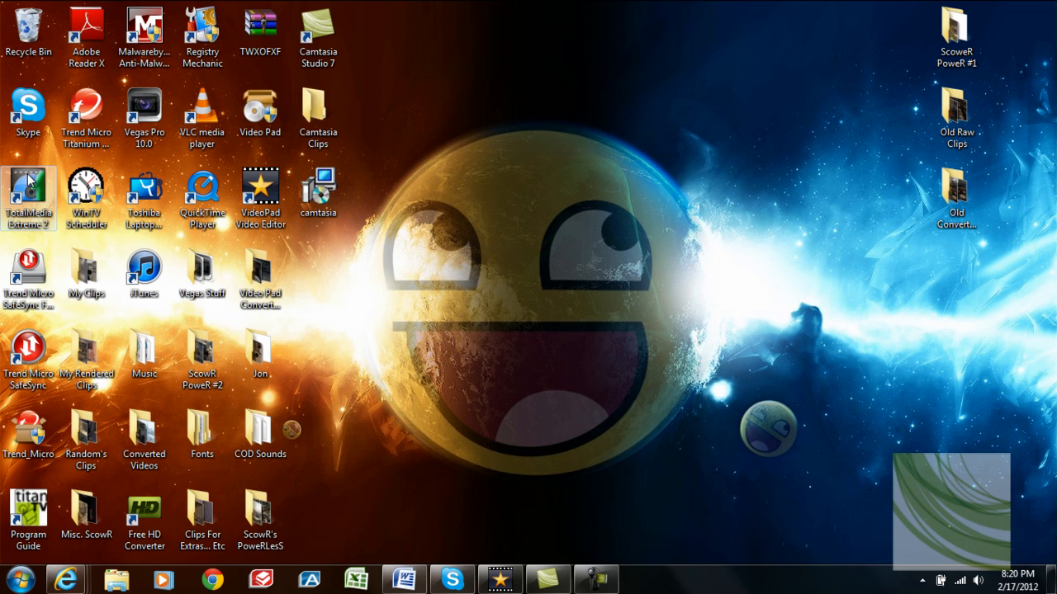
pyautogui.moveTo(29, 190)
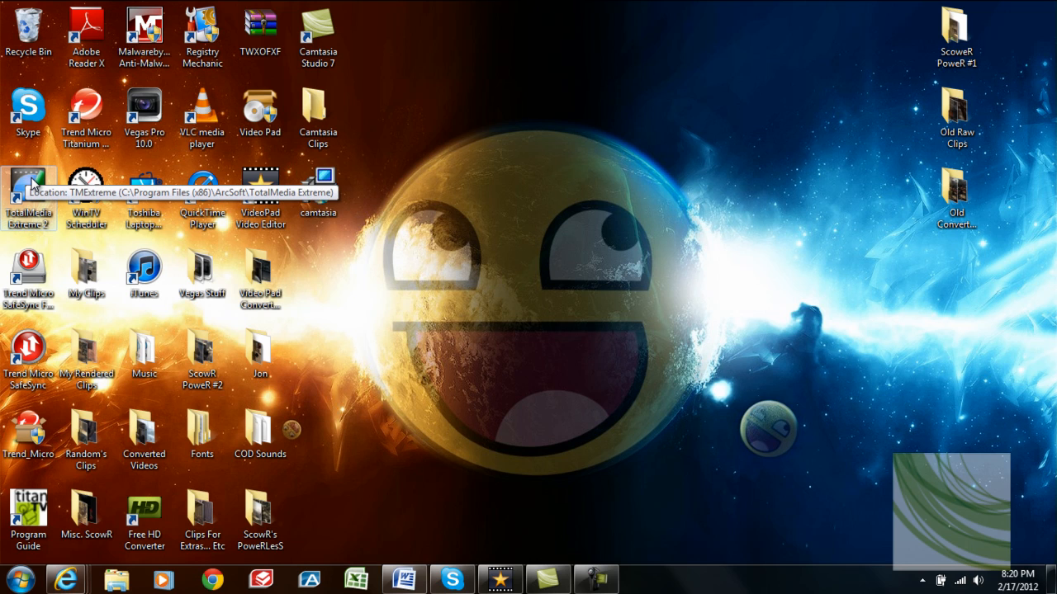
pyautogui.moveTo(459, 334)
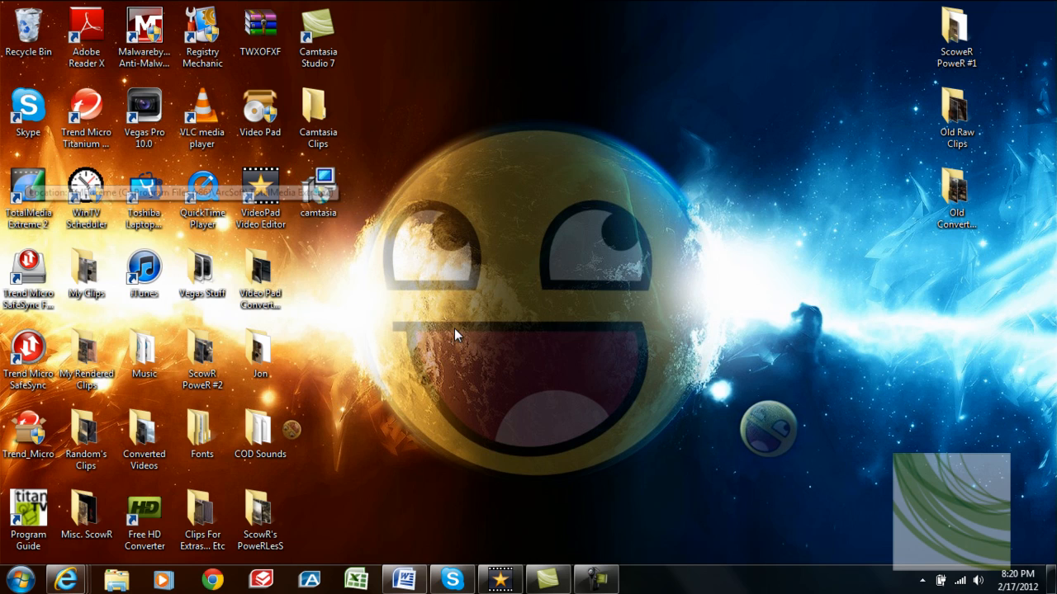
pyautogui.moveTo(533, 358)
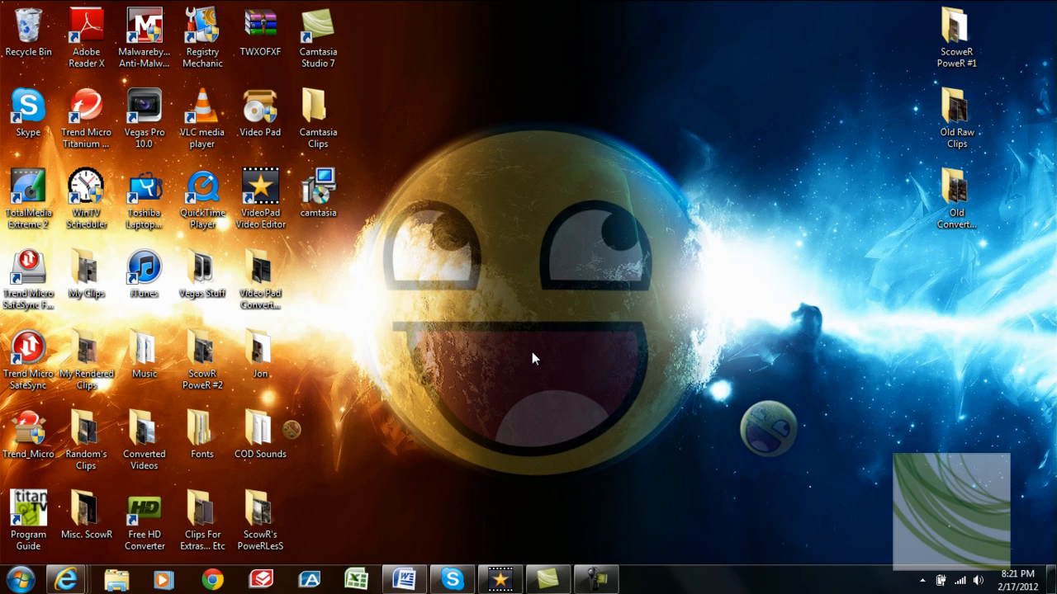
pyautogui.moveTo(295, 215)
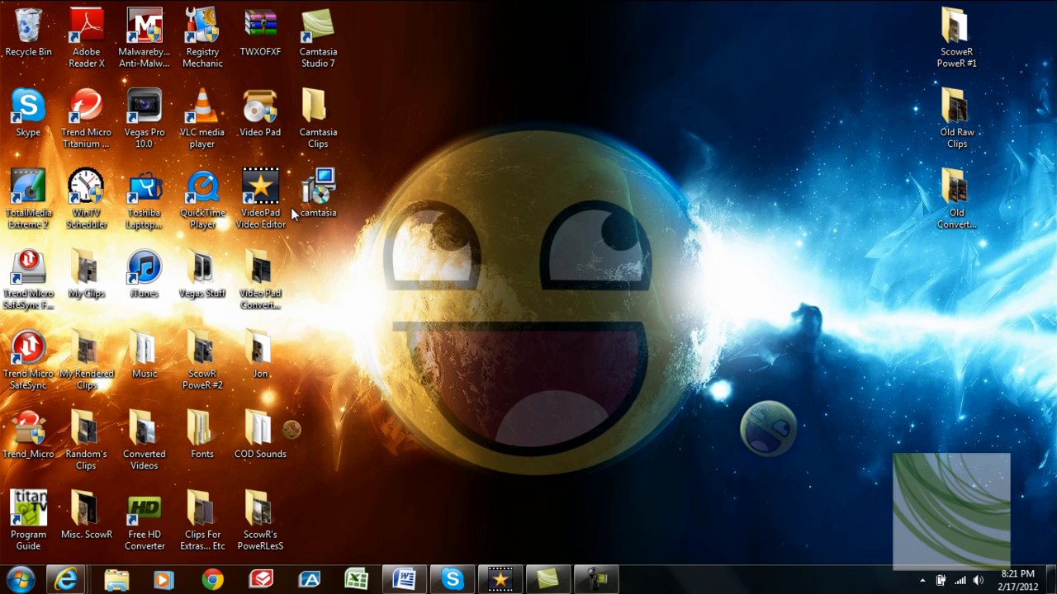
pyautogui.moveTo(244, 250)
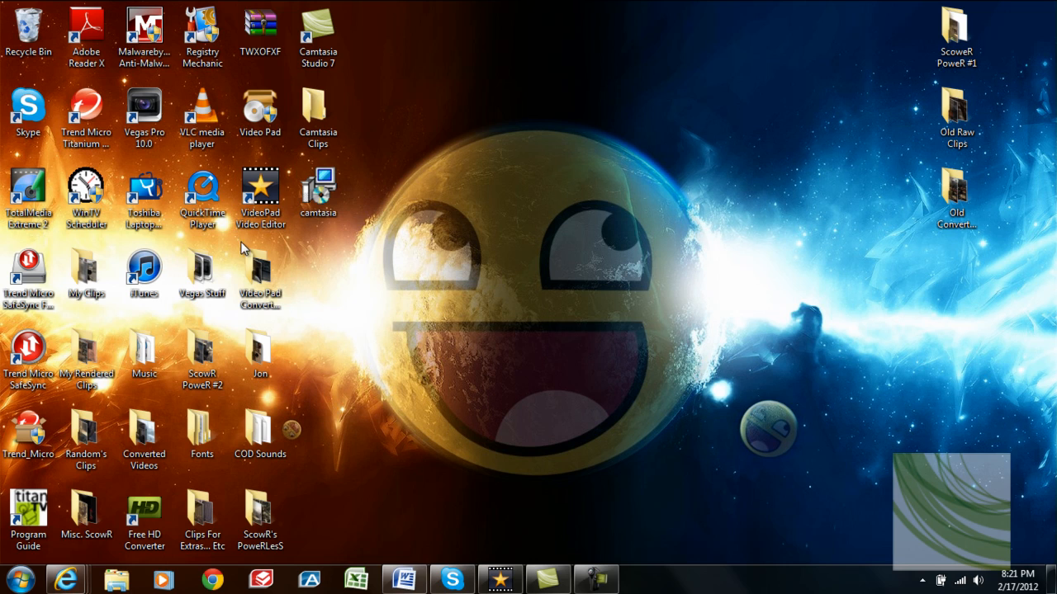
pyautogui.moveTo(399, 405)
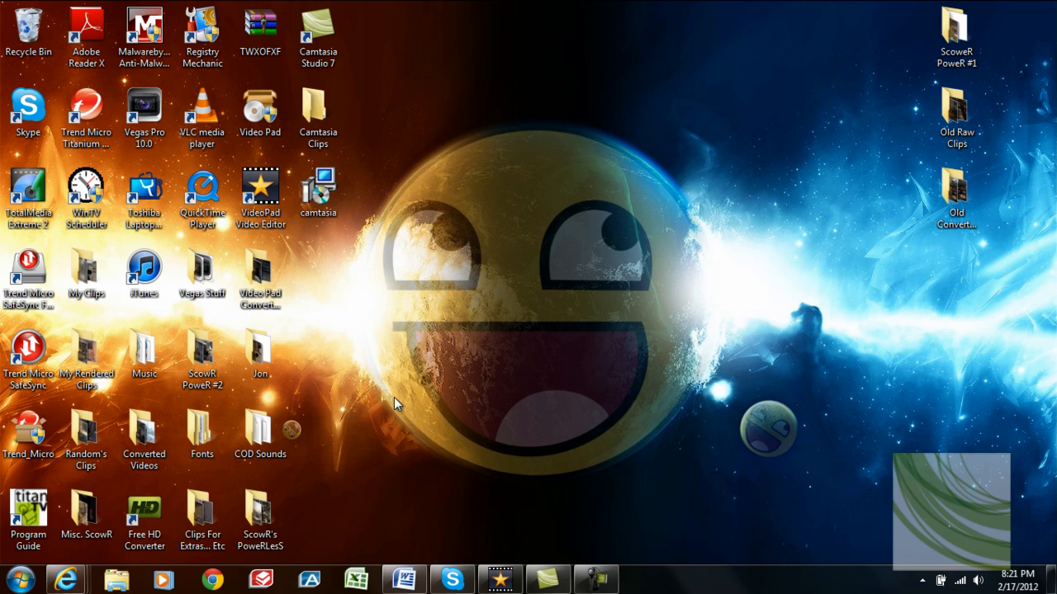
pyautogui.moveTo(481, 485)
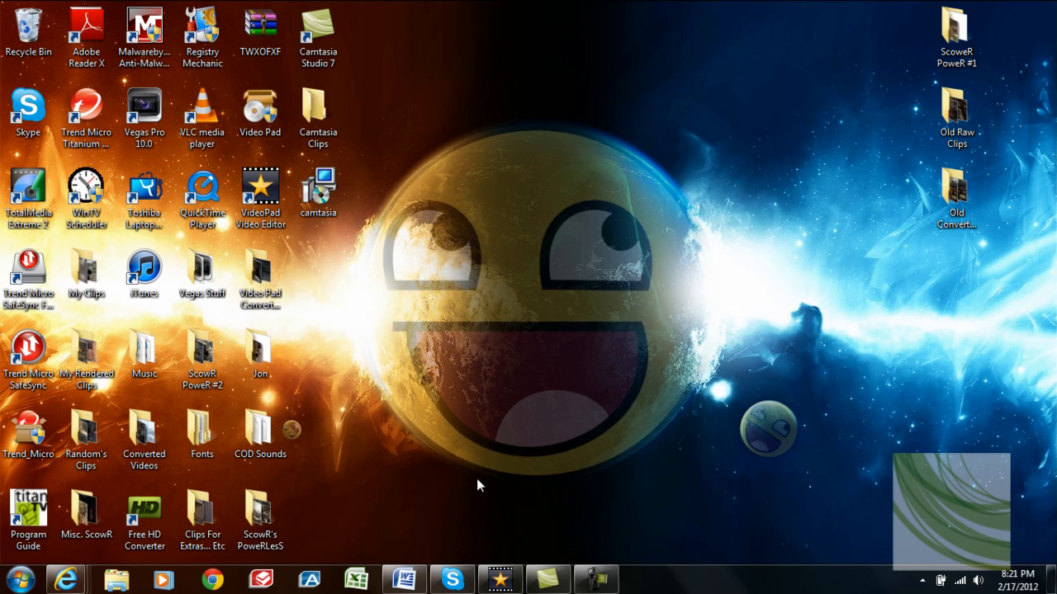
pyautogui.moveTo(492, 385)
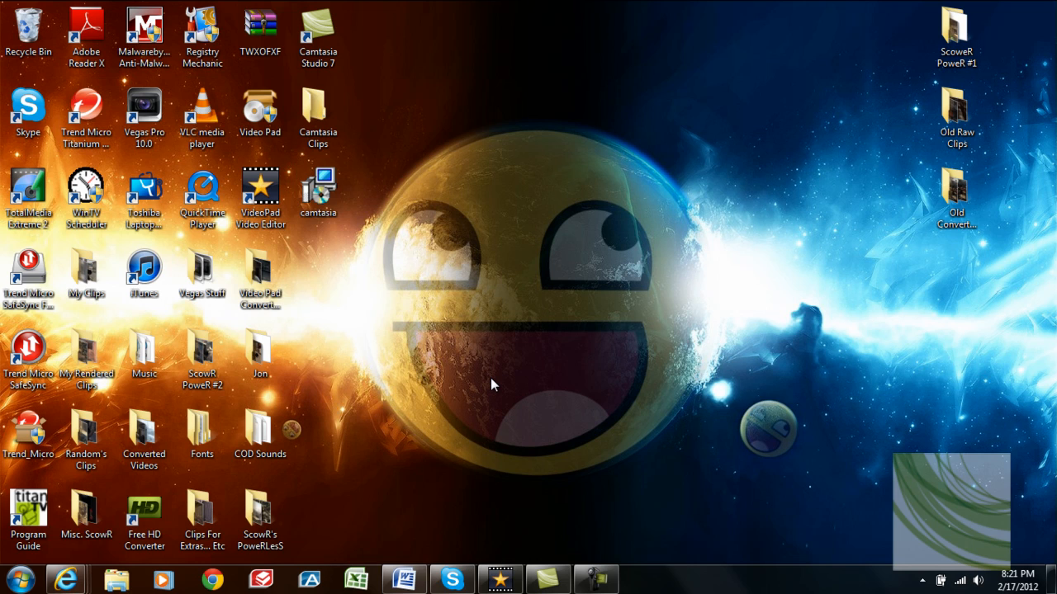
pyautogui.moveTo(437, 401)
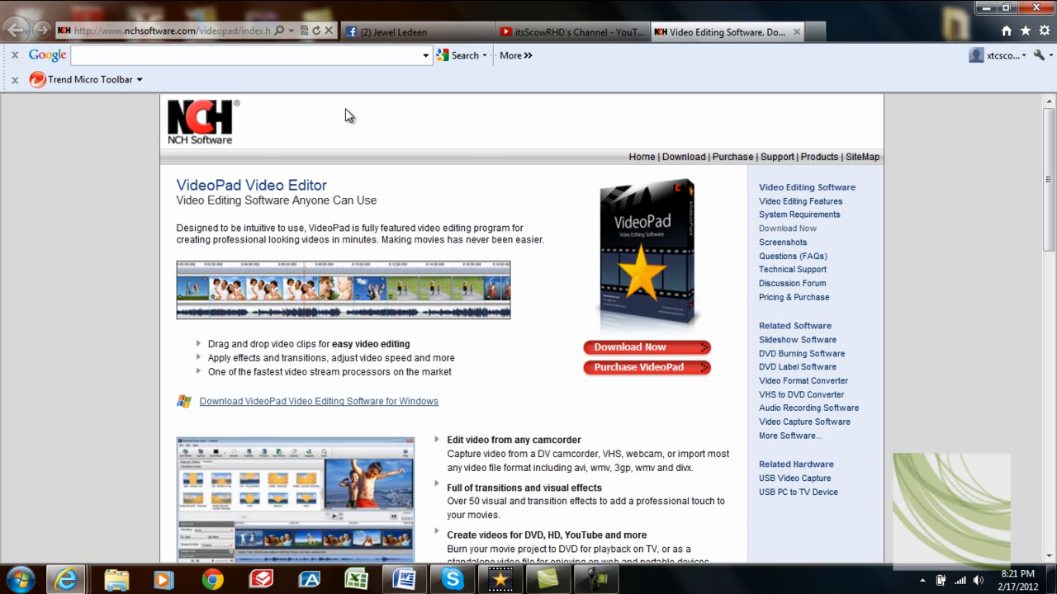
pyautogui.moveTo(185, 151)
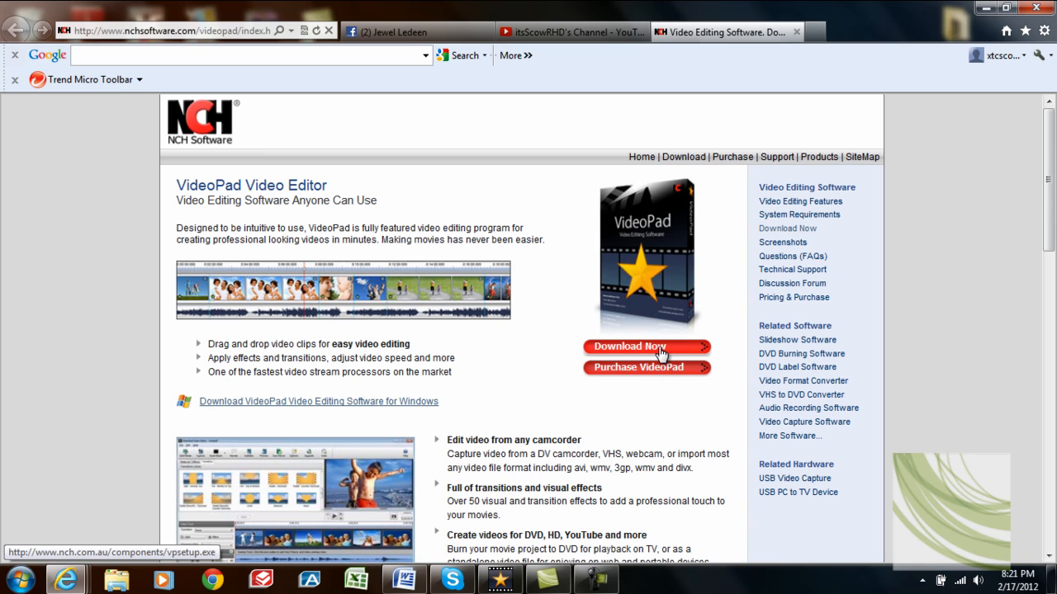
pyautogui.click(648, 346)
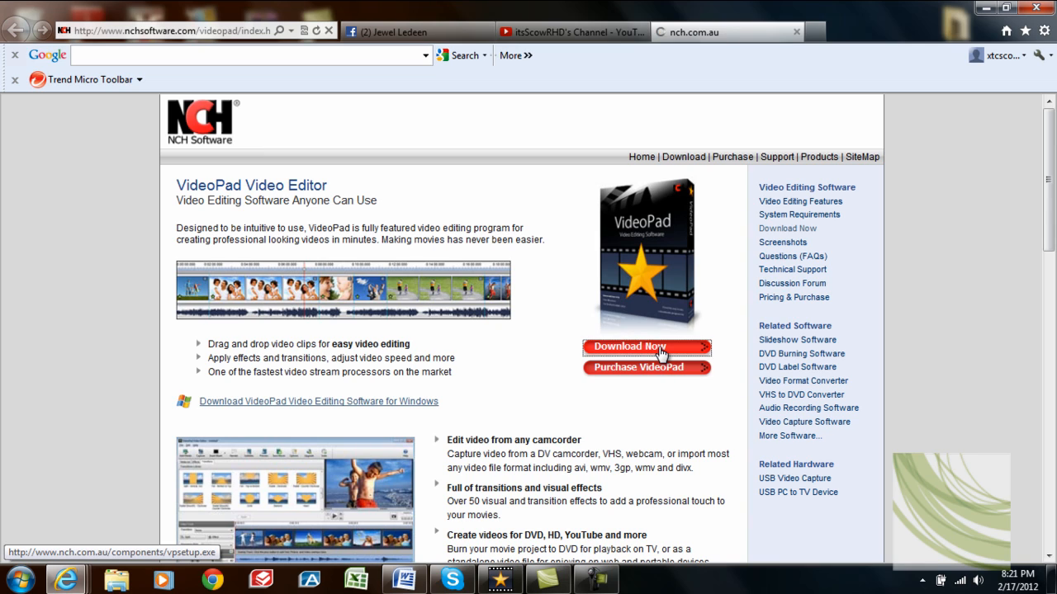
pyautogui.click(647, 346)
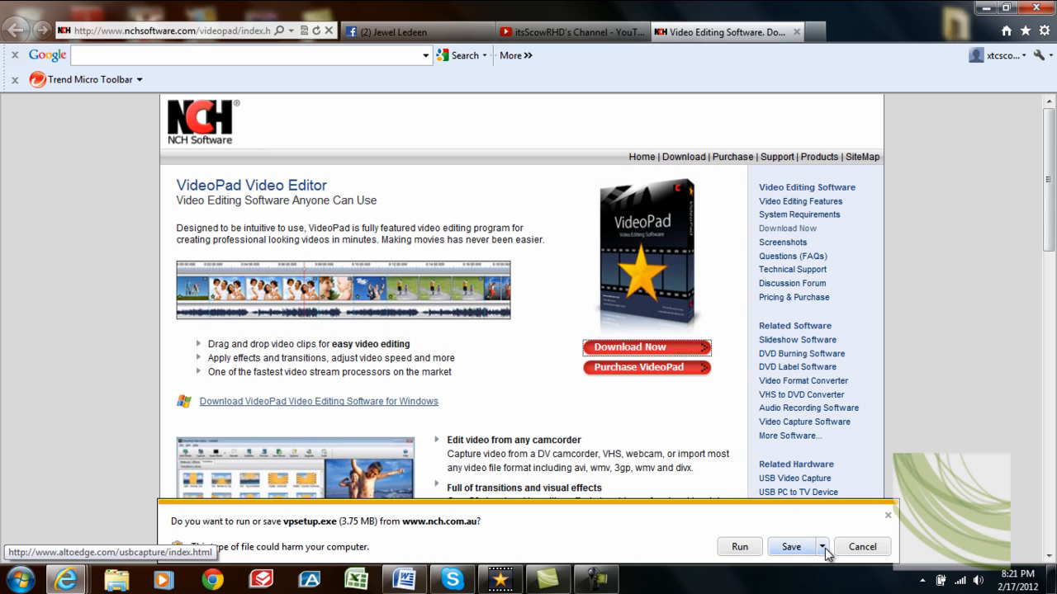
# - Cancel saving vpsetup.exe, close the download prompt, and minimise Internet Explorer
pyautogui.click(822, 547)
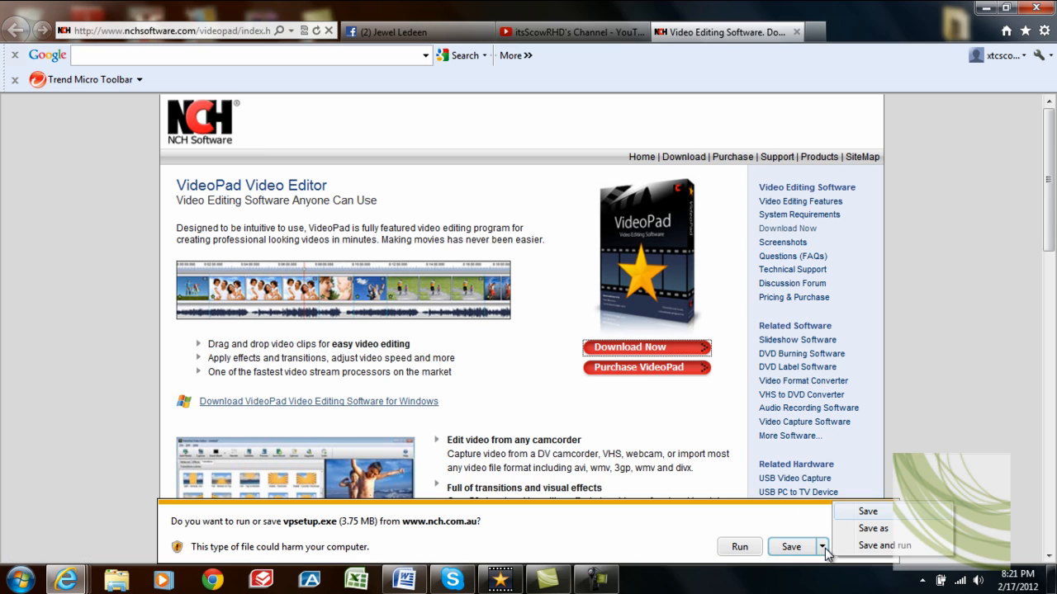
pyautogui.click(873, 529)
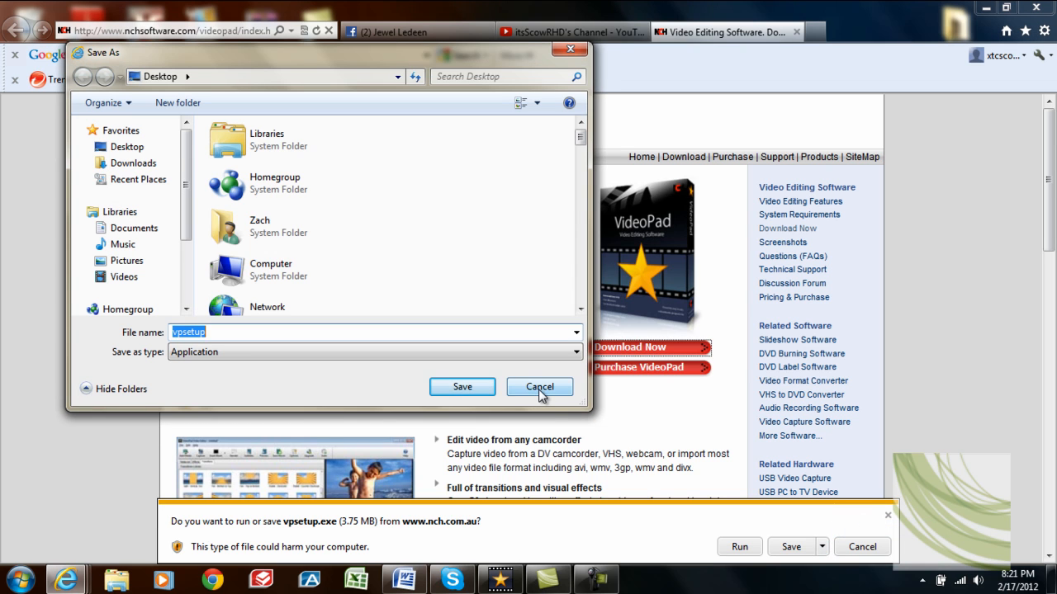
pyautogui.click(539, 386)
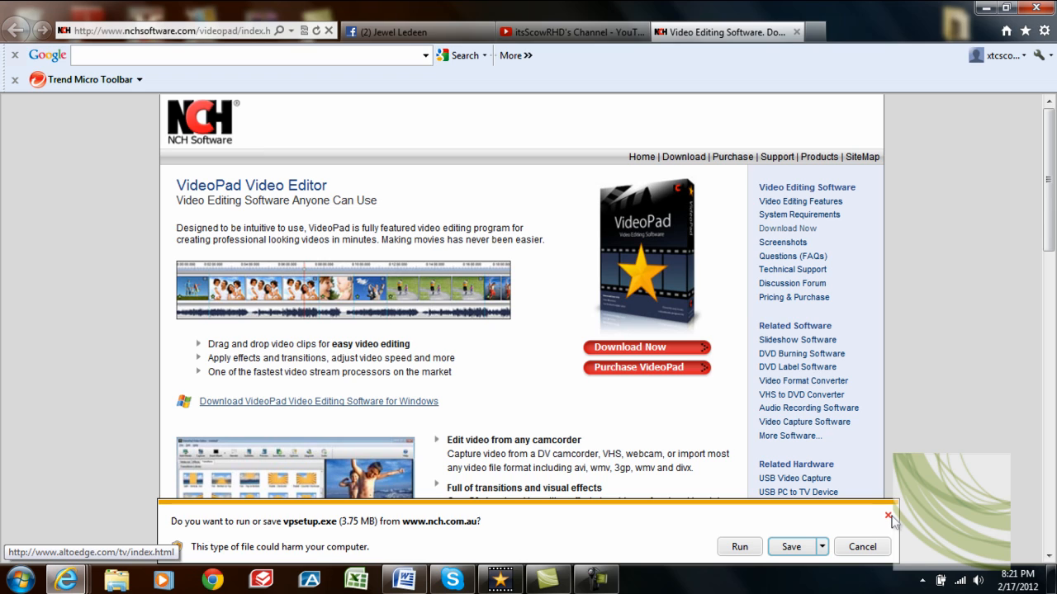
pyautogui.click(887, 512)
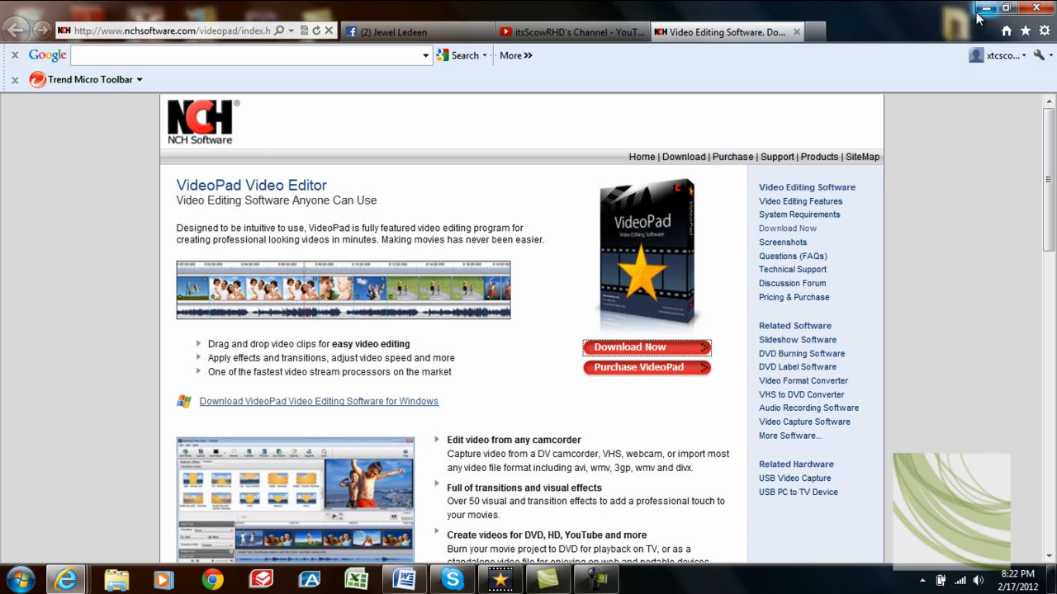
pyautogui.moveTo(987, 8)
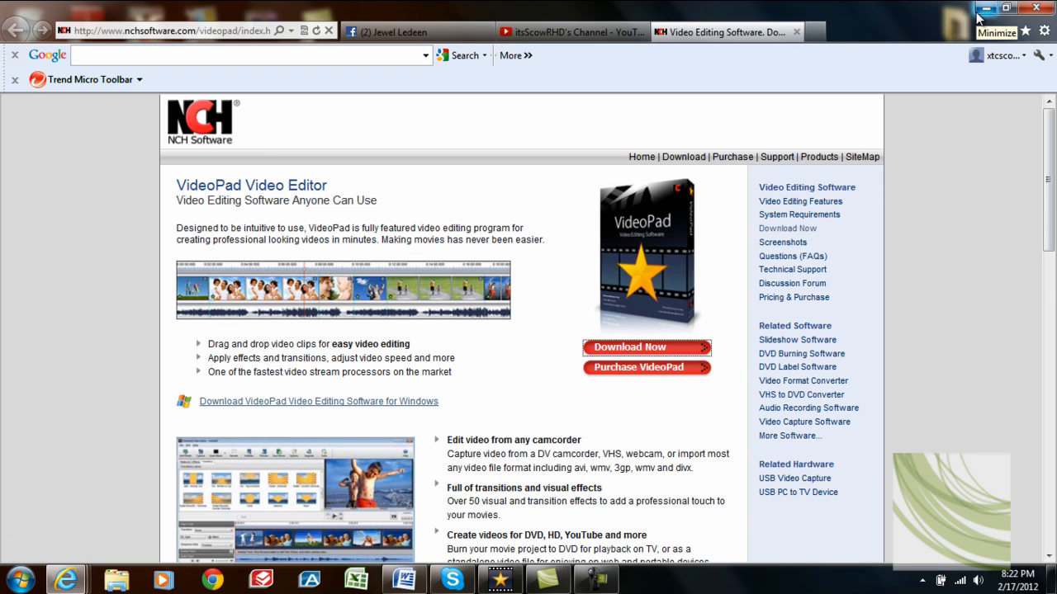
pyautogui.click(988, 7)
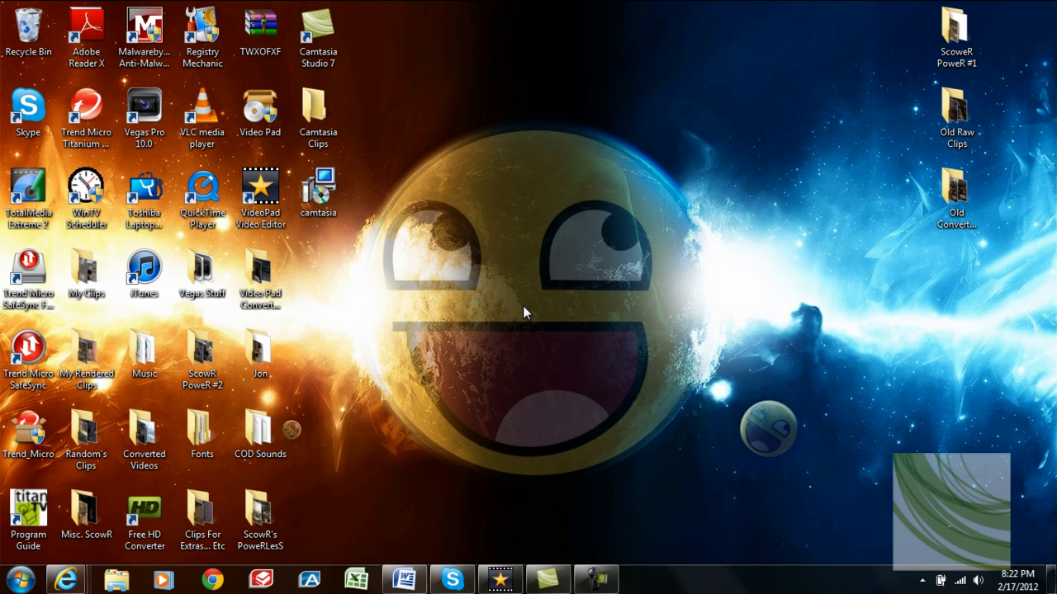
pyautogui.moveTo(359, 289)
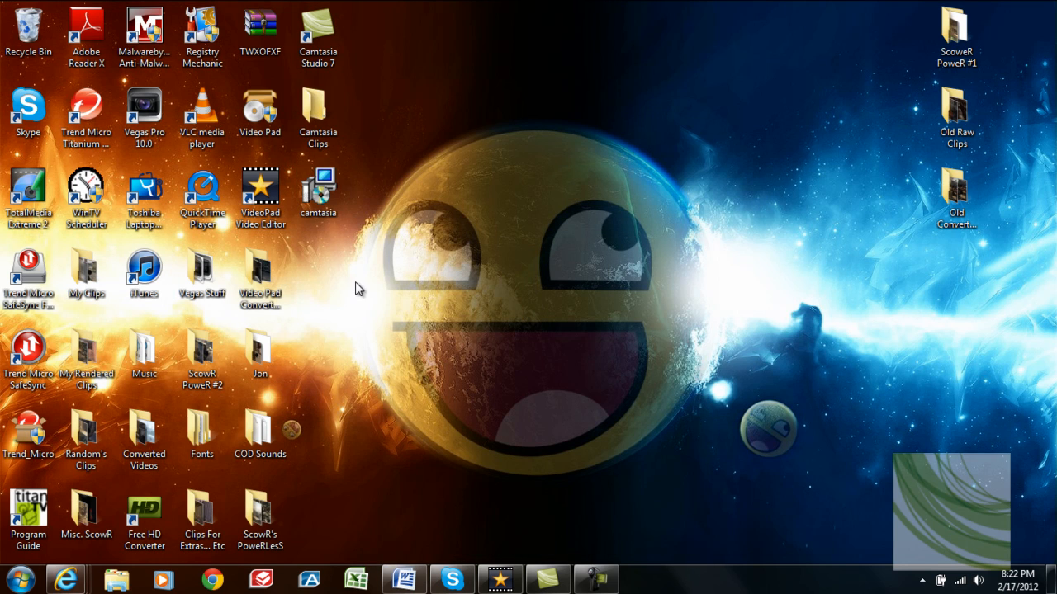
# - Launch VideoPad and import Double Clamwore Climb.M2TS from My Clips, showing all file types
pyautogui.doubleClick(260, 194)
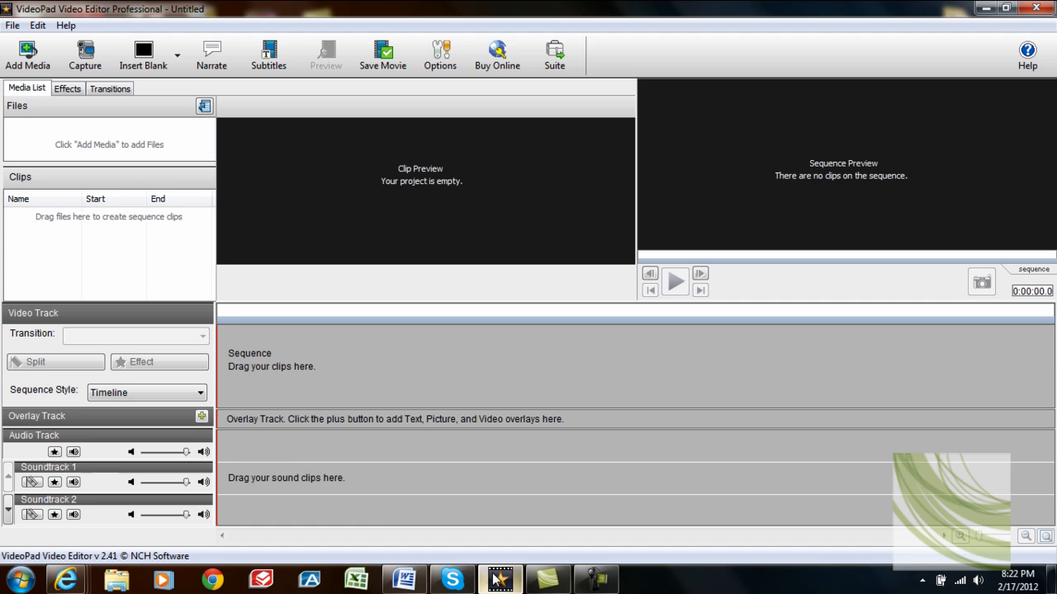
pyautogui.click(27, 56)
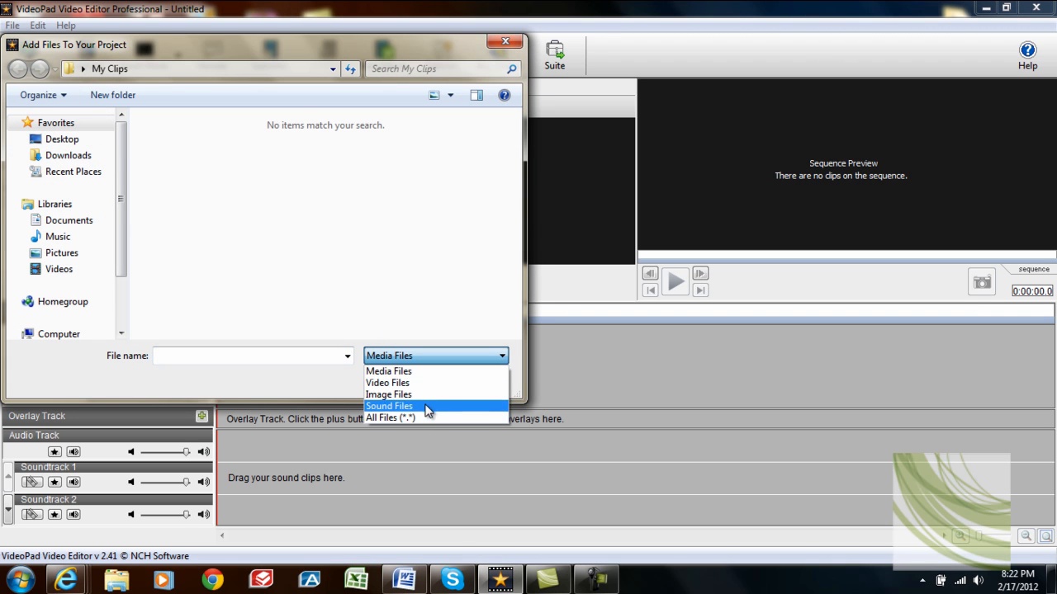
pyautogui.click(396, 418)
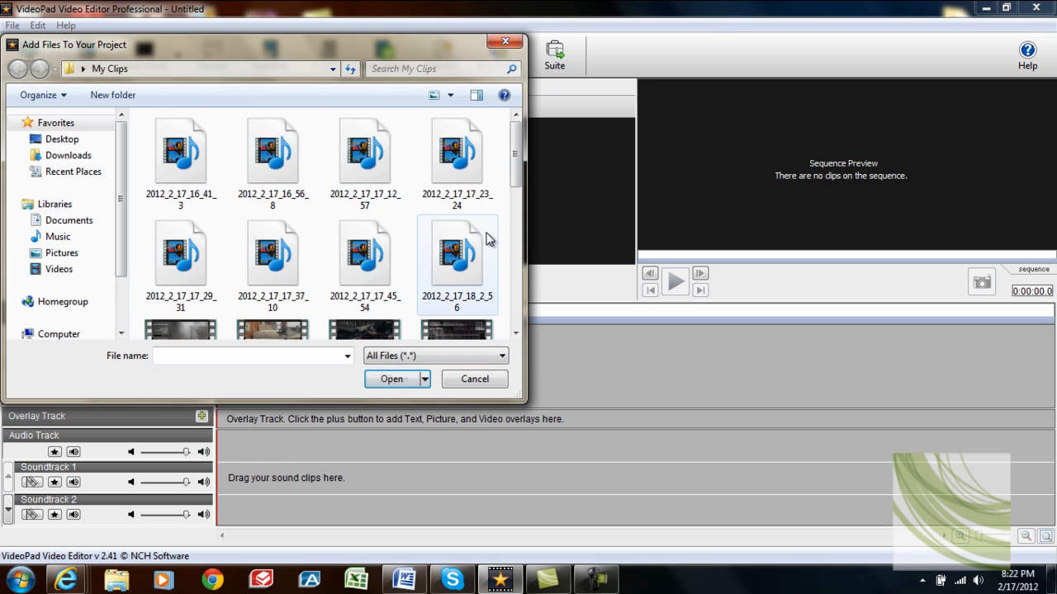
pyautogui.scroll(-3)
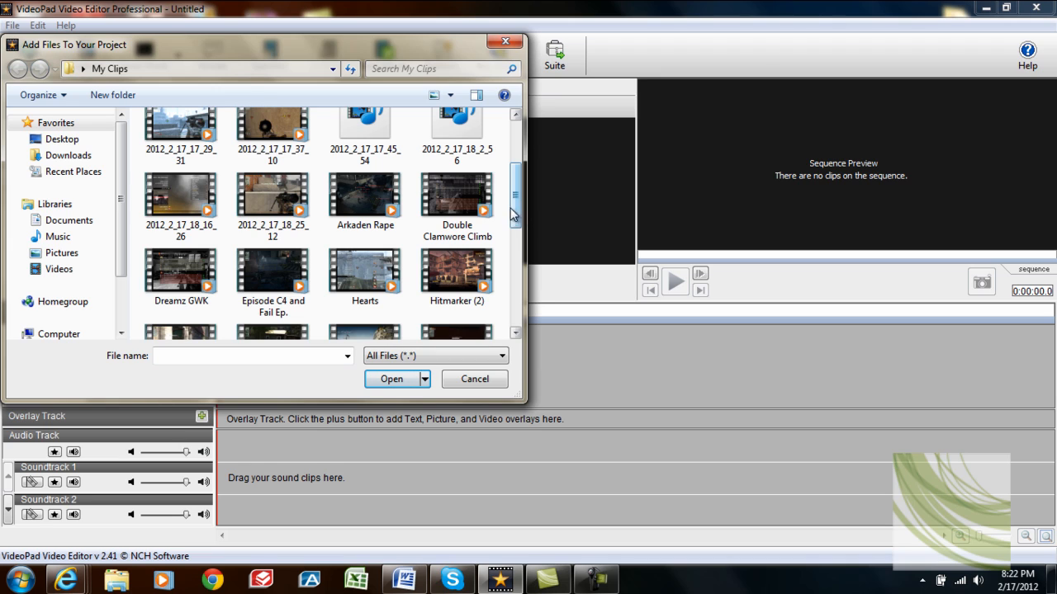
pyautogui.moveTo(457, 199)
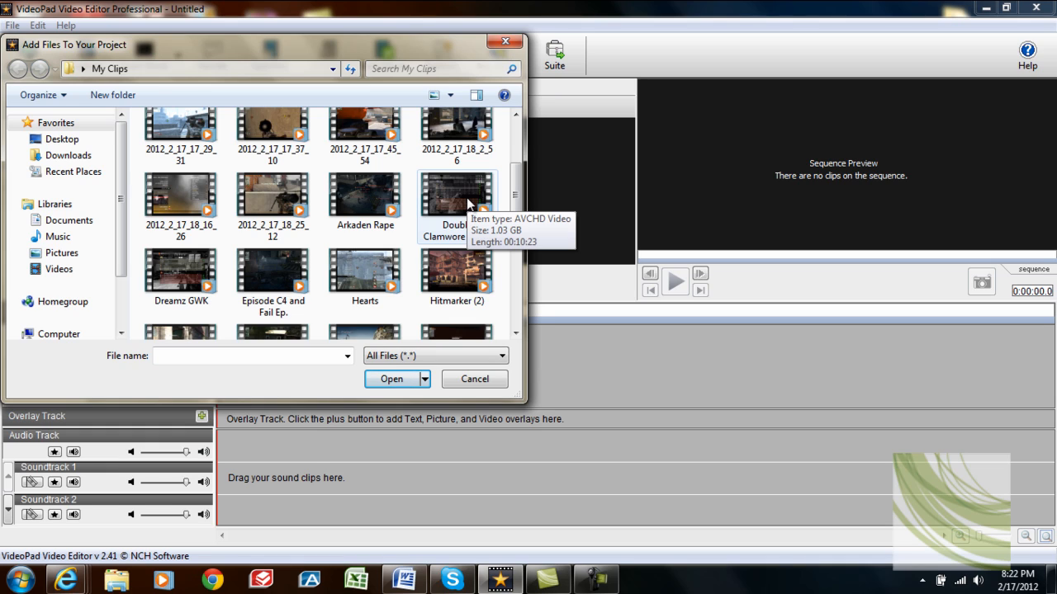
pyautogui.click(456, 196)
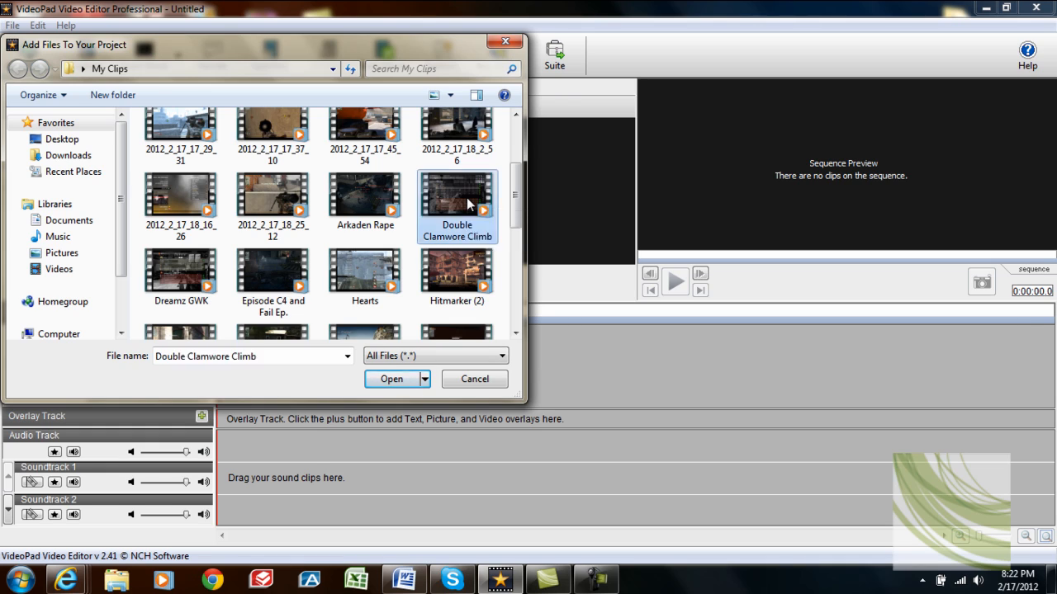
pyautogui.click(391, 379)
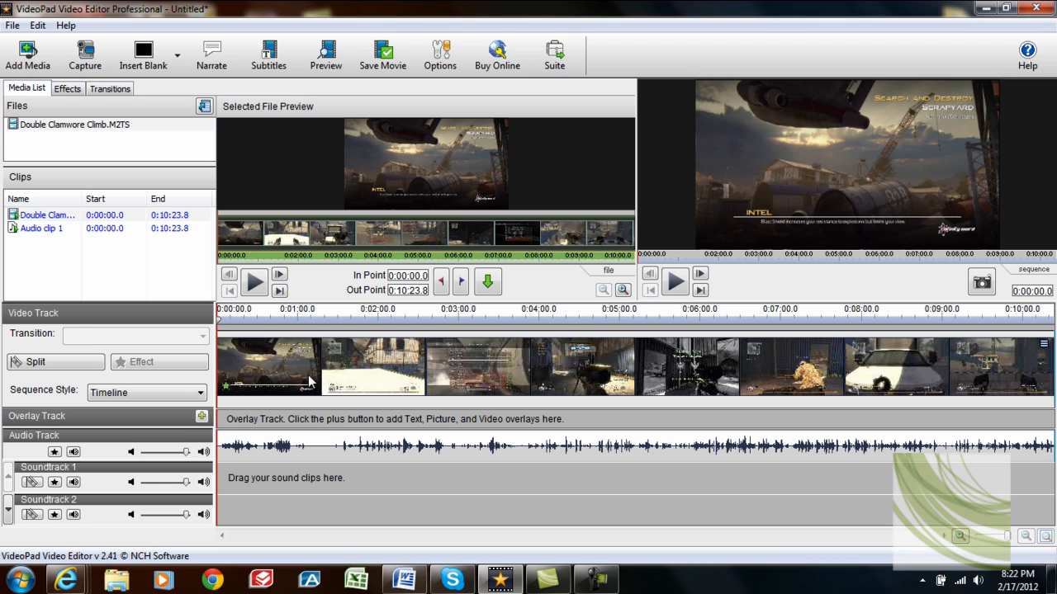
pyautogui.click(75, 124)
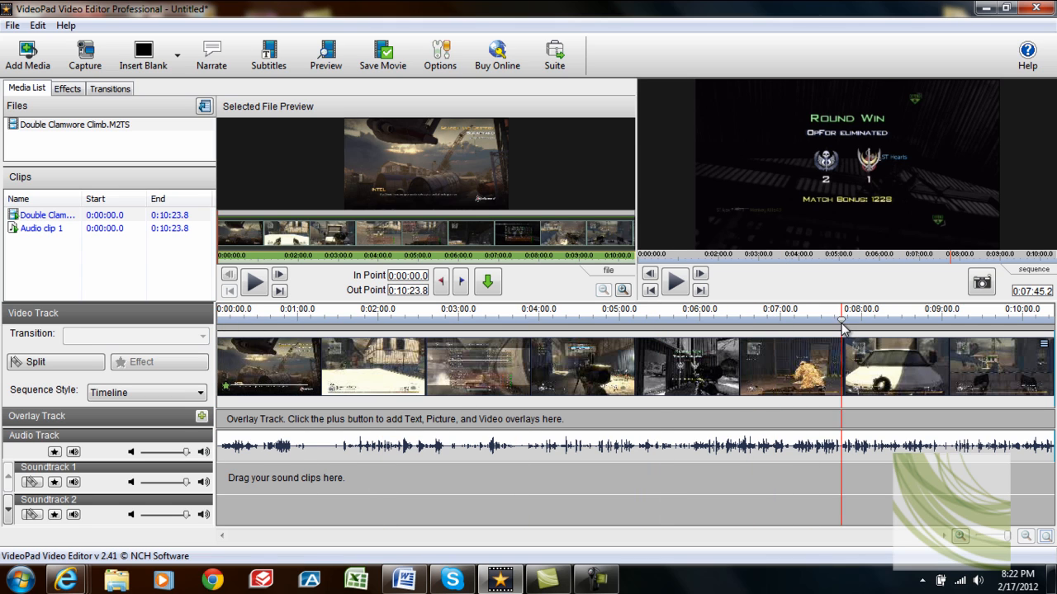
pyautogui.moveTo(840, 320); pyautogui.dragTo(859, 321)
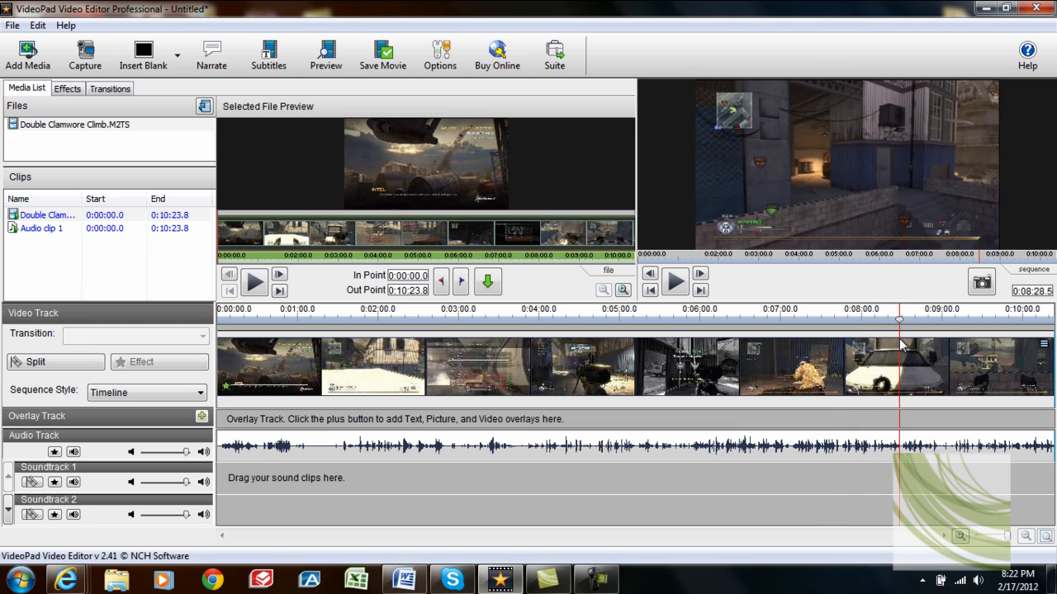
pyautogui.moveTo(899, 321); pyautogui.dragTo(914, 320)
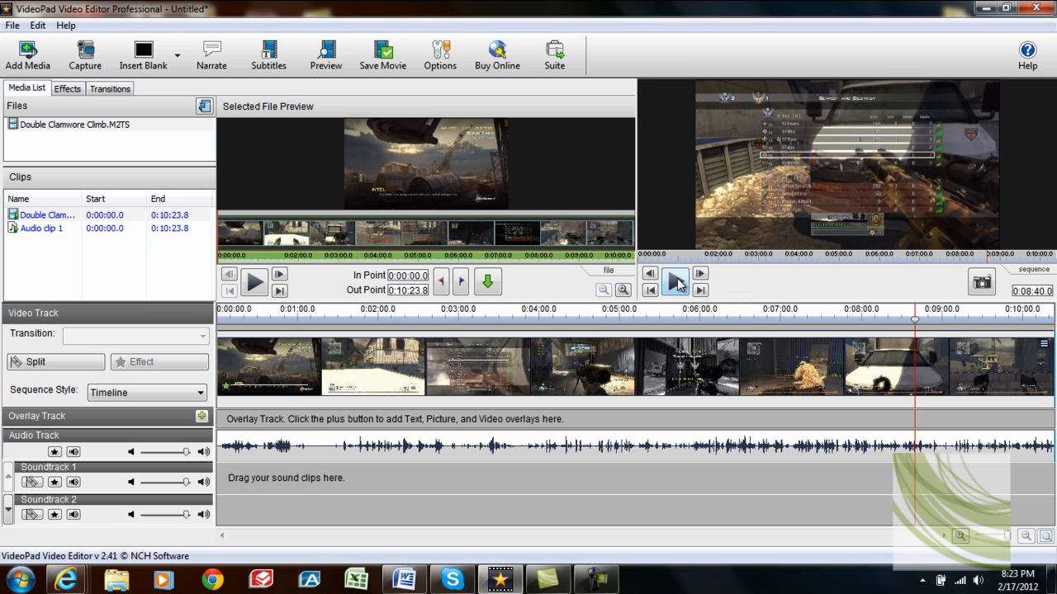
pyautogui.click(675, 282)
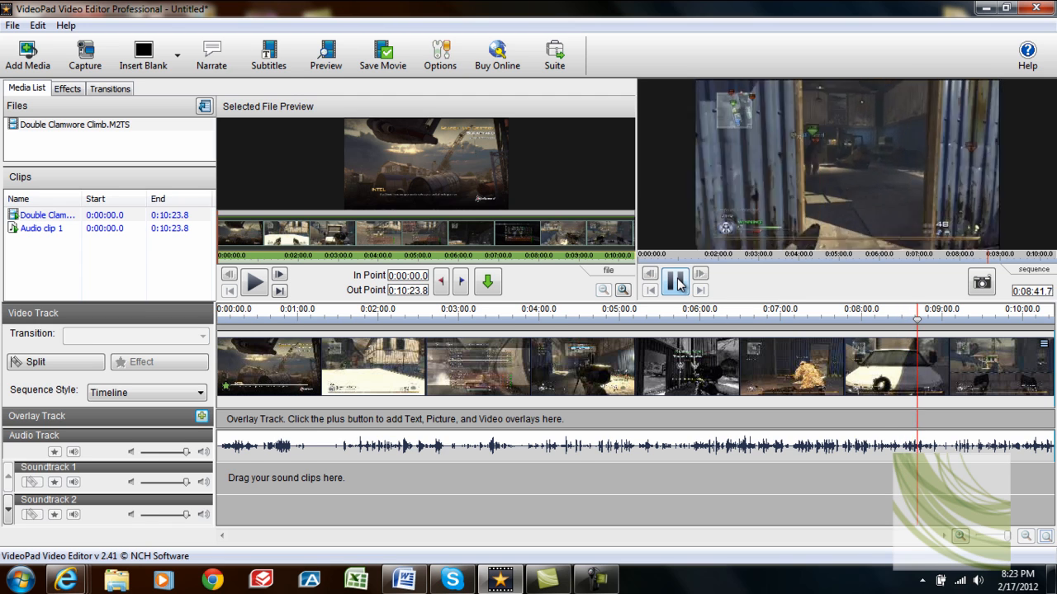
pyautogui.click(674, 282)
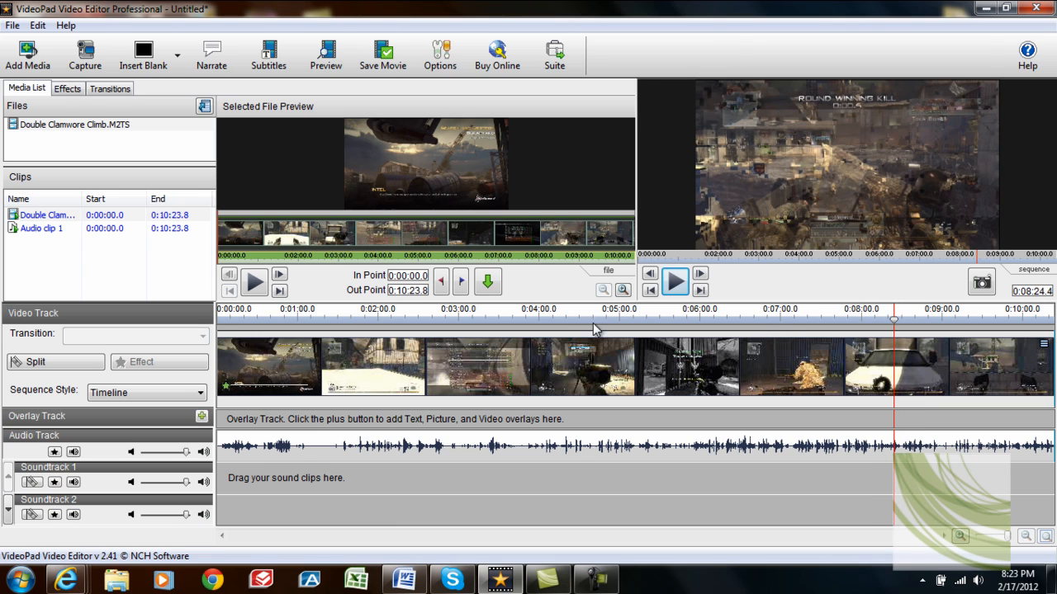
pyautogui.moveTo(66, 353)
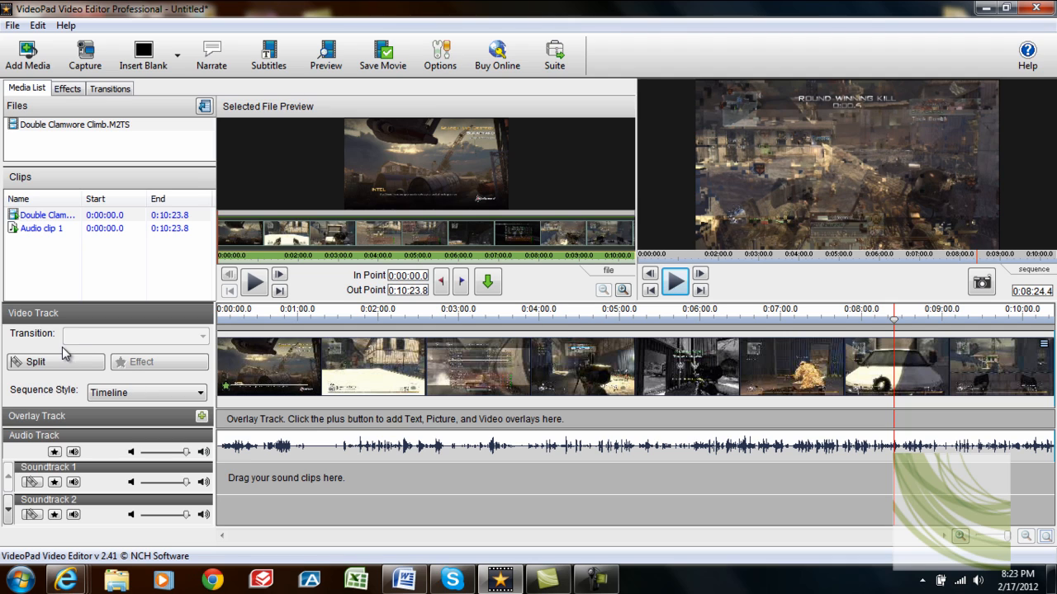
pyautogui.moveTo(35, 362)
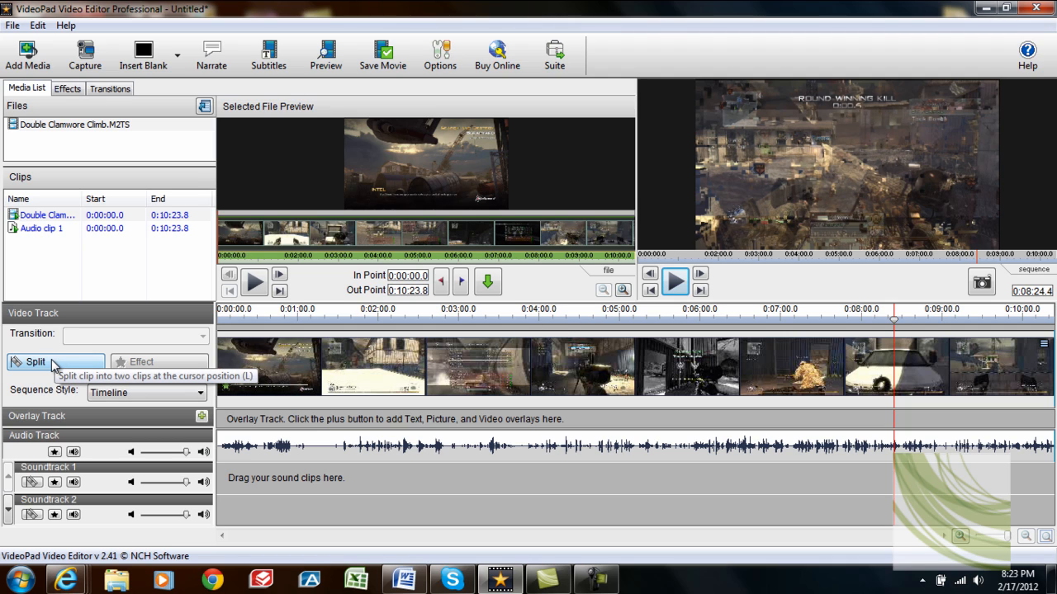
# - Split the clip at 0:08:24.4 and delete the part before the cut
pyautogui.click(35, 361)
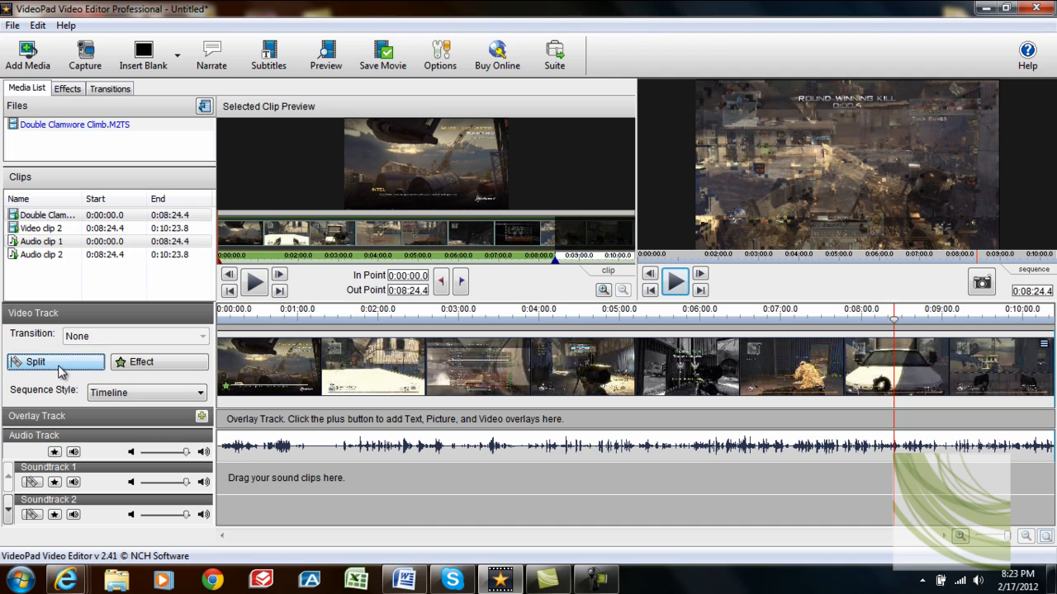
pyautogui.rightClick(710, 368)
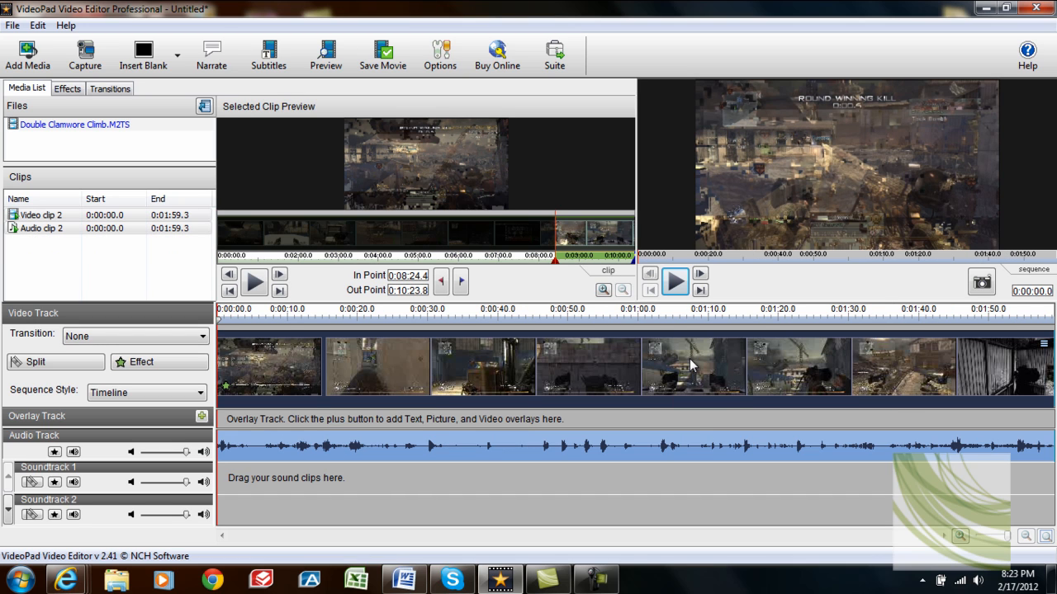
pyautogui.moveTo(280, 366)
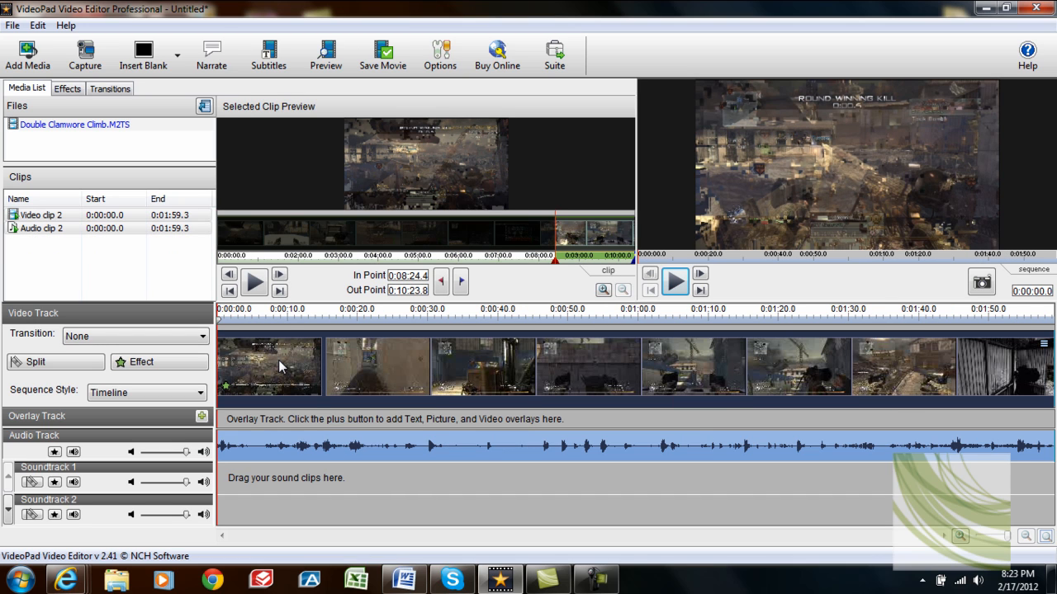
pyautogui.moveTo(297, 369)
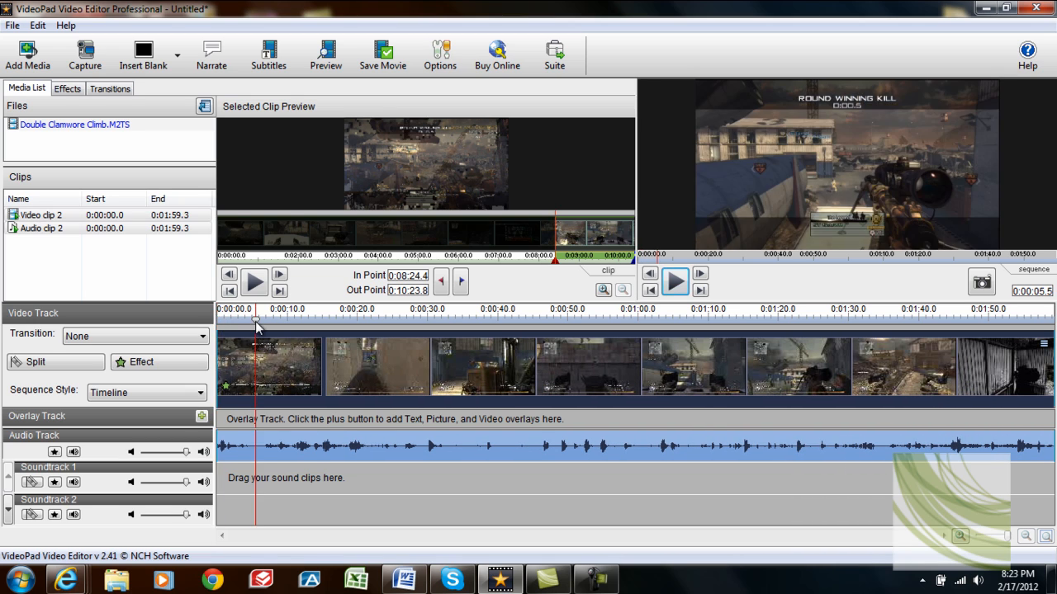
# - Split the sequence at 0:00:20.8 and remove the footage after it
pyautogui.moveTo(256, 320); pyautogui.dragTo(363, 321)
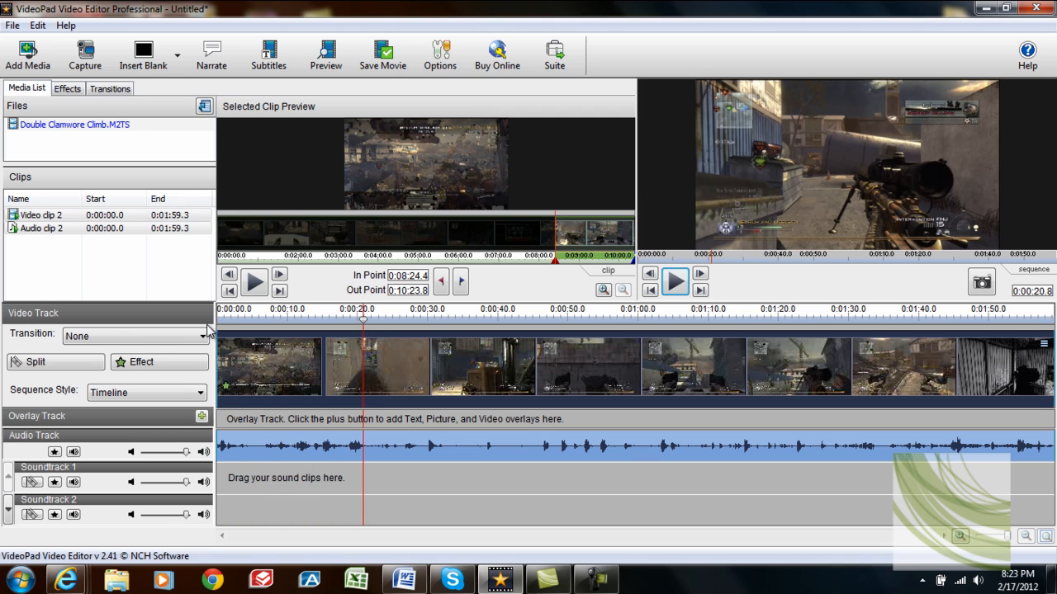
pyautogui.moveTo(57, 362)
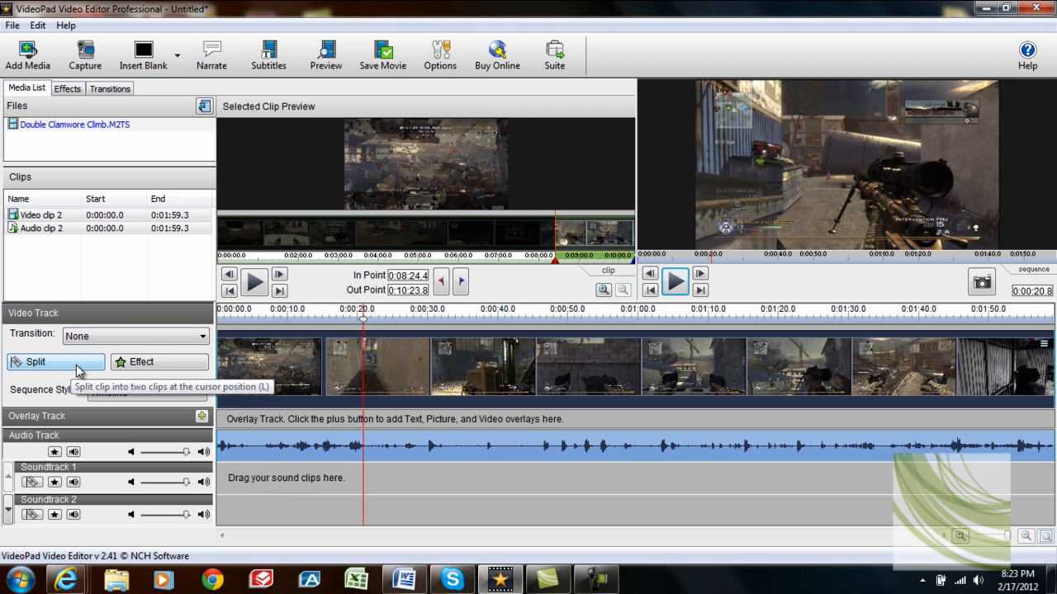
pyautogui.click(35, 361)
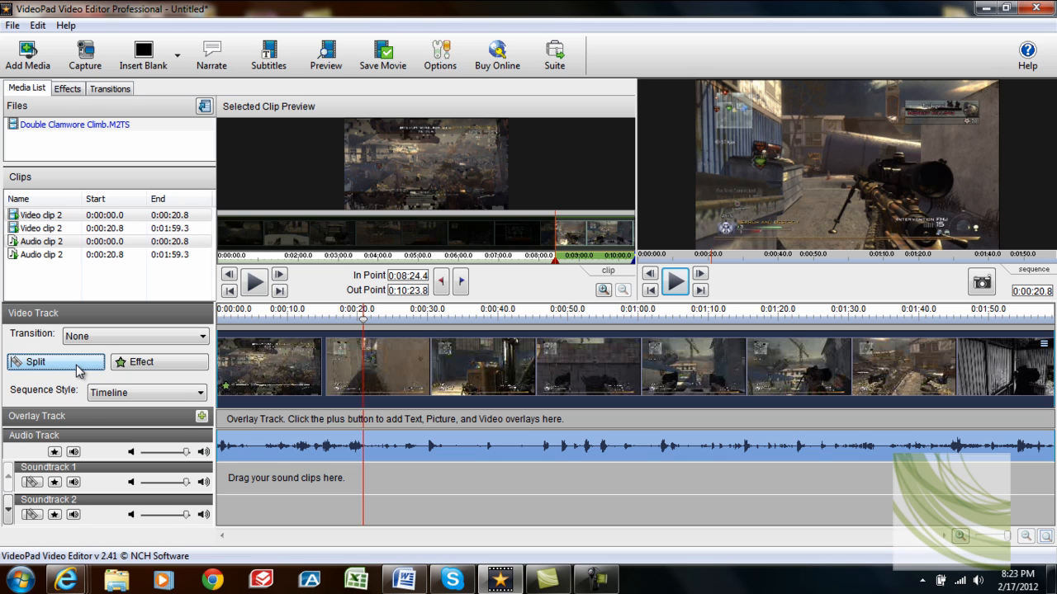
pyautogui.click(35, 362)
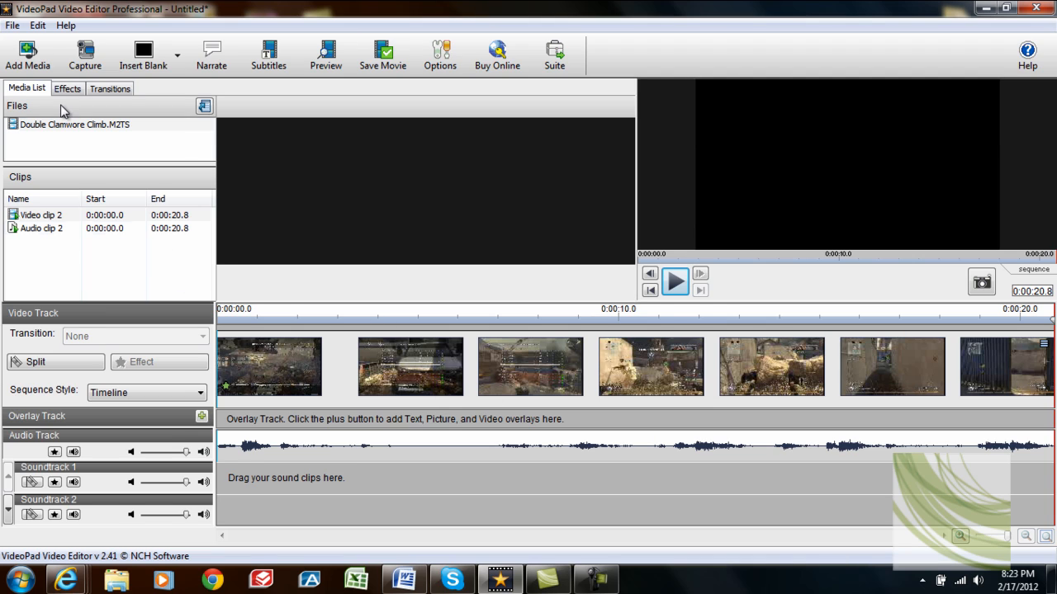
pyautogui.moveTo(151, 262)
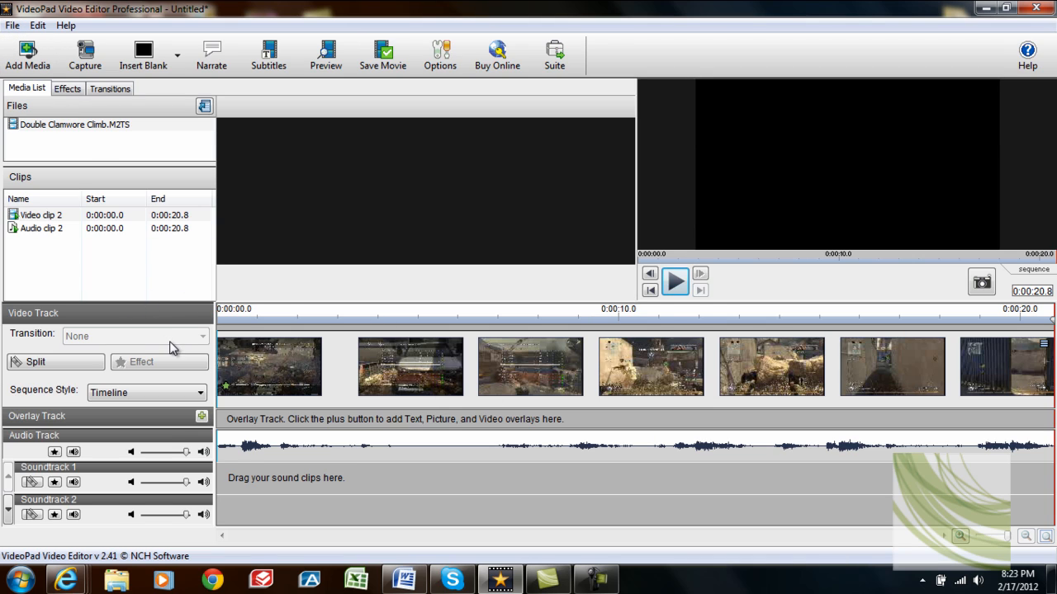
pyautogui.moveTo(326, 295)
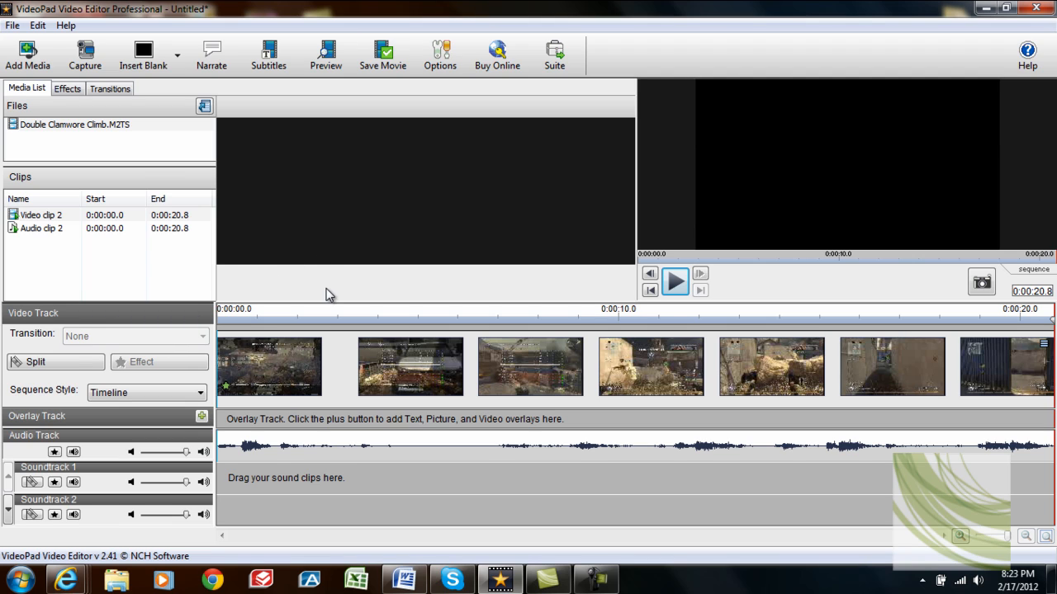
pyautogui.moveTo(153, 411)
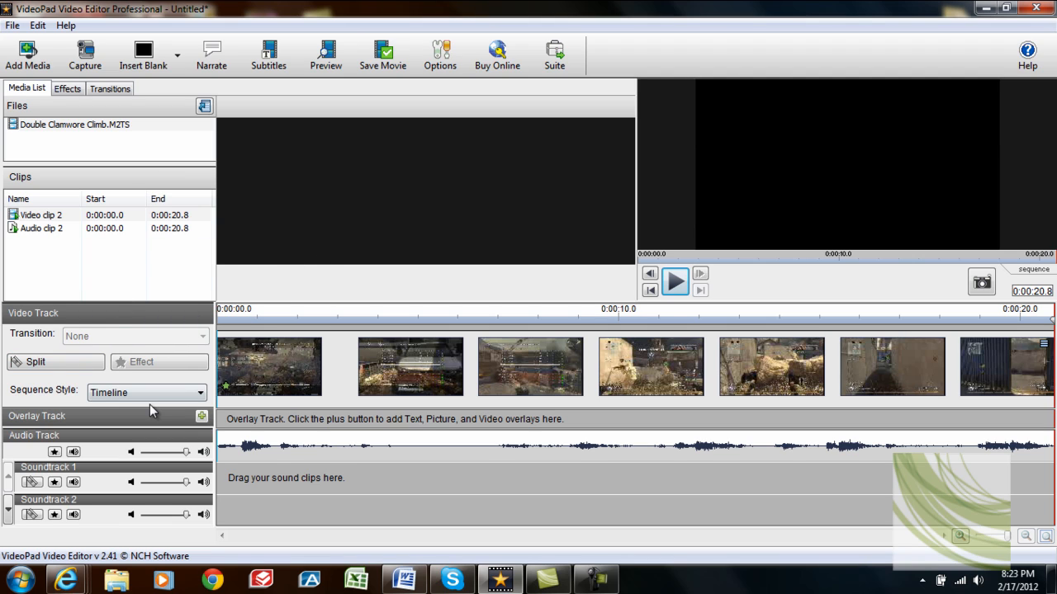
# - Bring up Video Output Setup through File > Save Movie
pyautogui.click(74, 124)
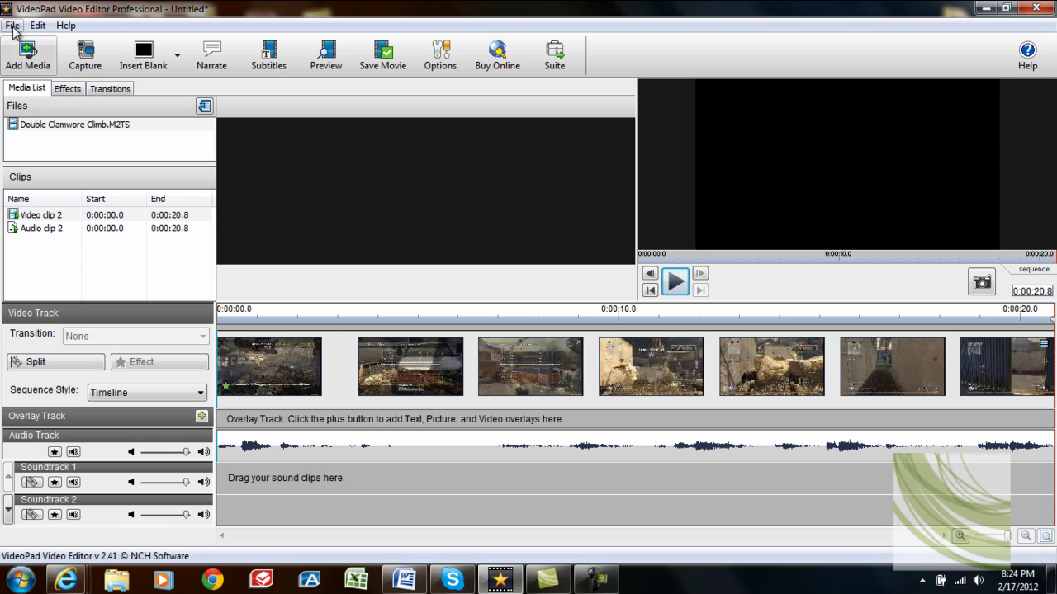
pyautogui.click(13, 25)
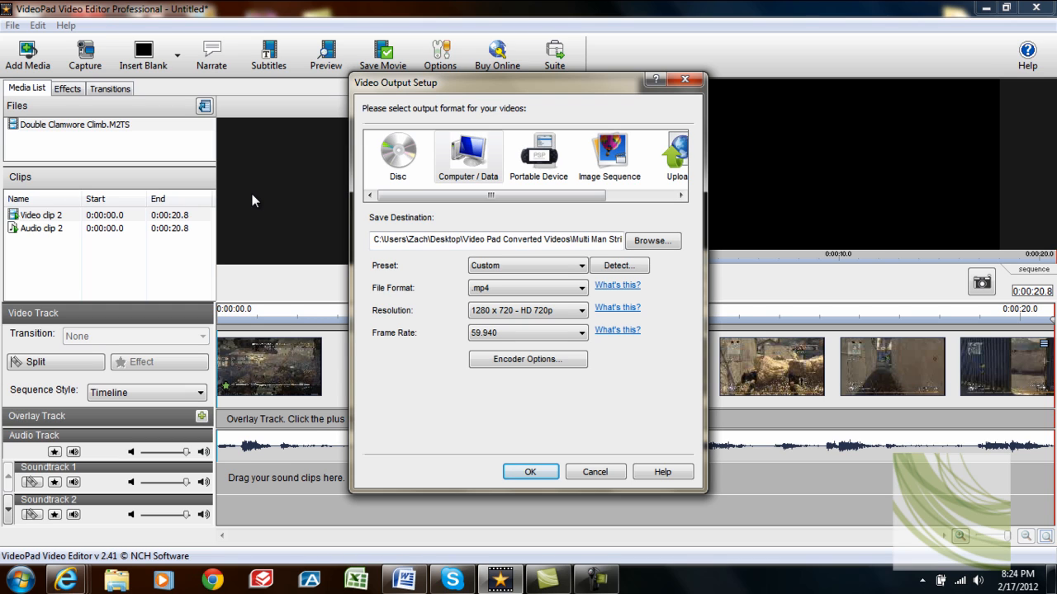
pyautogui.moveTo(180, 115)
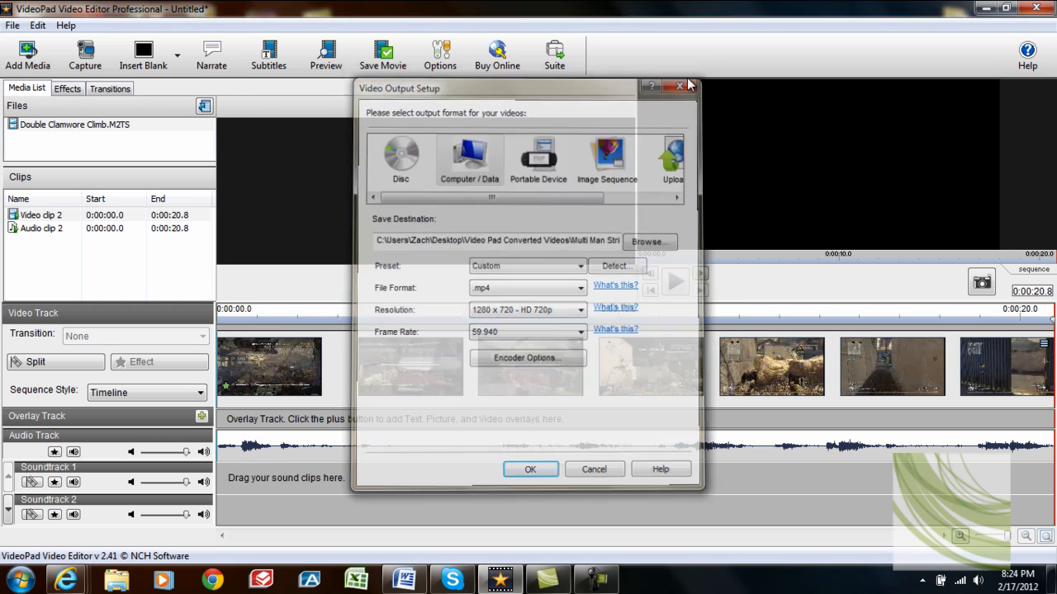
pyautogui.click(12, 24)
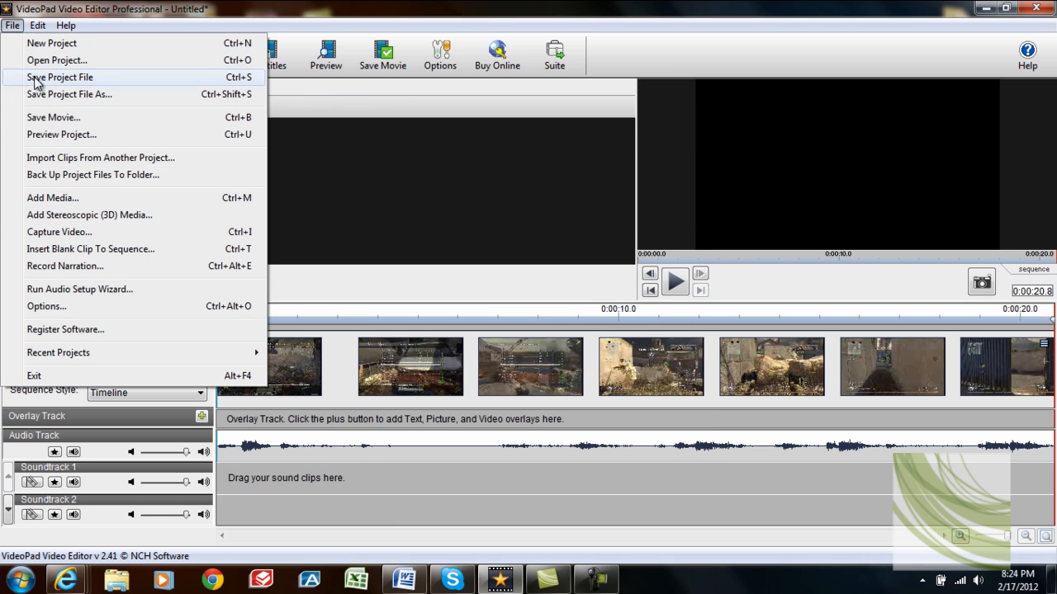
pyautogui.click(53, 117)
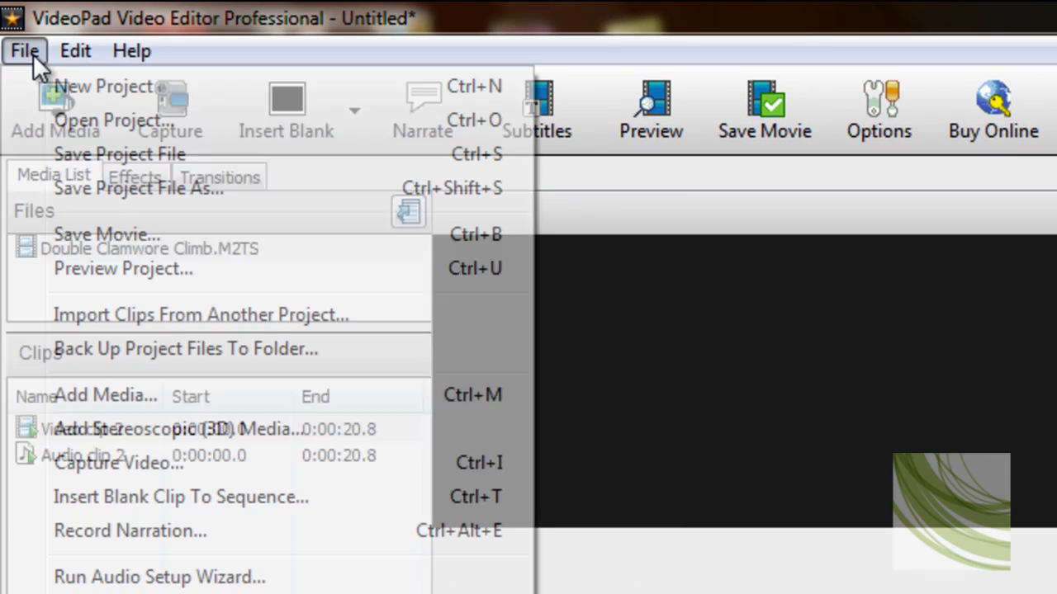
pyautogui.moveTo(149, 233)
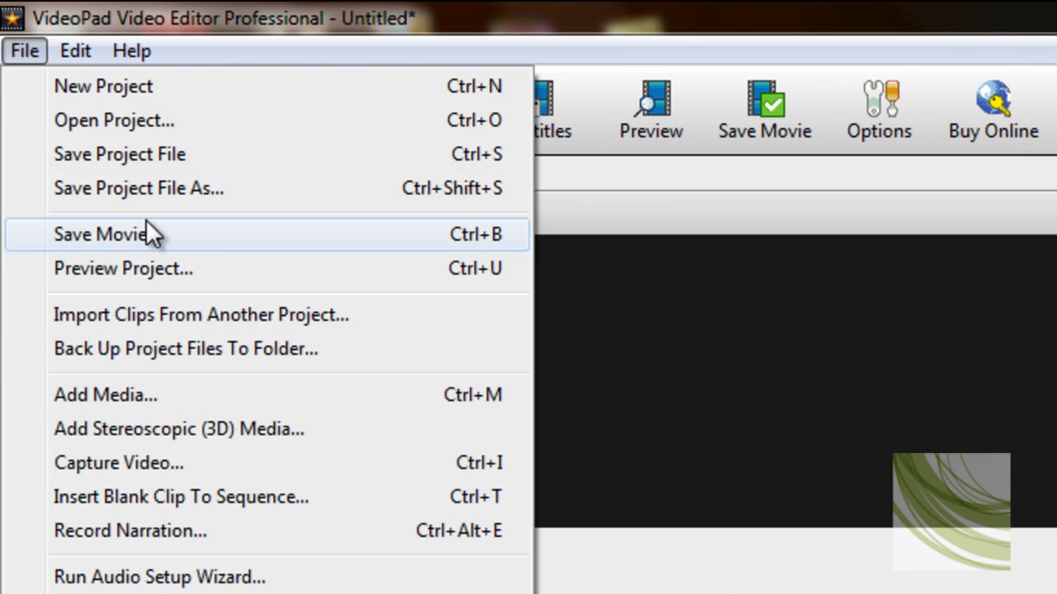
pyautogui.click(99, 234)
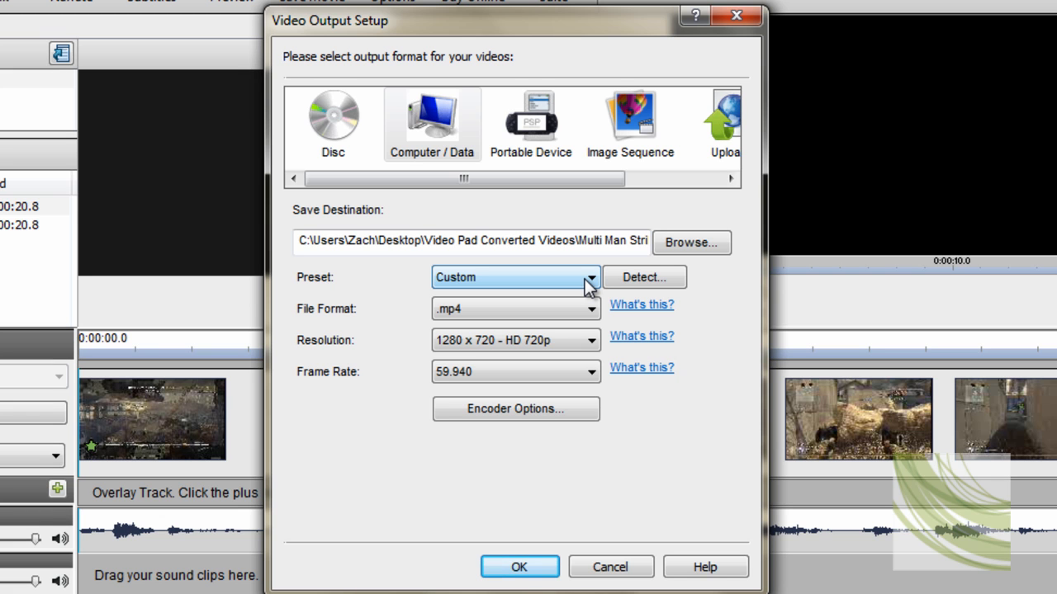
# - Keep the Custom preset and .mp4 format, and set resolution to 1280 x 720 HD 720p
pyautogui.click(589, 276)
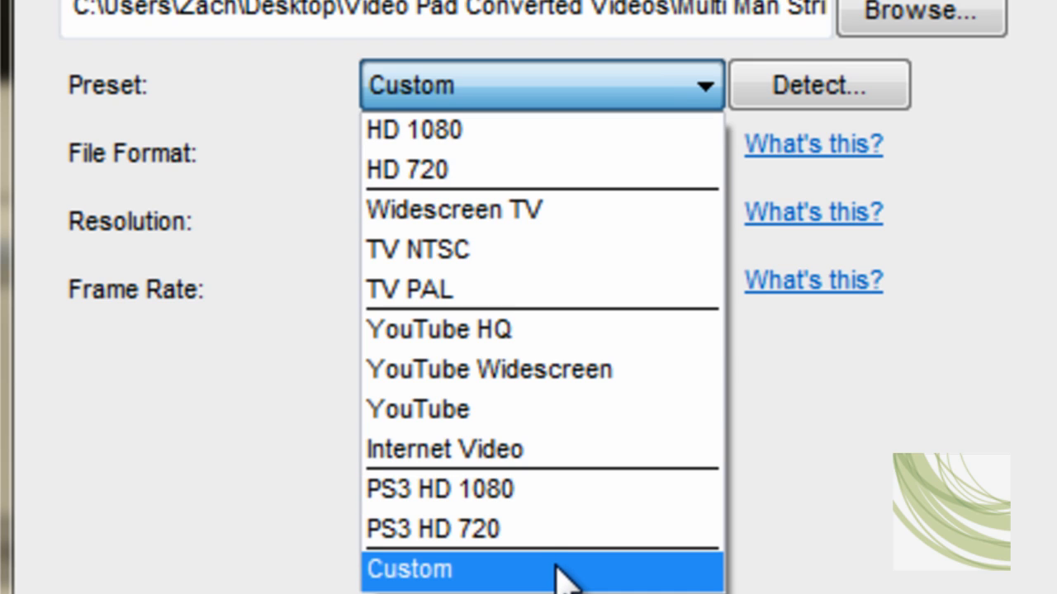
pyautogui.click(541, 153)
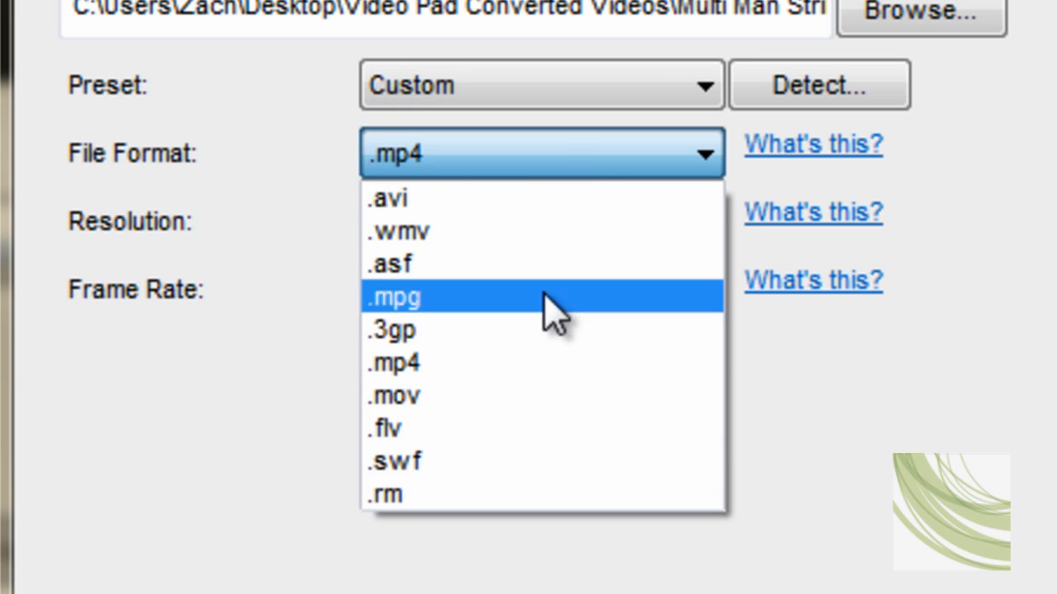
pyautogui.moveTo(540, 363)
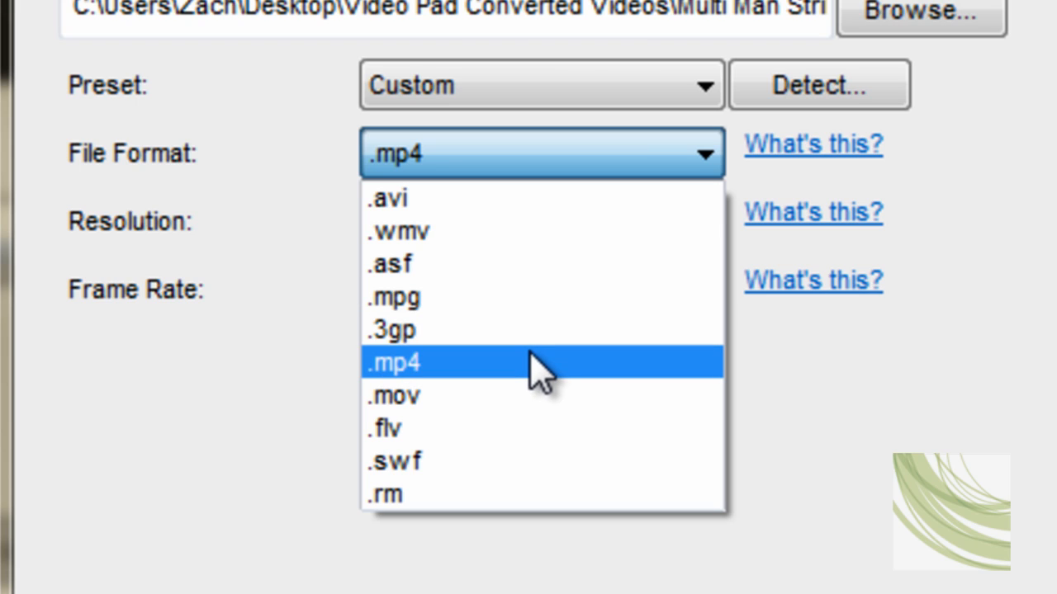
pyautogui.click(392, 363)
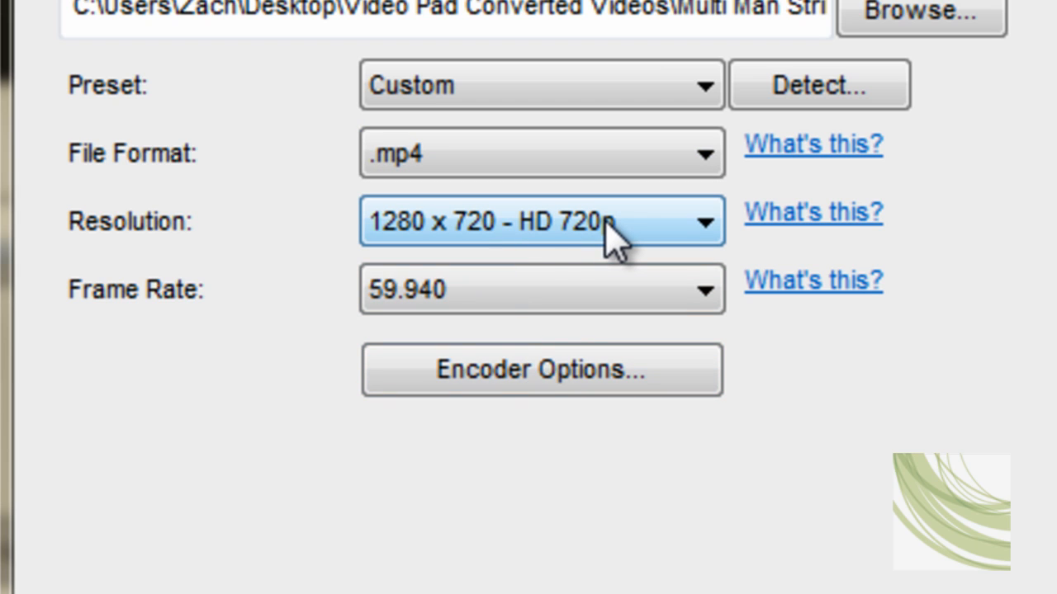
pyautogui.click(540, 220)
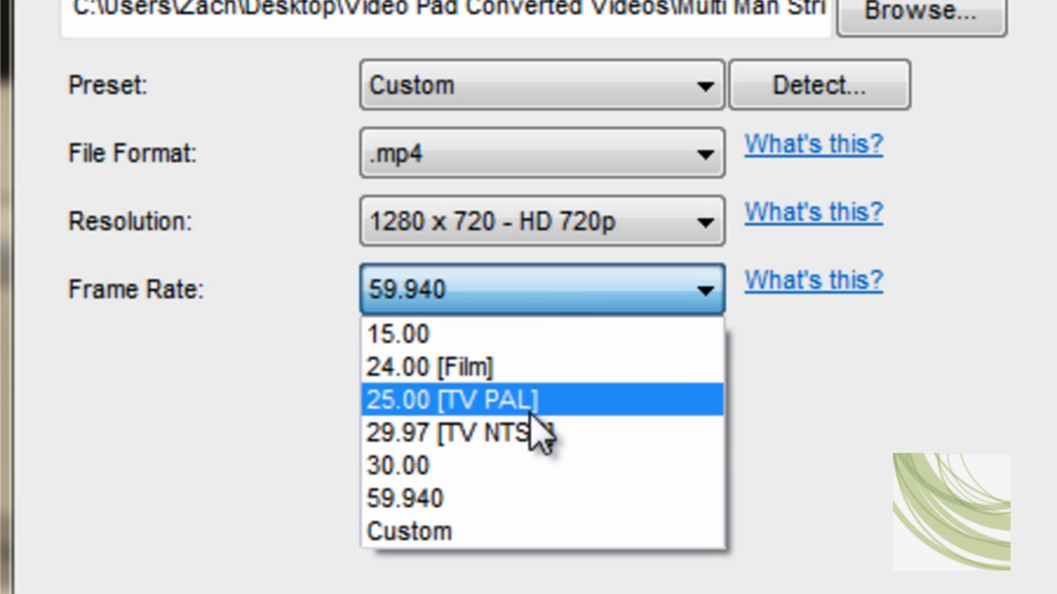
pyautogui.moveTo(462, 498)
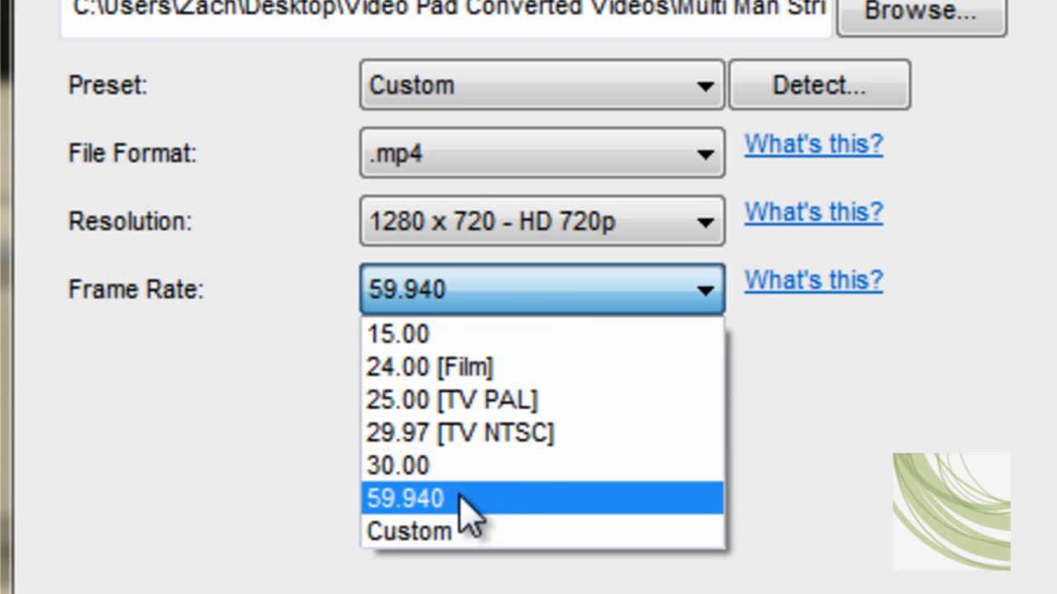
pyautogui.moveTo(434, 368)
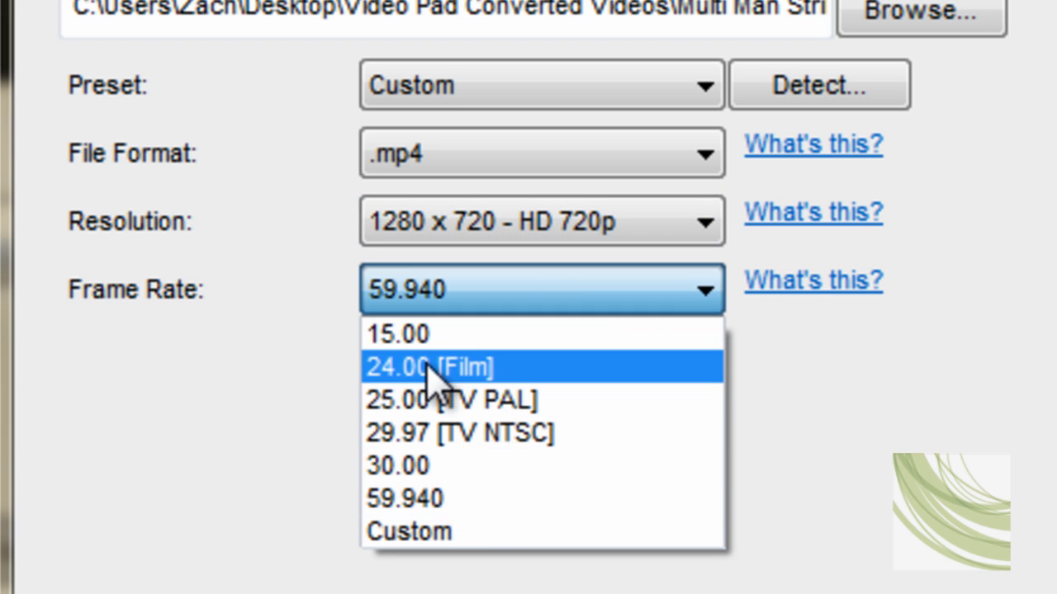
pyautogui.moveTo(413, 532)
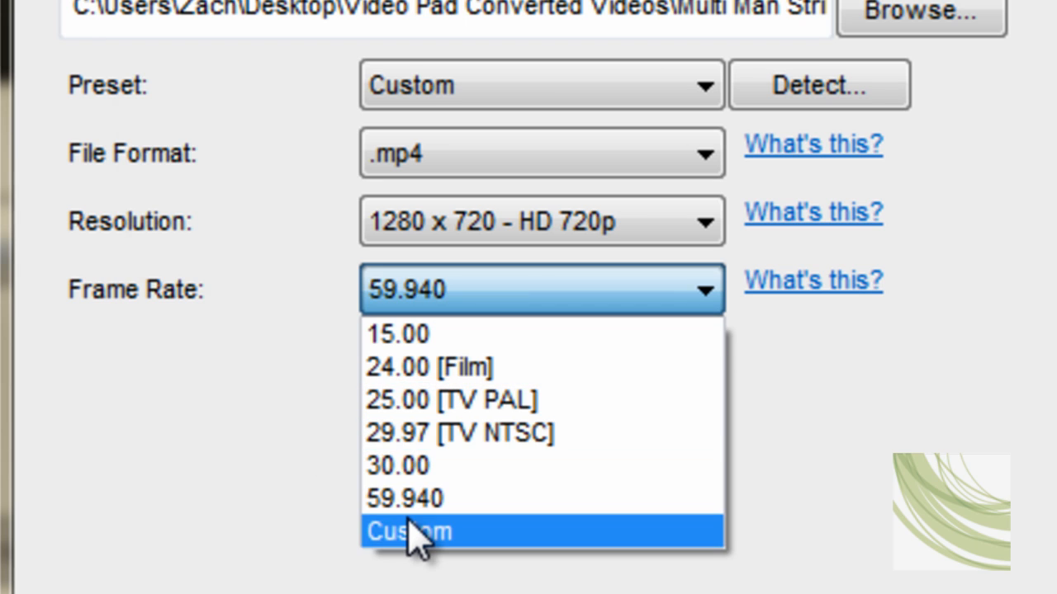
# - Enter a custom frame rate of 59.94, correcting an initially mistyped value
pyautogui.click(409, 532)
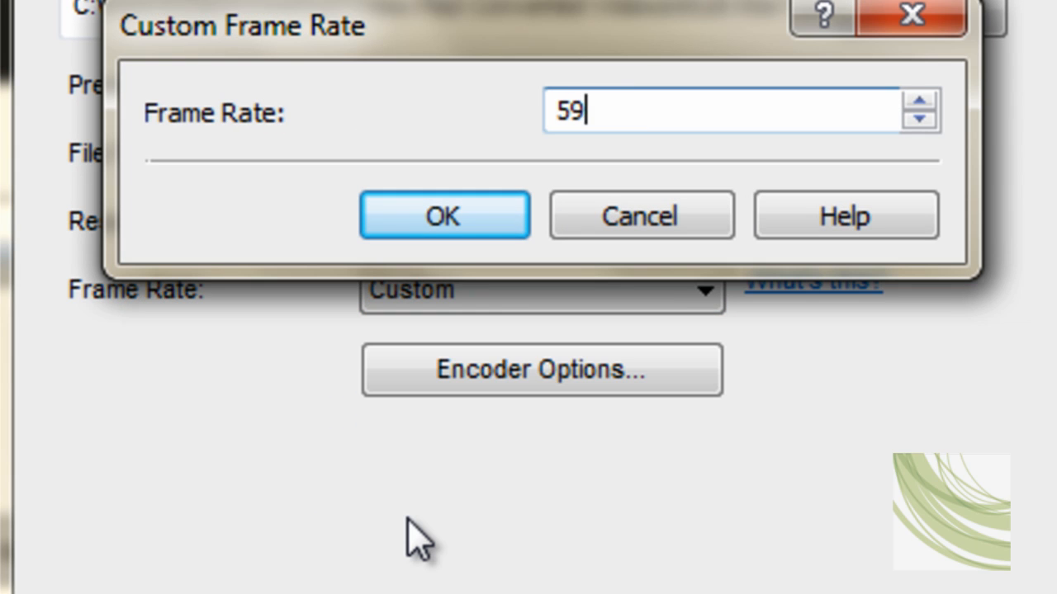
pyautogui.write('.9')
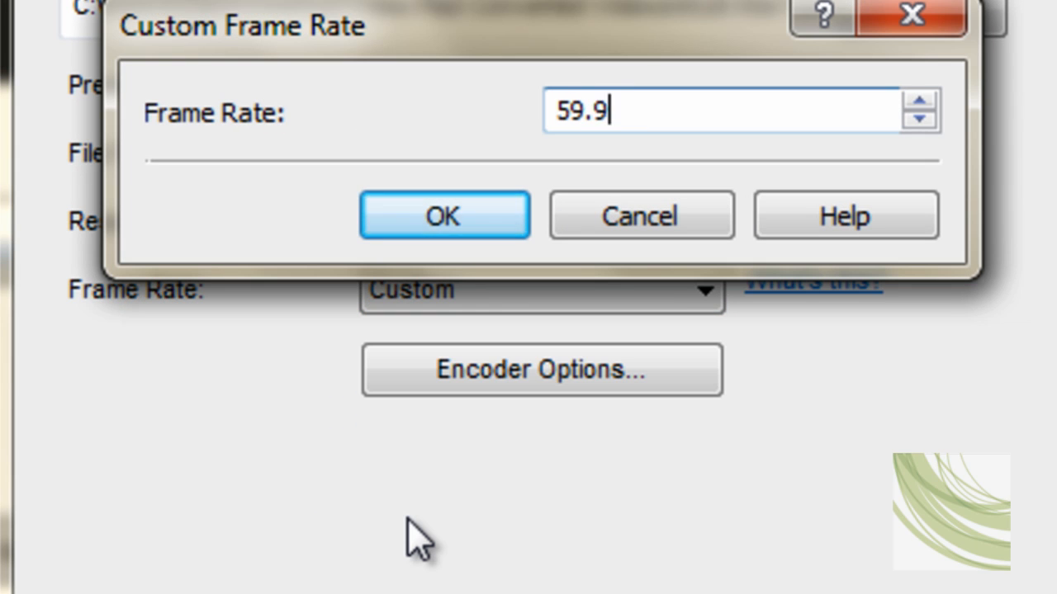
pyautogui.write('3')
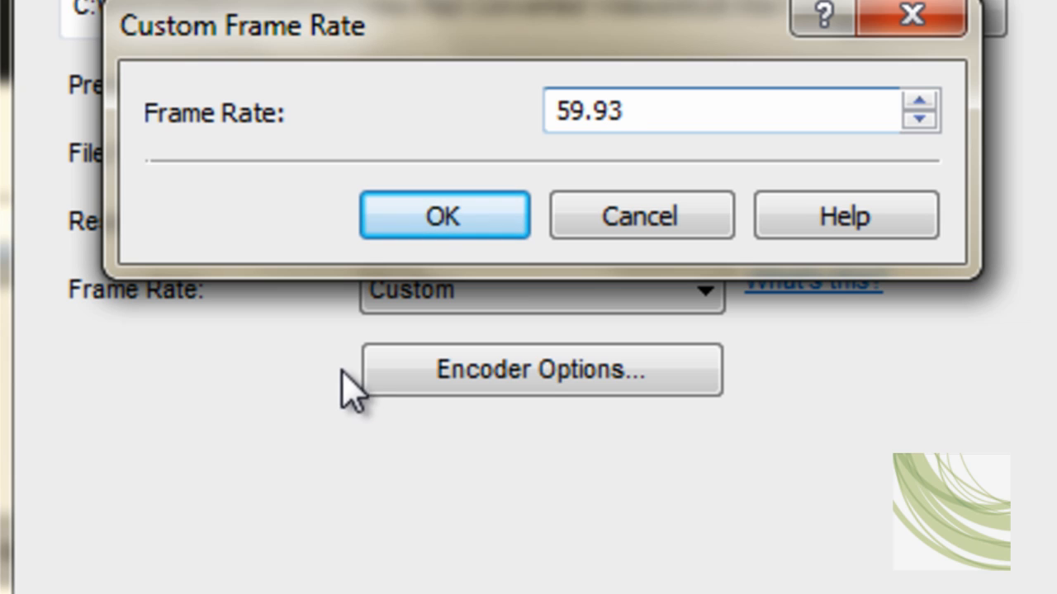
pyautogui.click(443, 216)
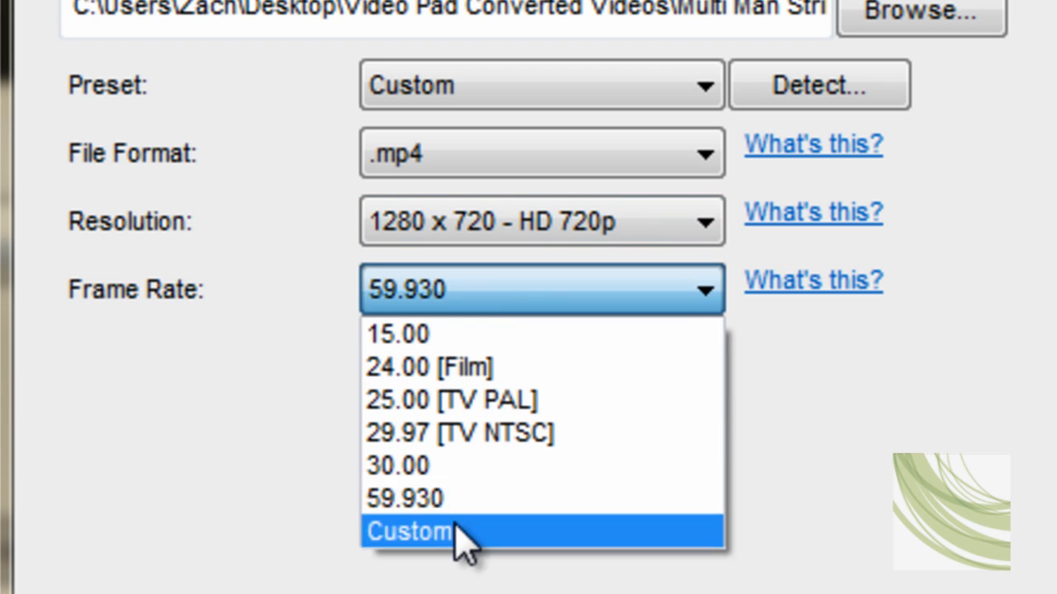
pyautogui.click(408, 531)
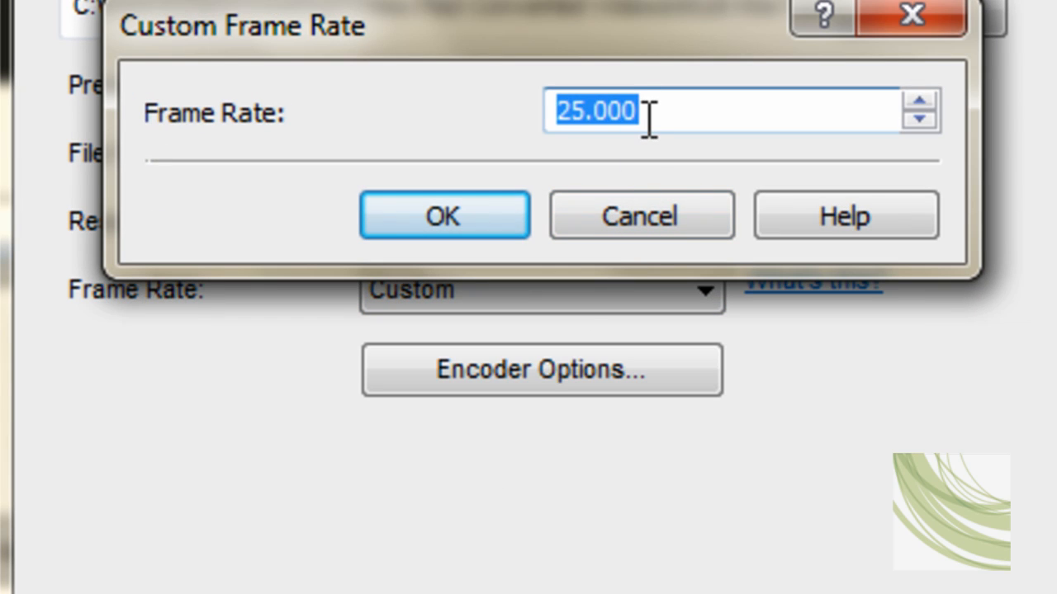
pyautogui.write('59.94')
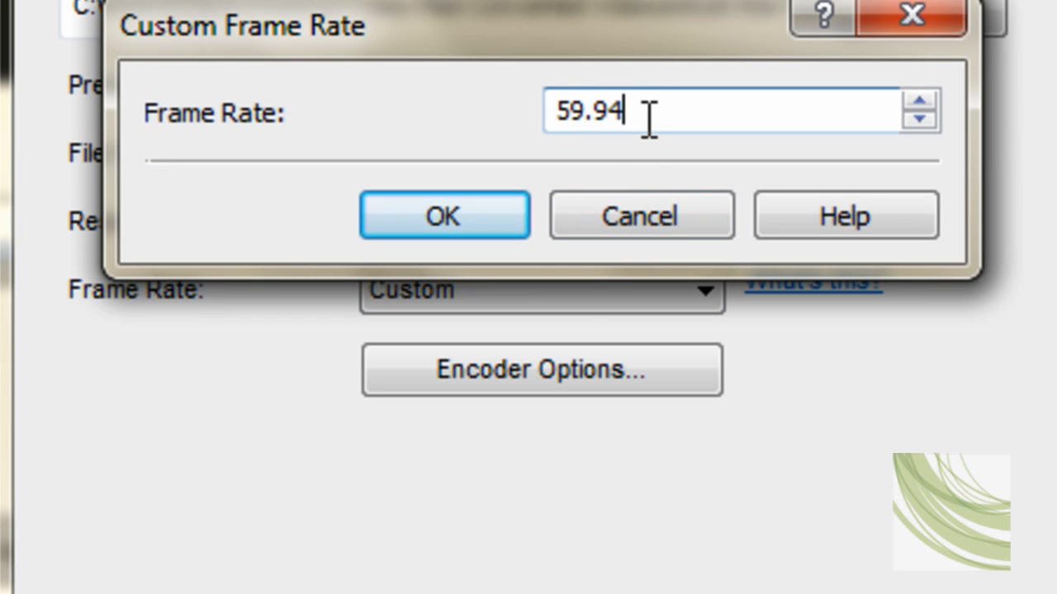
pyautogui.click(444, 215)
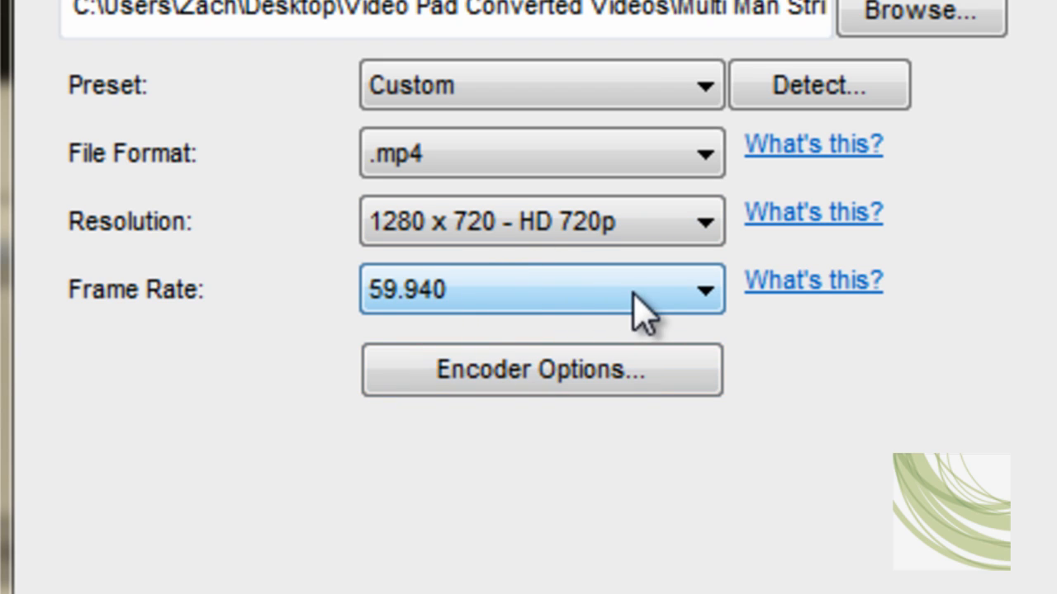
pyautogui.moveTo(817, 85)
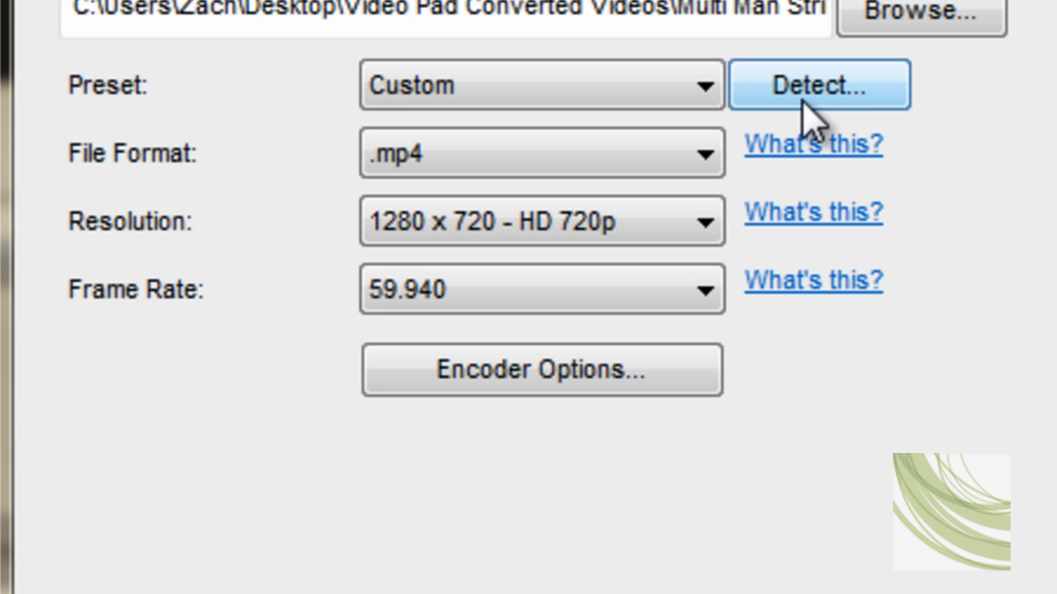
pyautogui.click(819, 84)
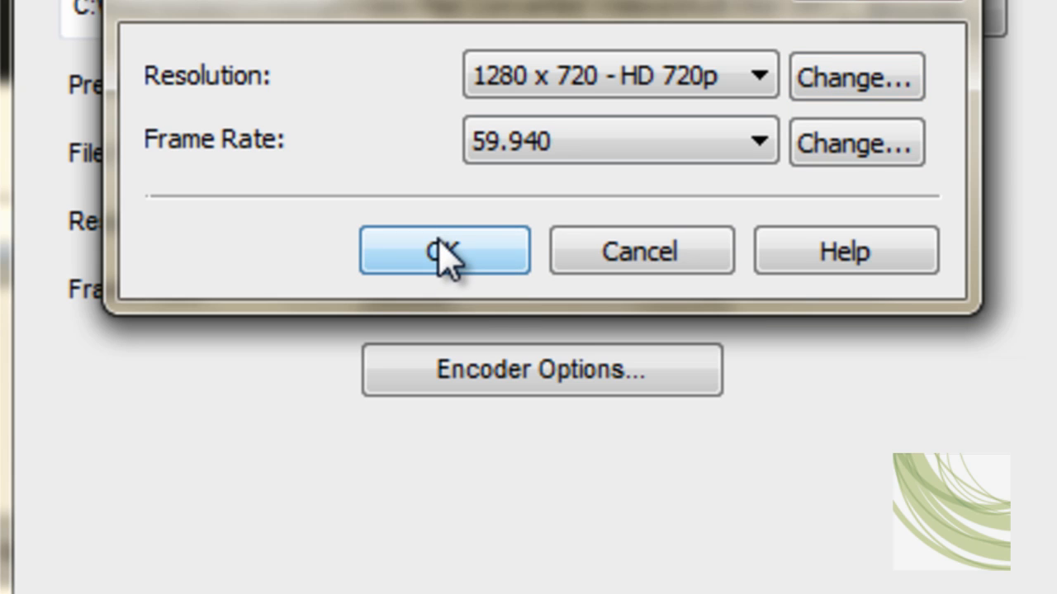
pyautogui.click(444, 251)
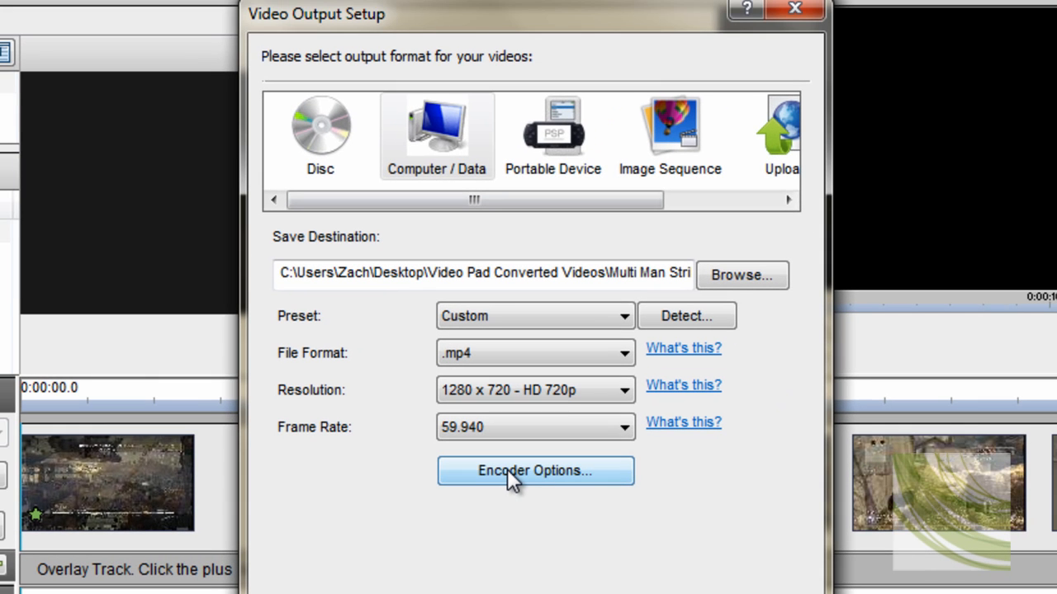
# - In Encoder Options, keep H264 and set the quality slider to maximum, ratefactor 1.0
pyautogui.click(535, 470)
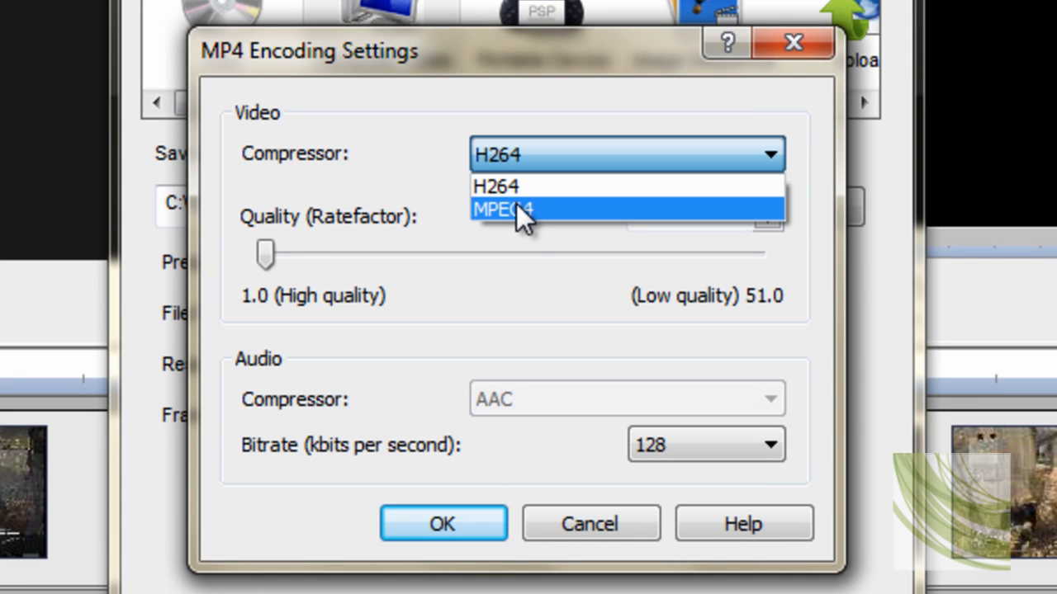
pyautogui.moveTo(528, 227)
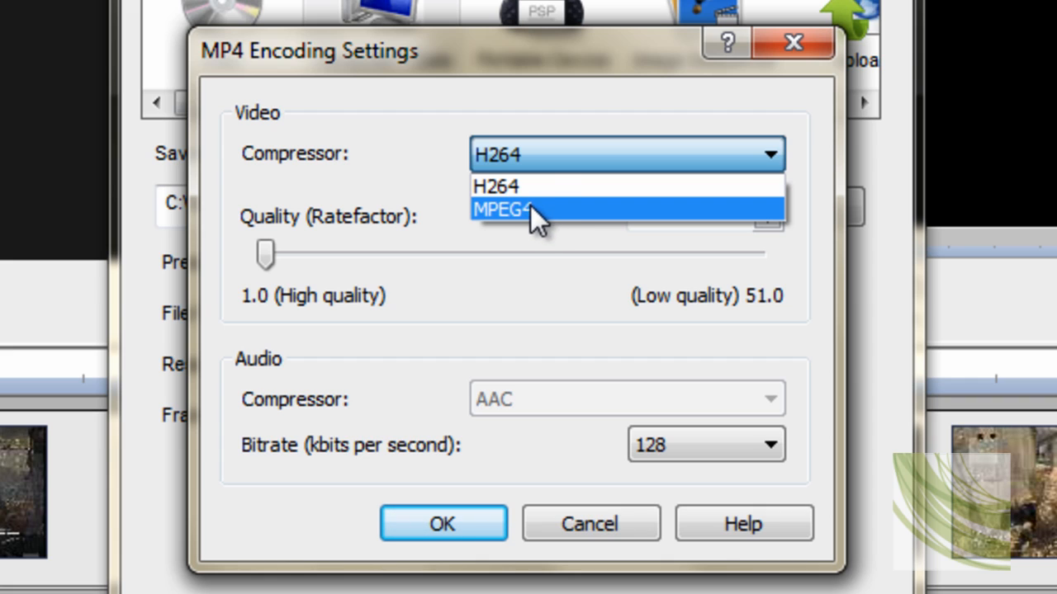
pyautogui.moveTo(516, 186)
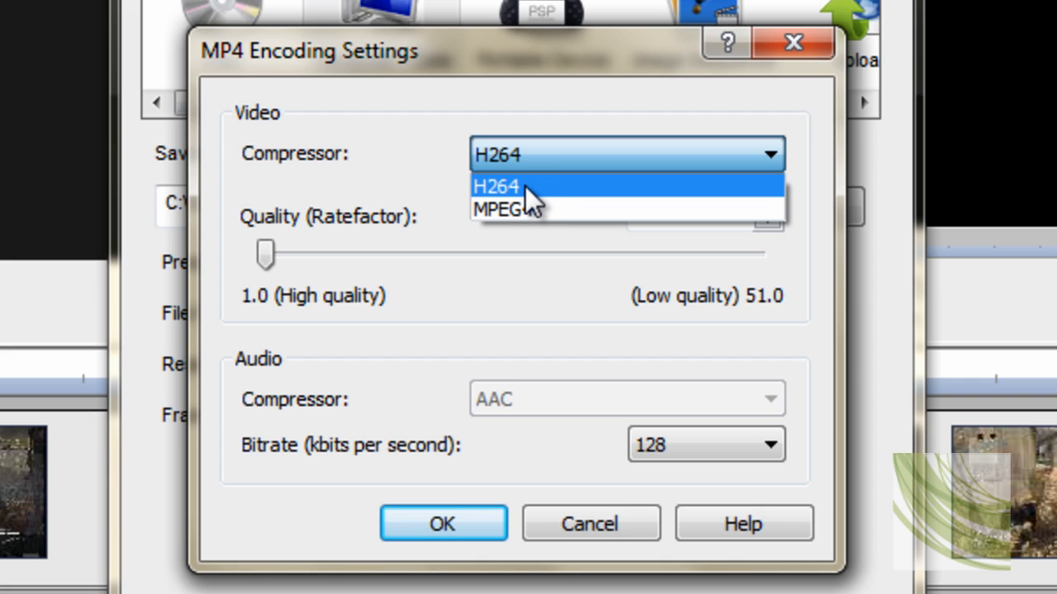
pyautogui.moveTo(406, 169)
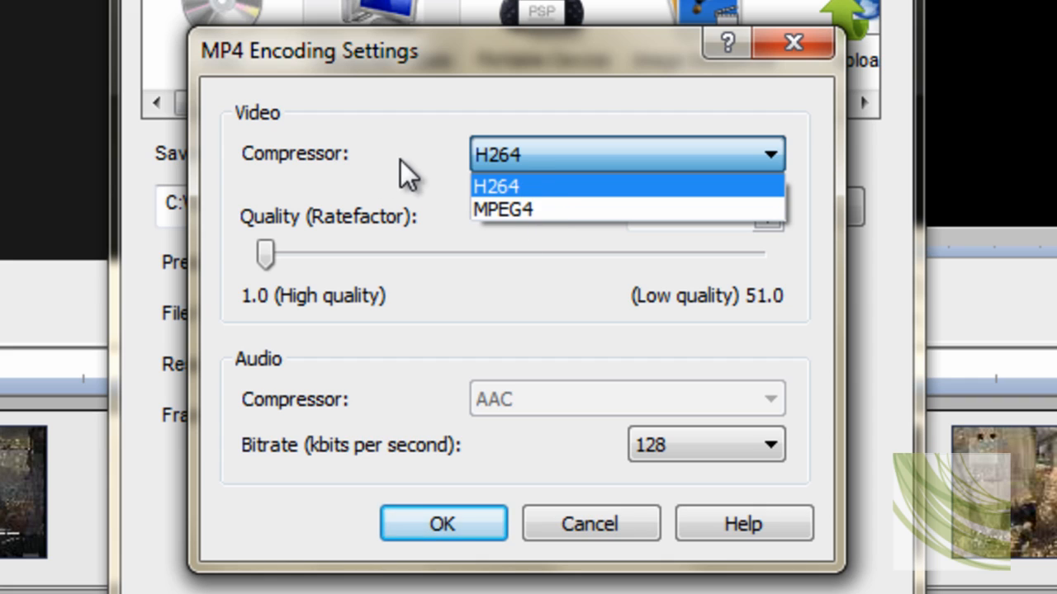
pyautogui.click(495, 185)
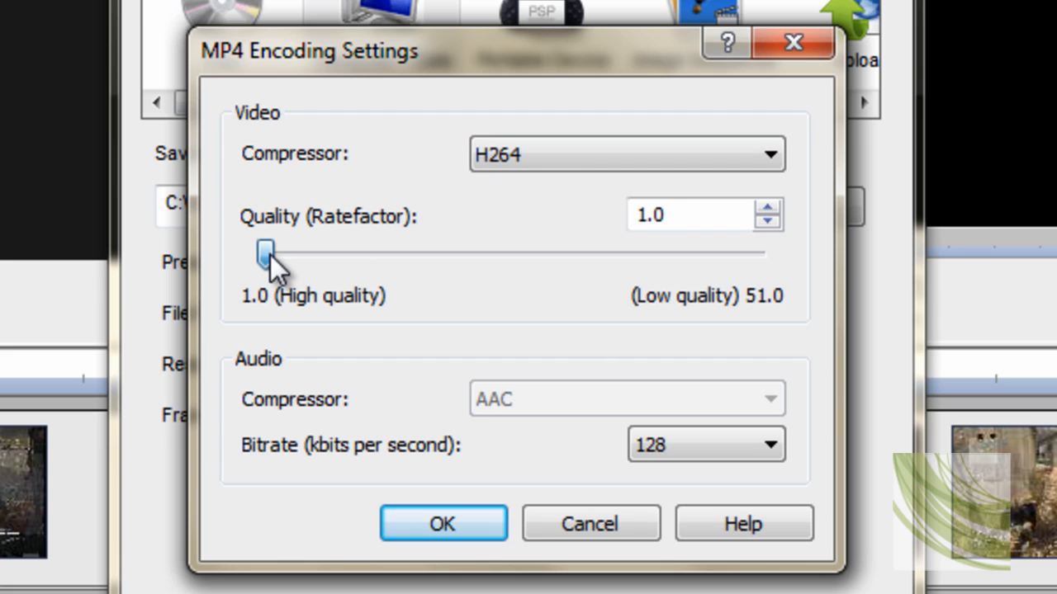
pyautogui.moveTo(265, 252); pyautogui.dragTo(404, 251)
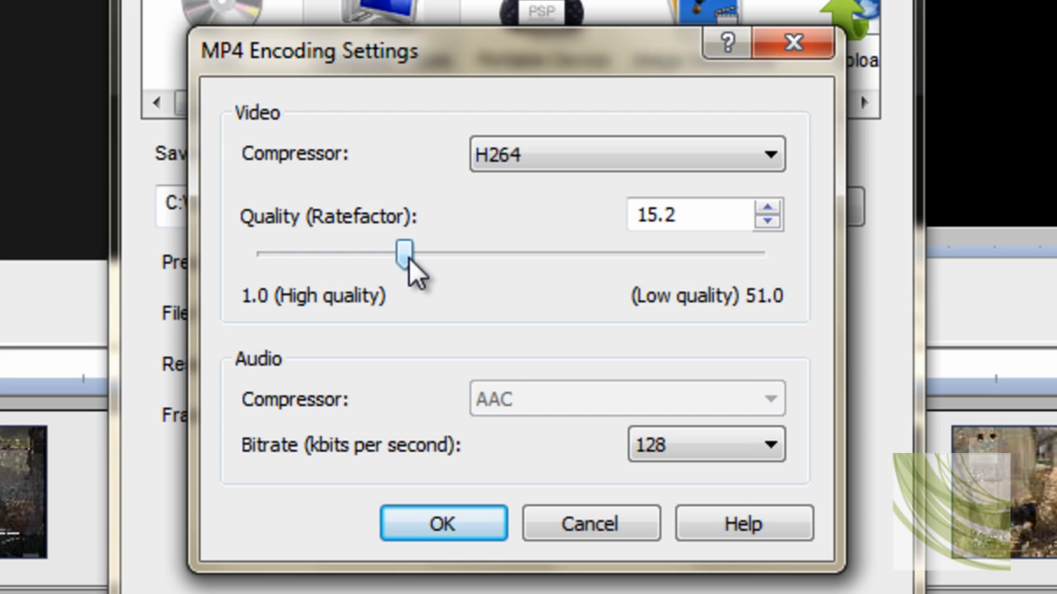
pyautogui.moveTo(404, 250); pyautogui.dragTo(421, 250)
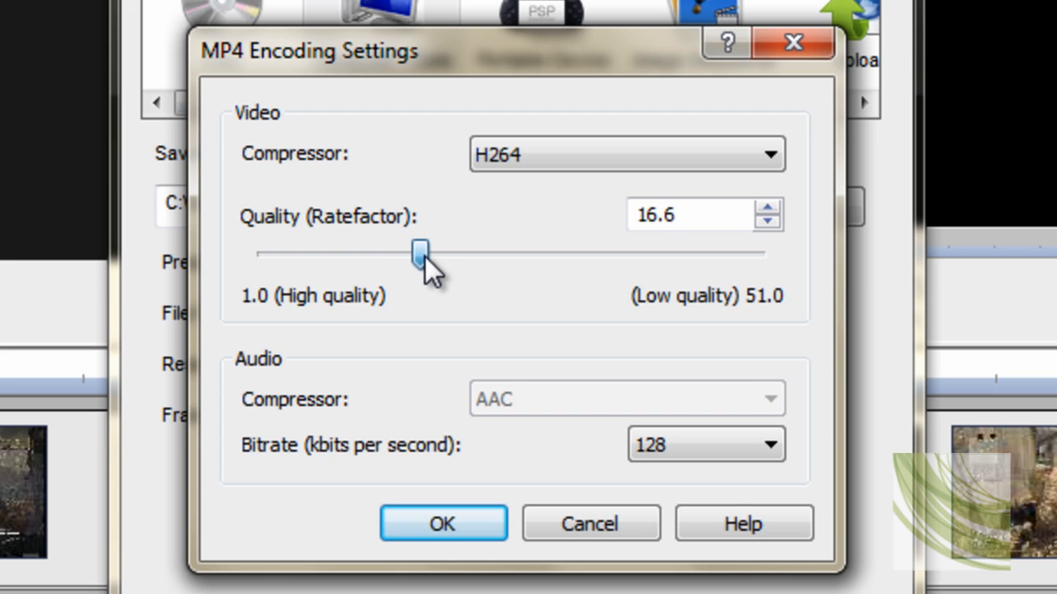
pyautogui.moveTo(419, 251); pyautogui.dragTo(444, 252)
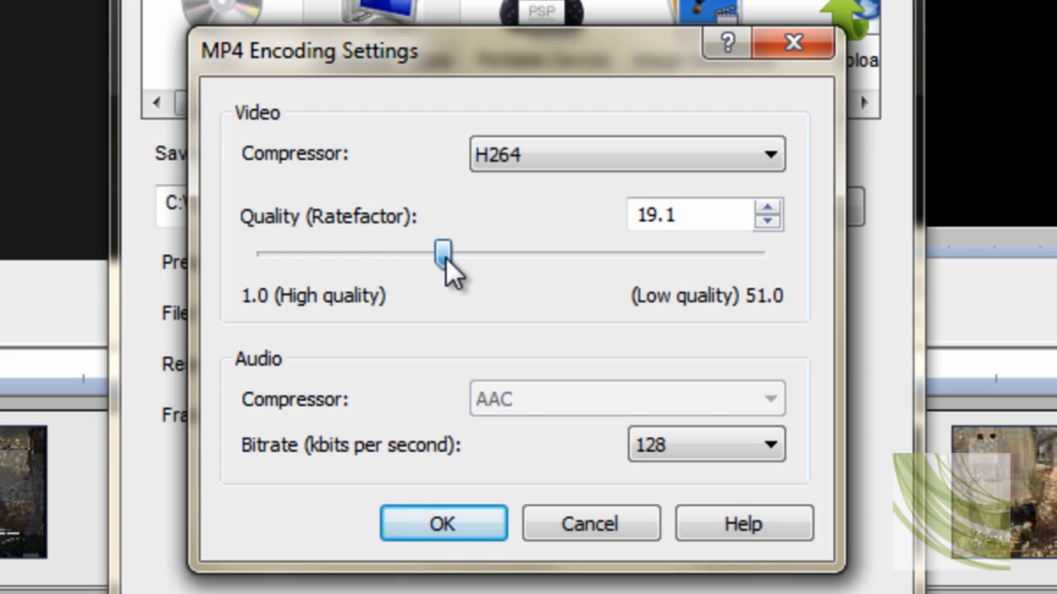
pyautogui.moveTo(443, 252); pyautogui.dragTo(433, 252)
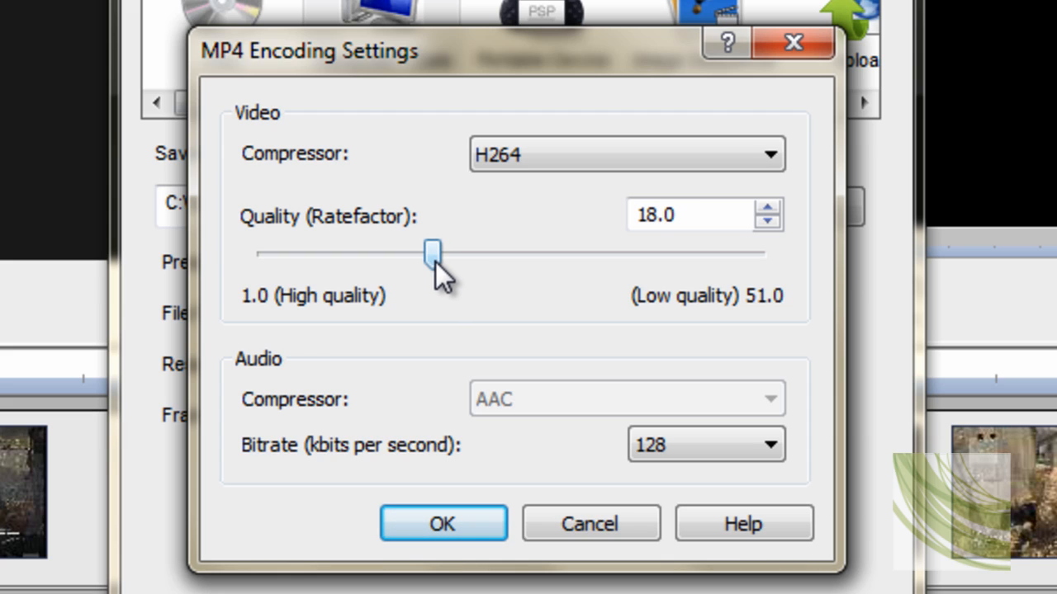
pyautogui.moveTo(433, 252); pyautogui.dragTo(363, 252)
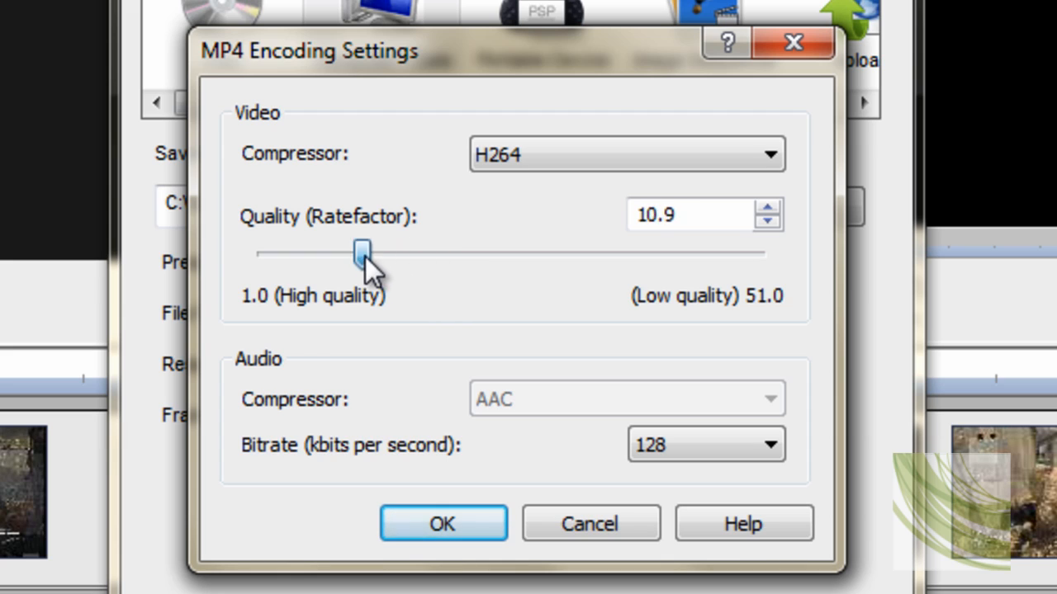
pyautogui.moveTo(364, 254); pyautogui.dragTo(264, 256)
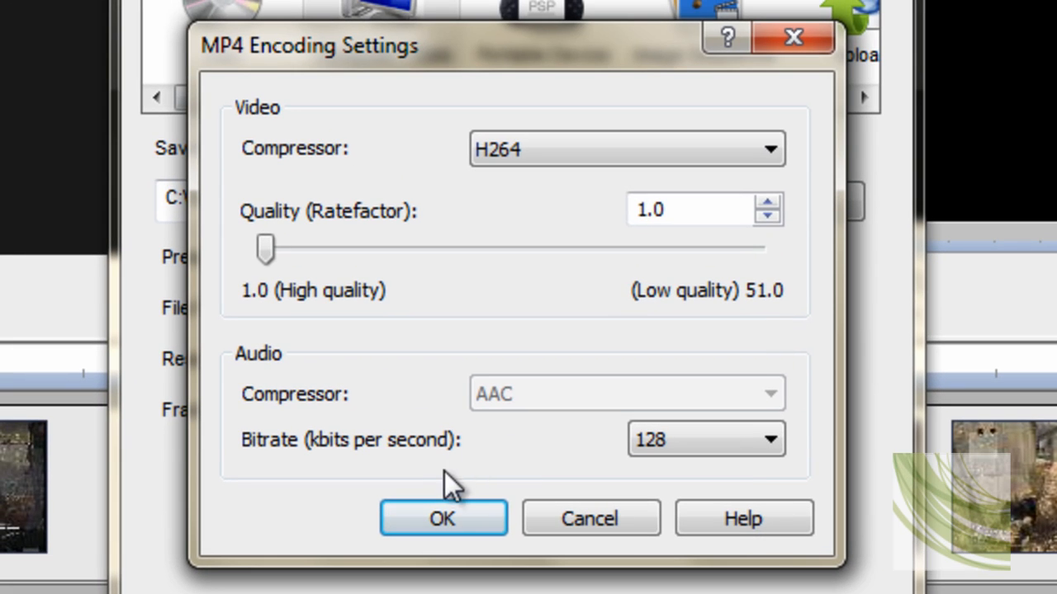
pyautogui.click(443, 518)
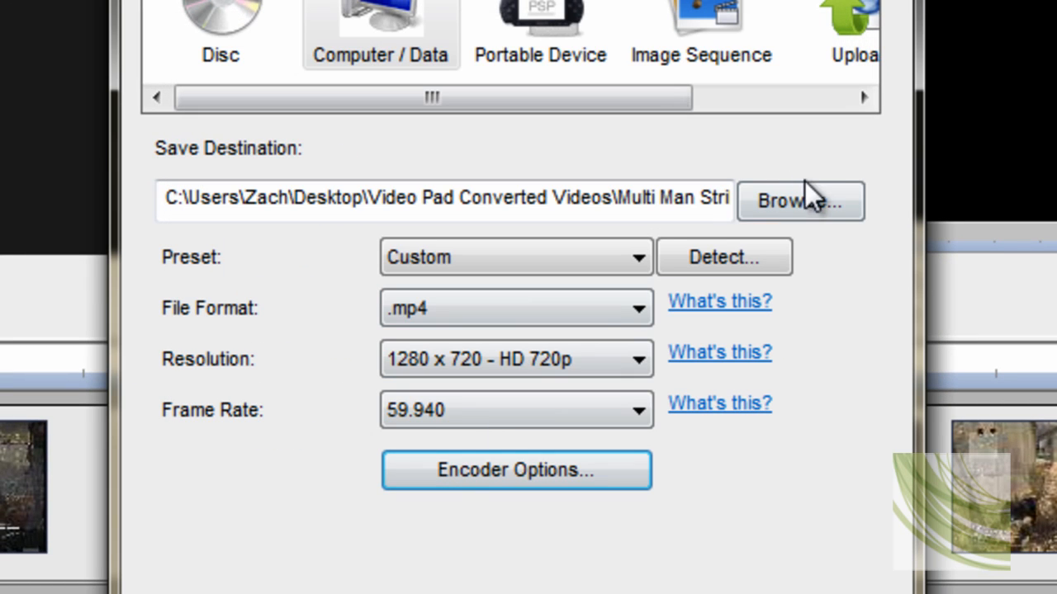
# - Name the export file jdcjndcjndc in the Video Pad Converted Videos folder
pyautogui.click(800, 200)
pyautogui.write('H')
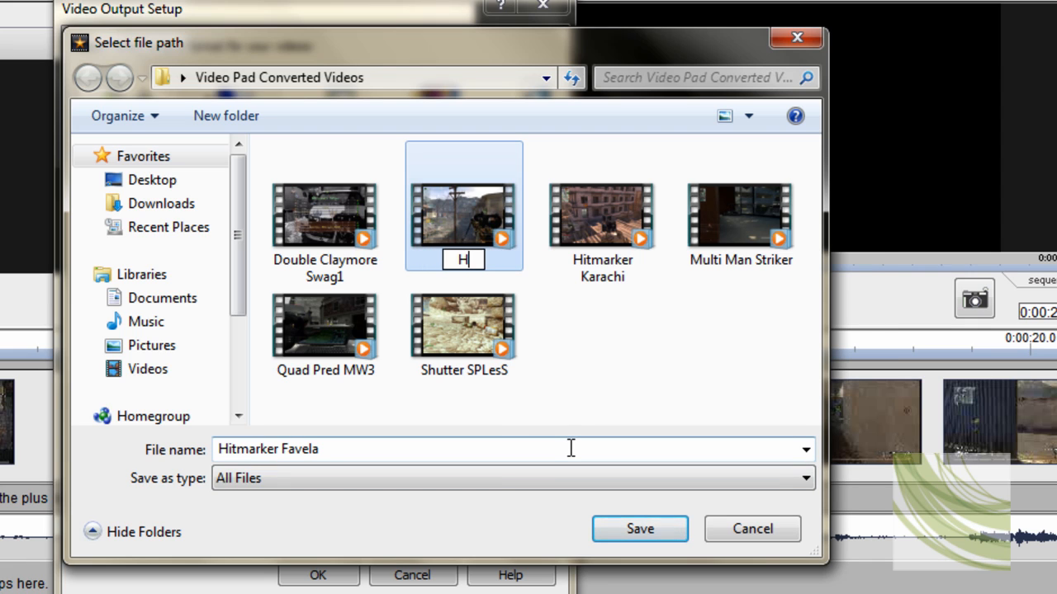
pyautogui.write('itmarker Favela')
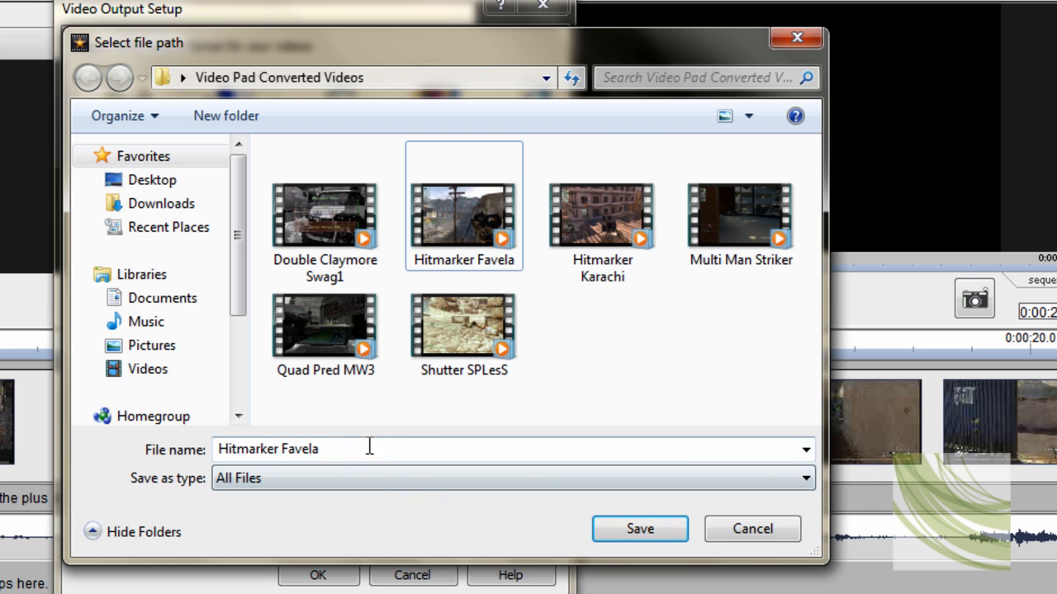
pyautogui.write('jdcjndcjndc')
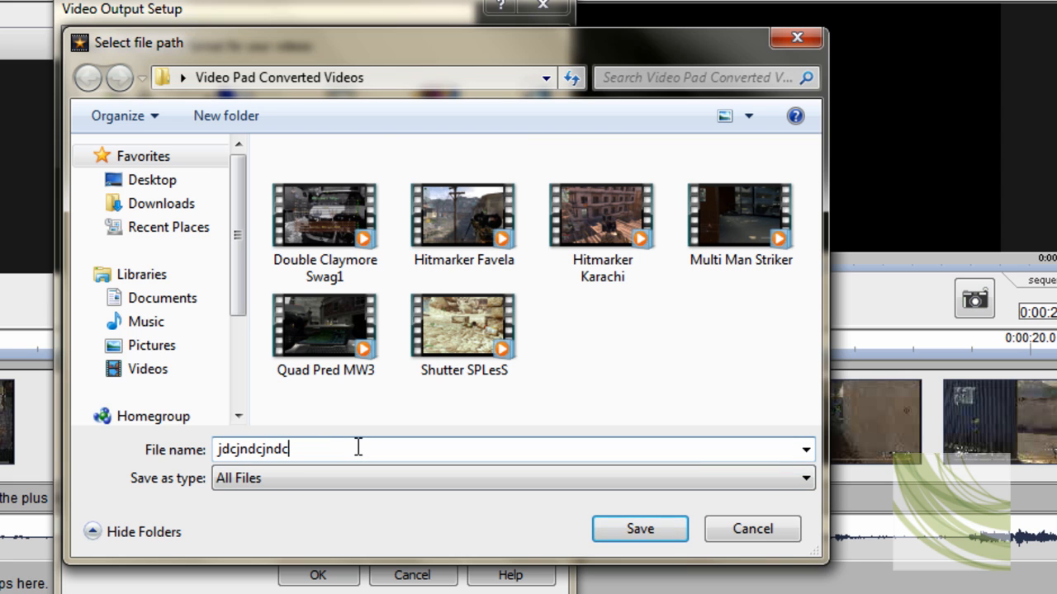
pyautogui.click(324, 215)
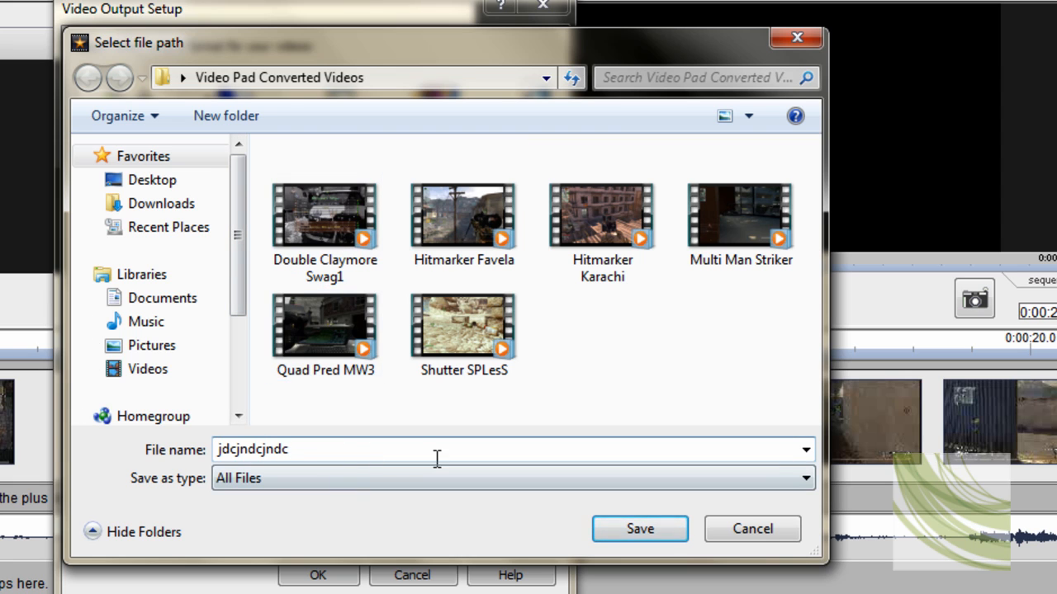
pyautogui.click(640, 528)
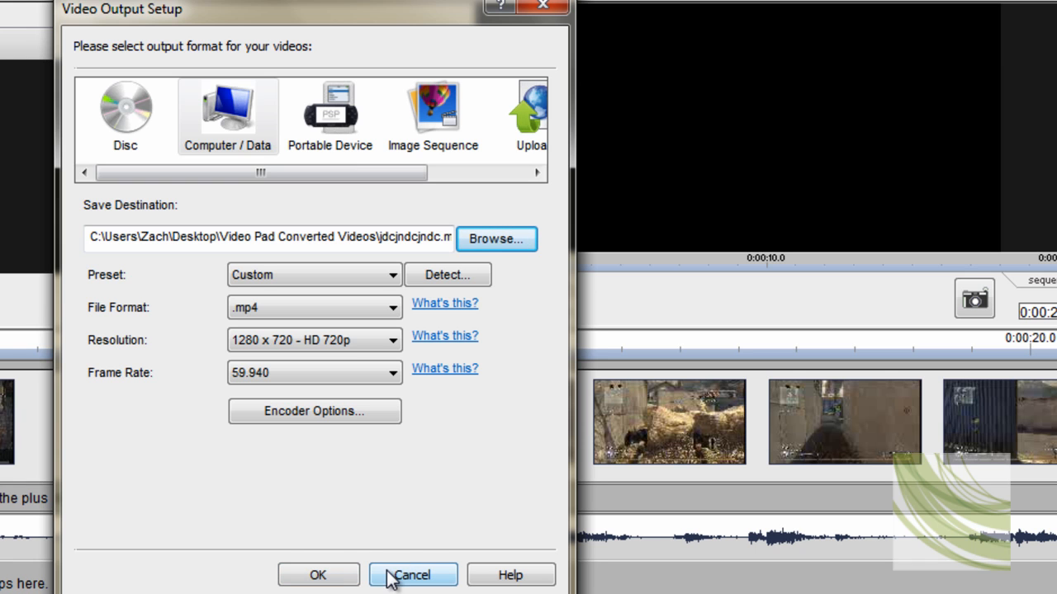
# - Start the movie export, cancel it at 4%, and close VideoPad discarding changes
pyautogui.click(413, 576)
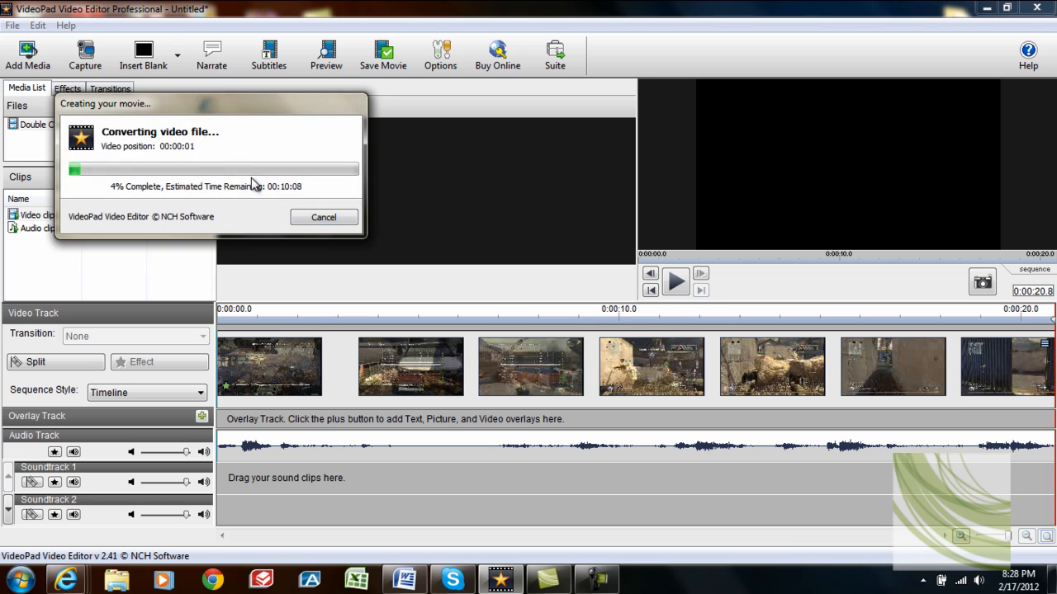
pyautogui.click(324, 217)
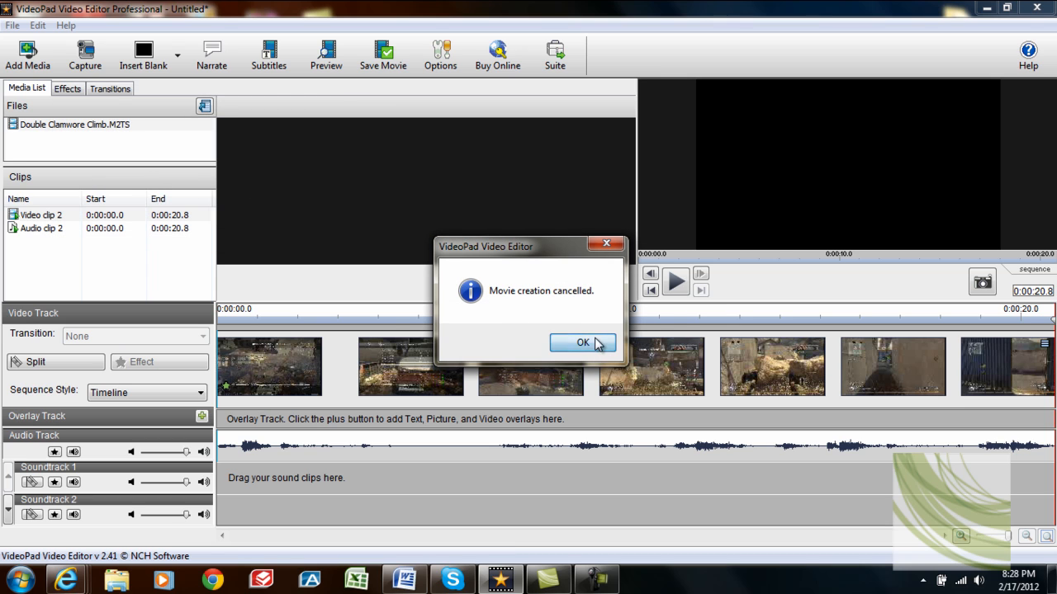
pyautogui.click(582, 342)
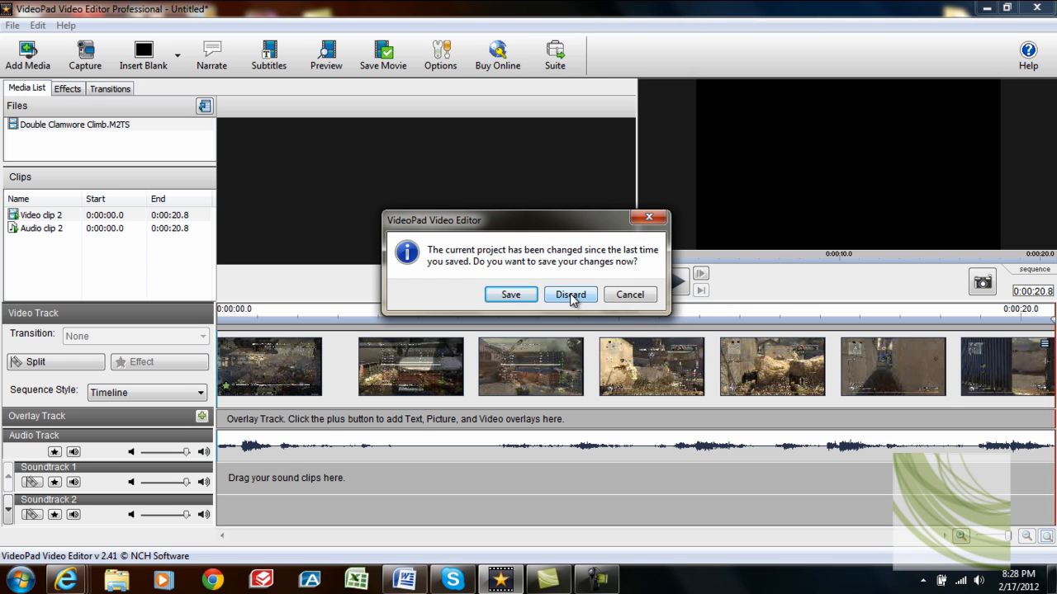
pyautogui.click(570, 295)
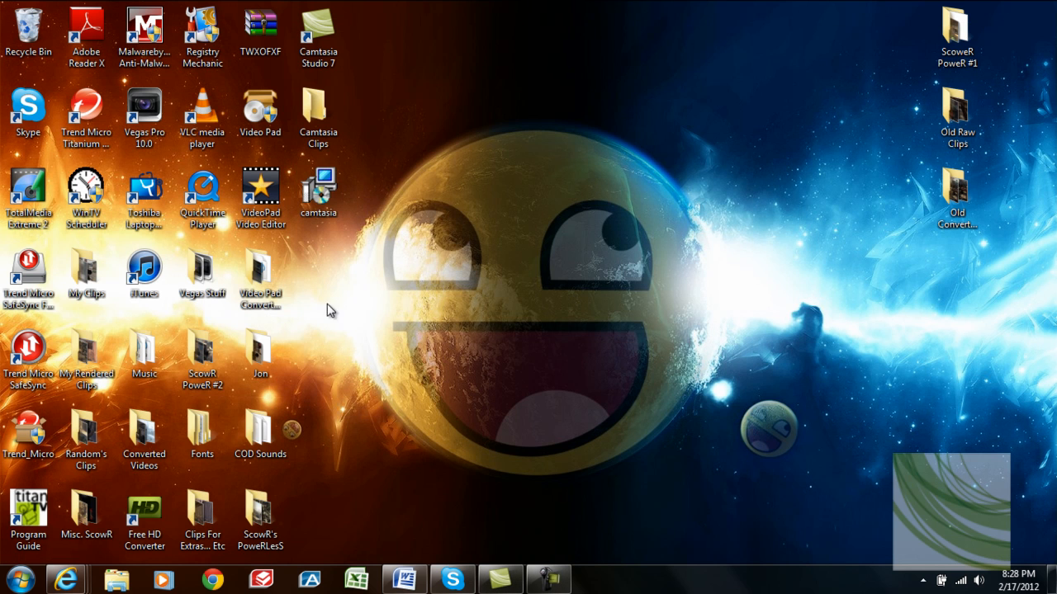
# - Play the original Double Clamwore Climb clip from My Clips, then close the player
pyautogui.doubleClick(86, 272)
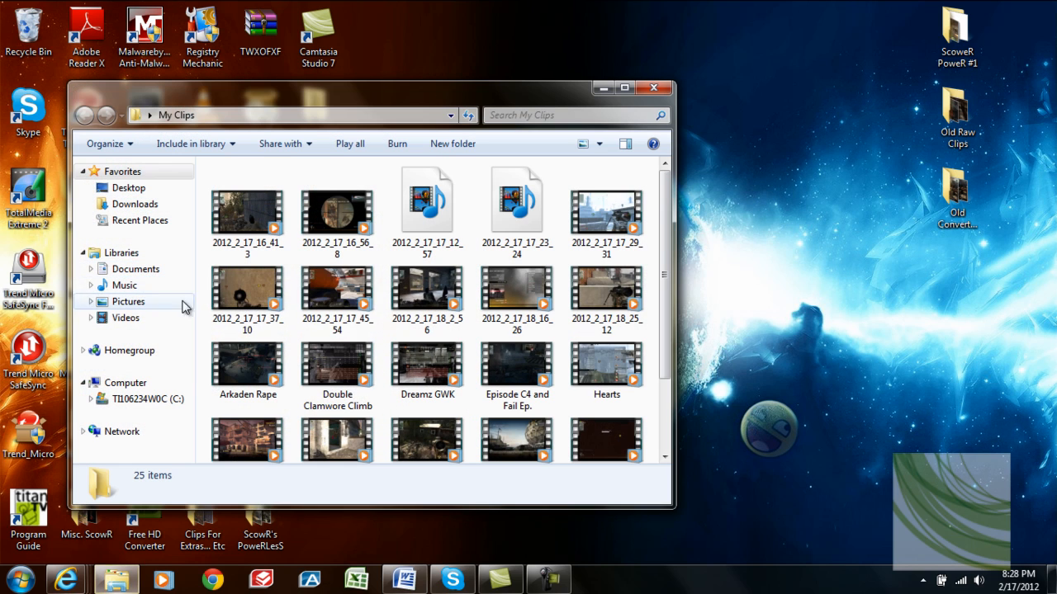
pyautogui.click(337, 372)
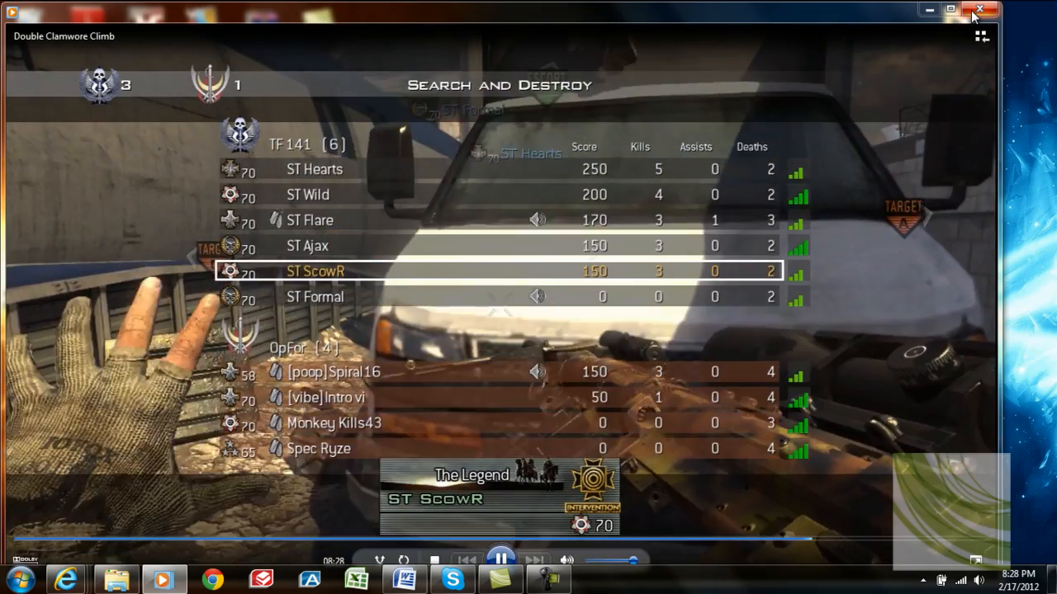
pyautogui.click(982, 11)
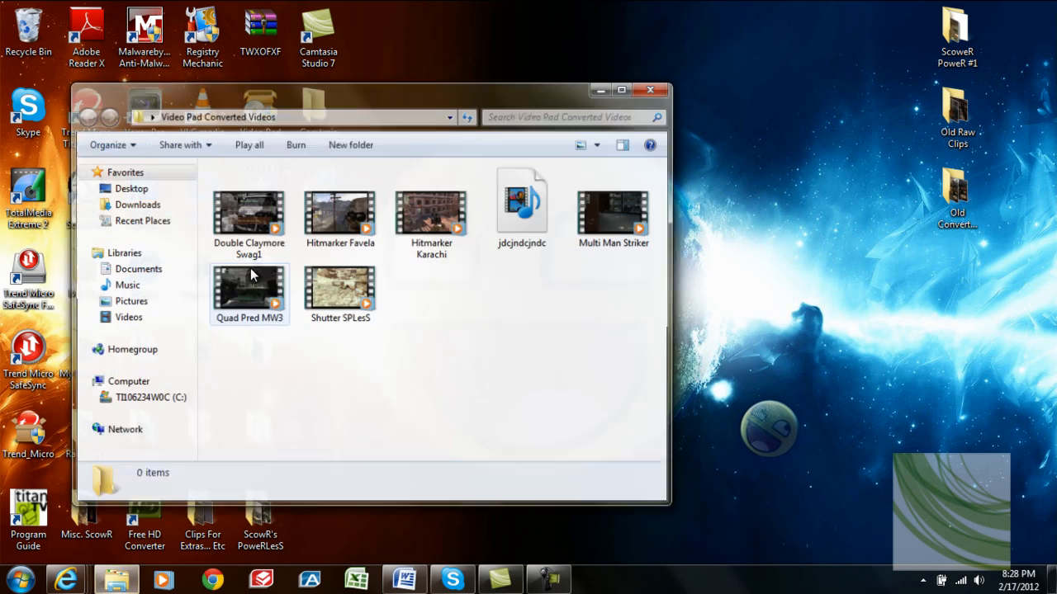
# - Select and play the converted Double Claymore Swag1 video, then close Windows Media Player
pyautogui.click(247, 215)
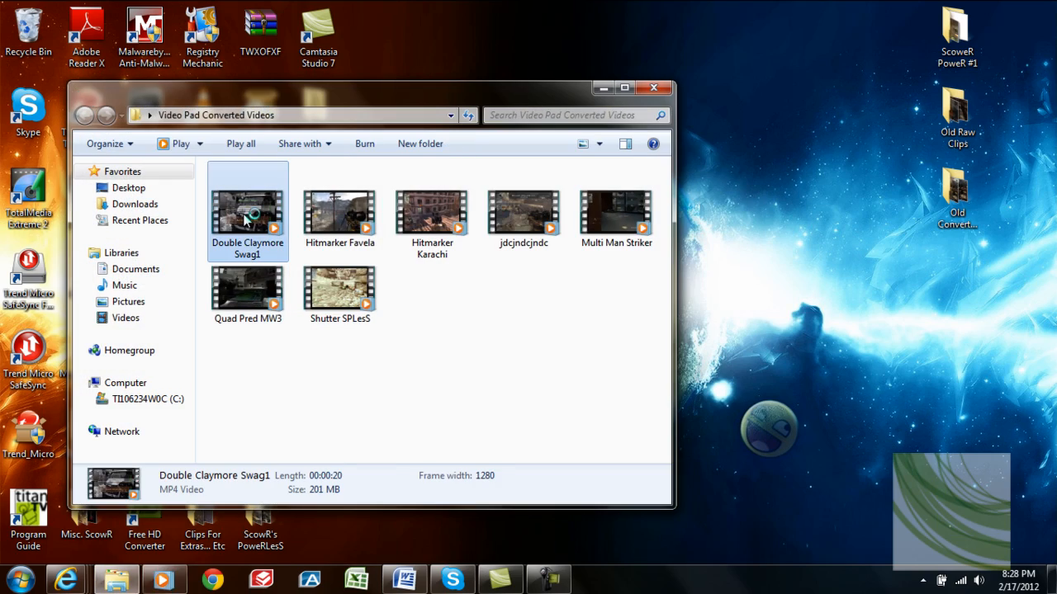
pyautogui.doubleClick(248, 211)
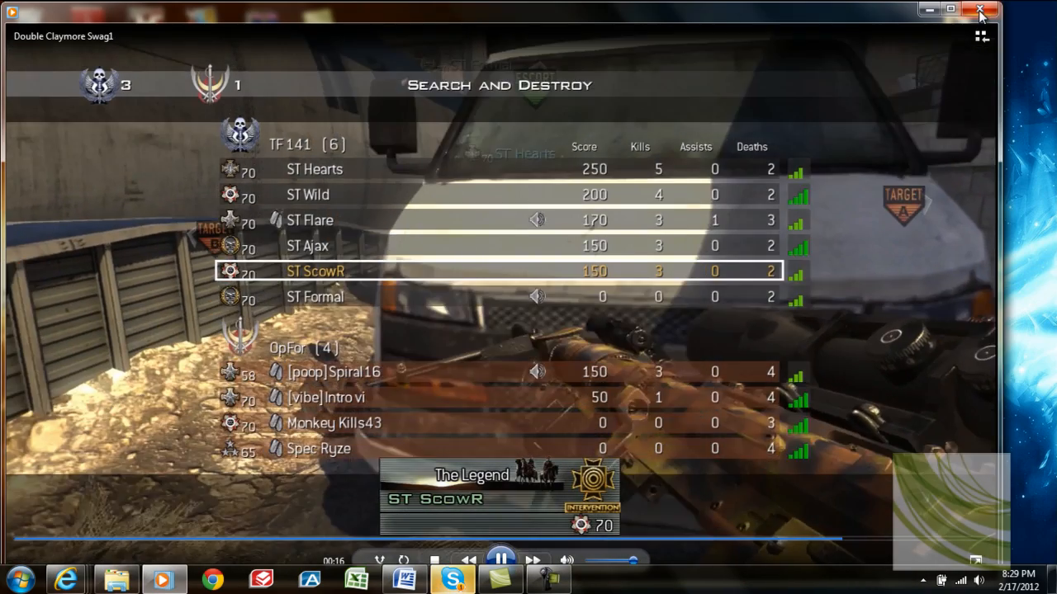
pyautogui.click(980, 10)
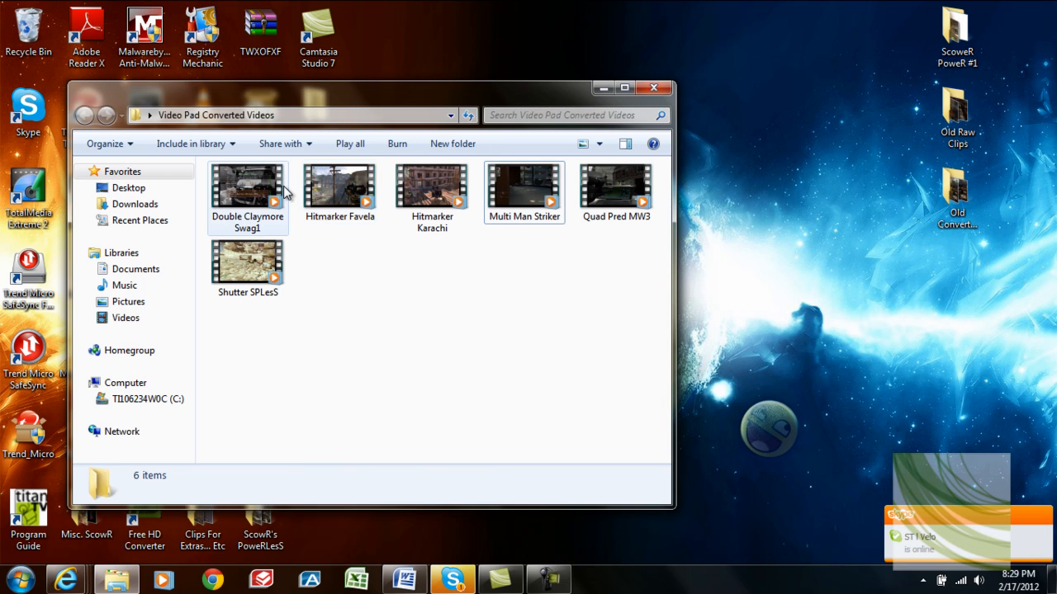
pyautogui.rightClick(248, 190)
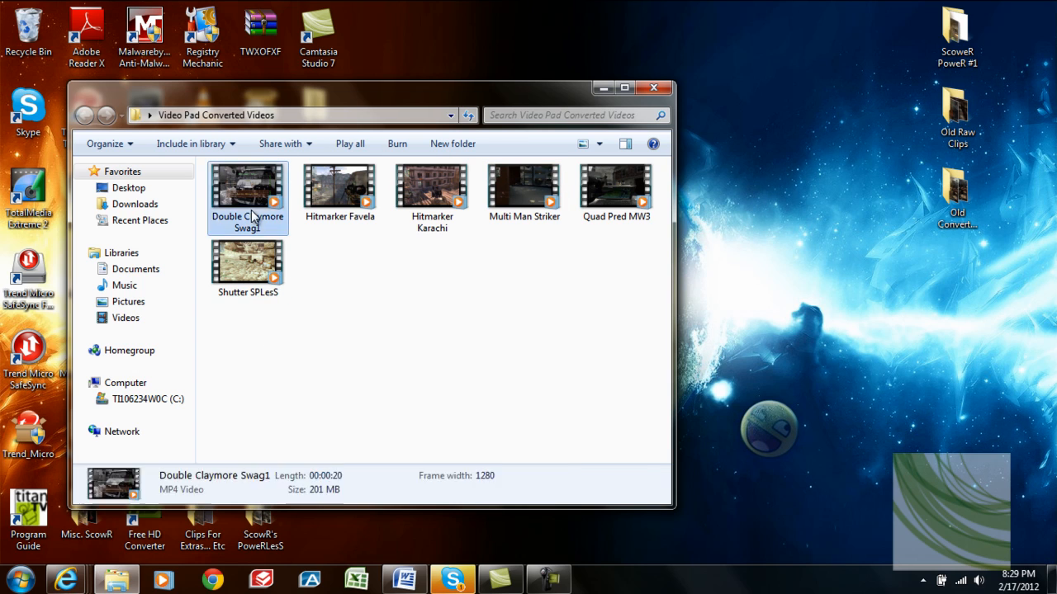
pyautogui.rightClick(247, 194)
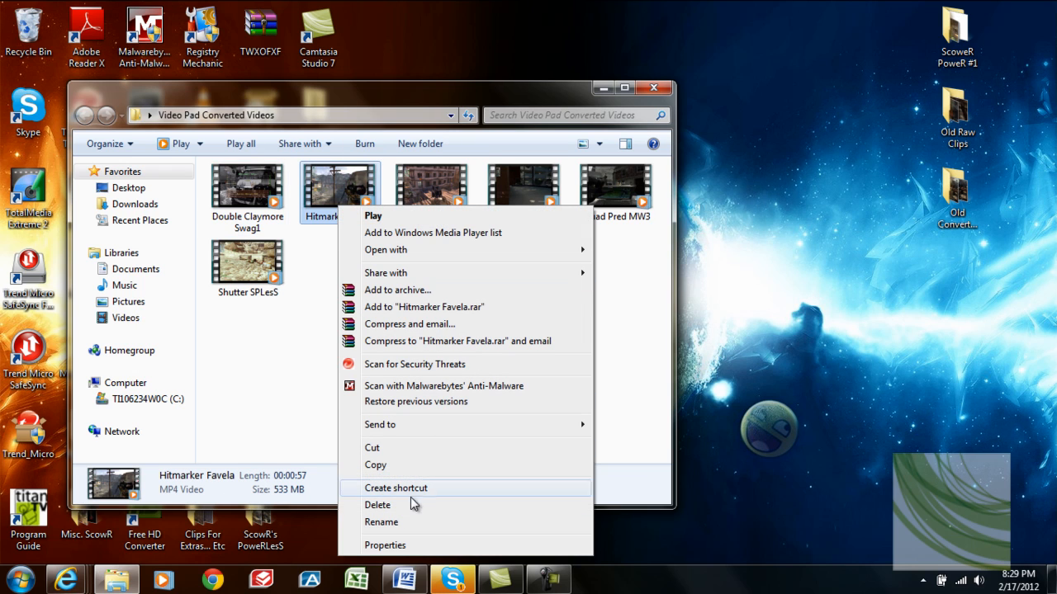
pyautogui.click(382, 522)
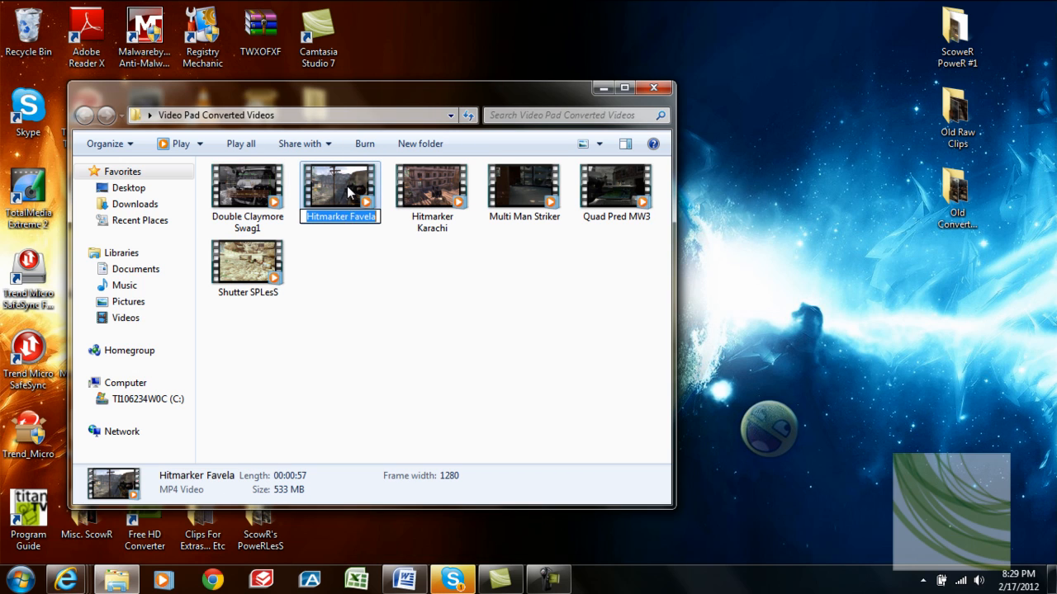
pyautogui.click(446, 275)
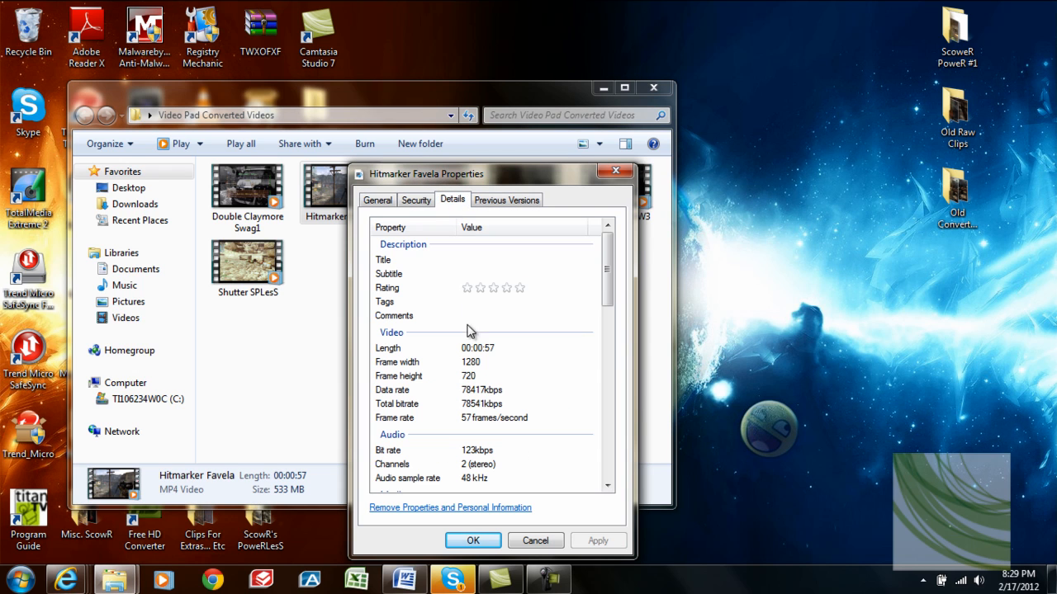
pyautogui.moveTo(475, 427)
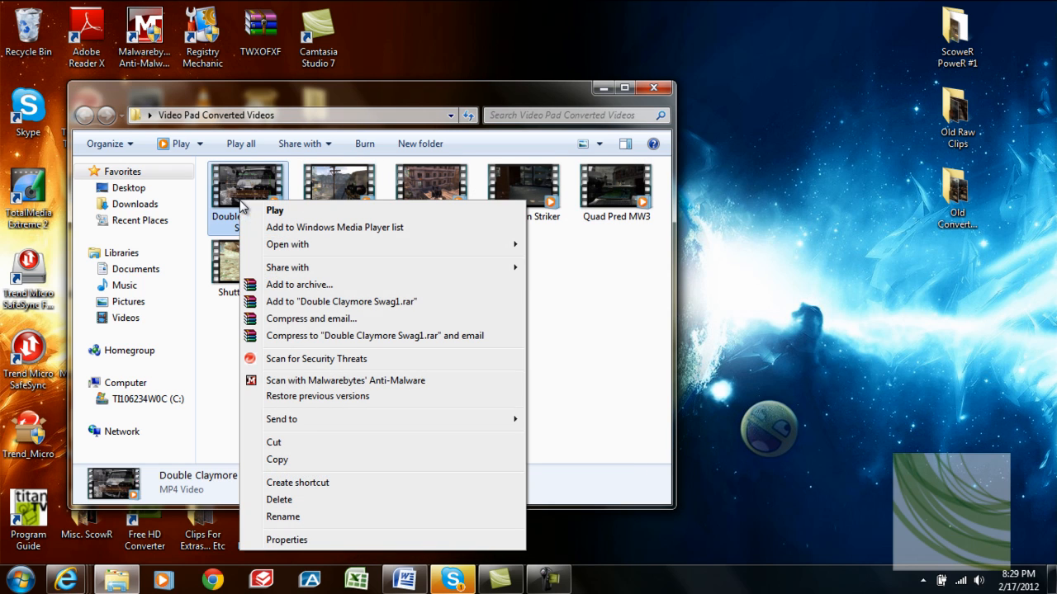
pyautogui.click(286, 539)
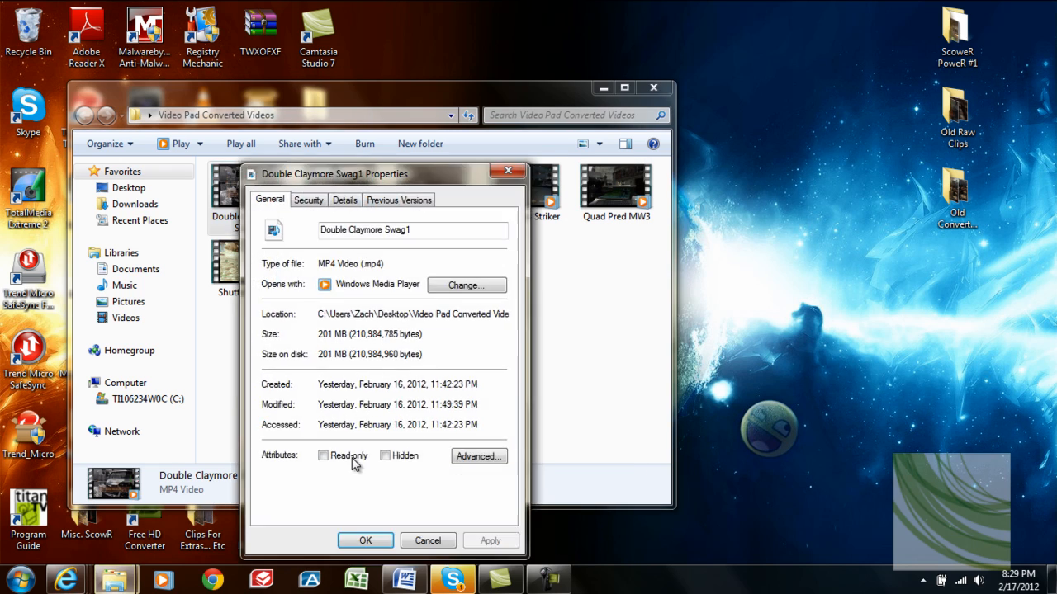
pyautogui.click(344, 200)
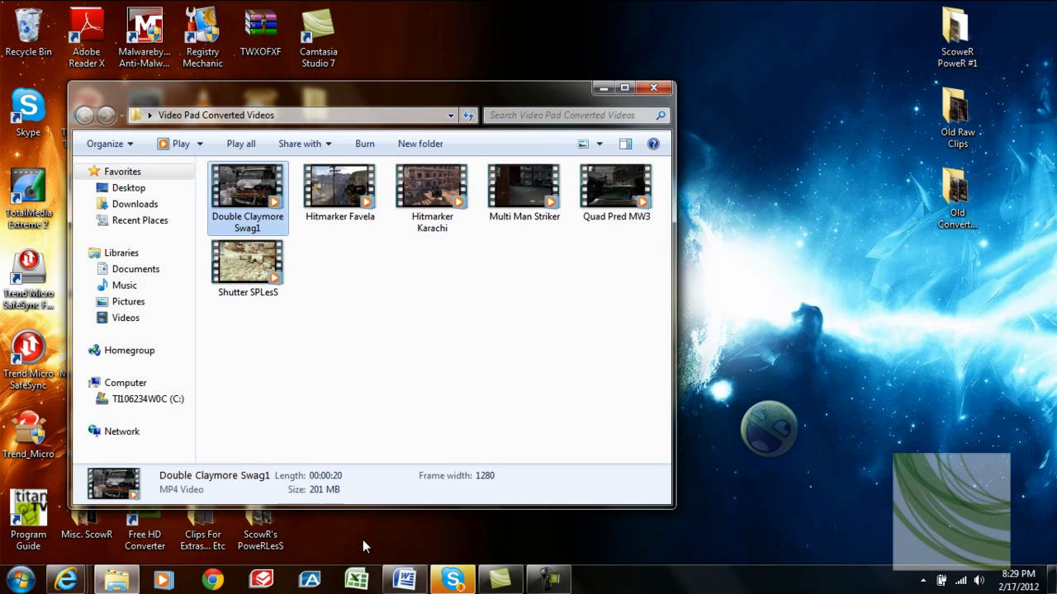
pyautogui.moveTo(537, 394)
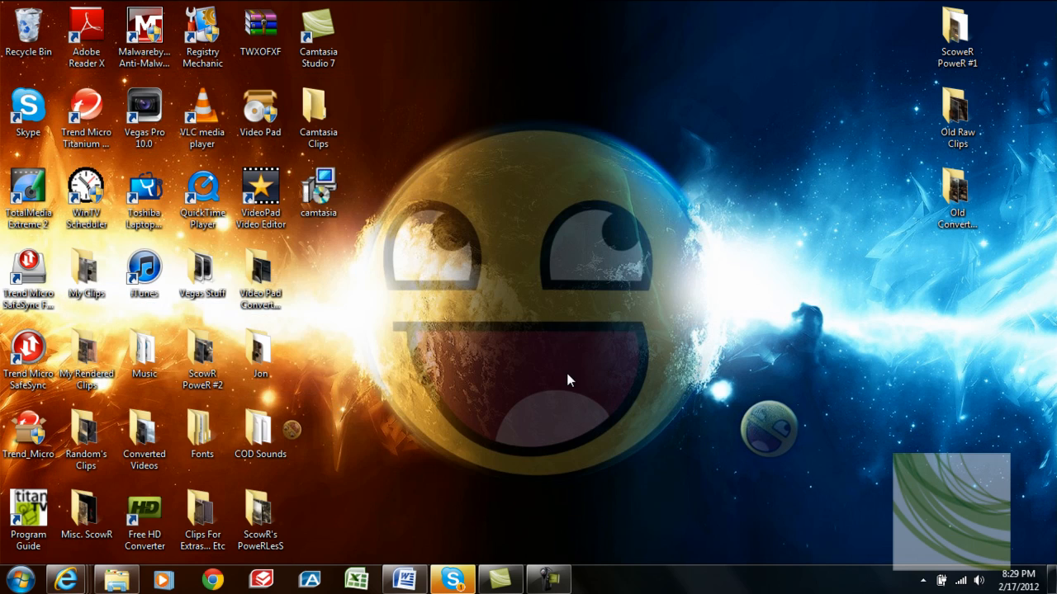
# - Close the converted videos folder and select the Free HD Converter desktop shortcut
pyautogui.click(144, 112)
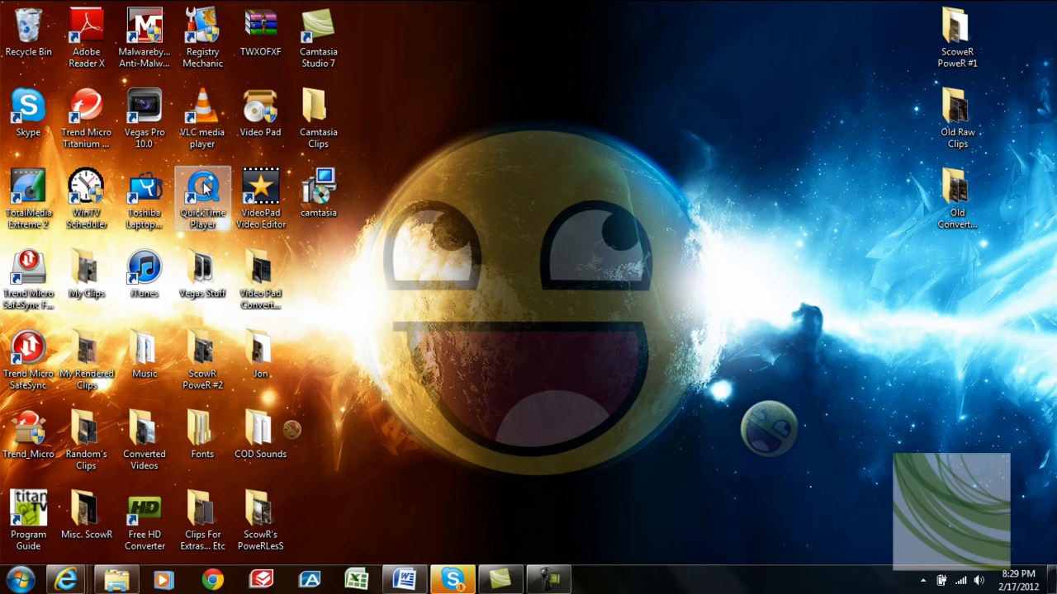
pyautogui.click(143, 115)
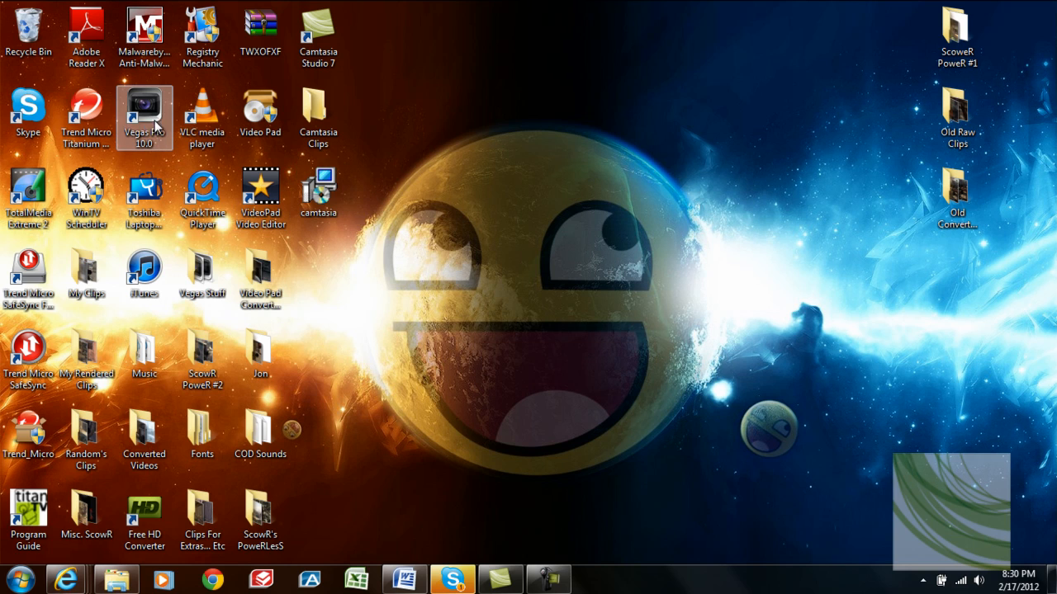
pyautogui.moveTo(442, 196)
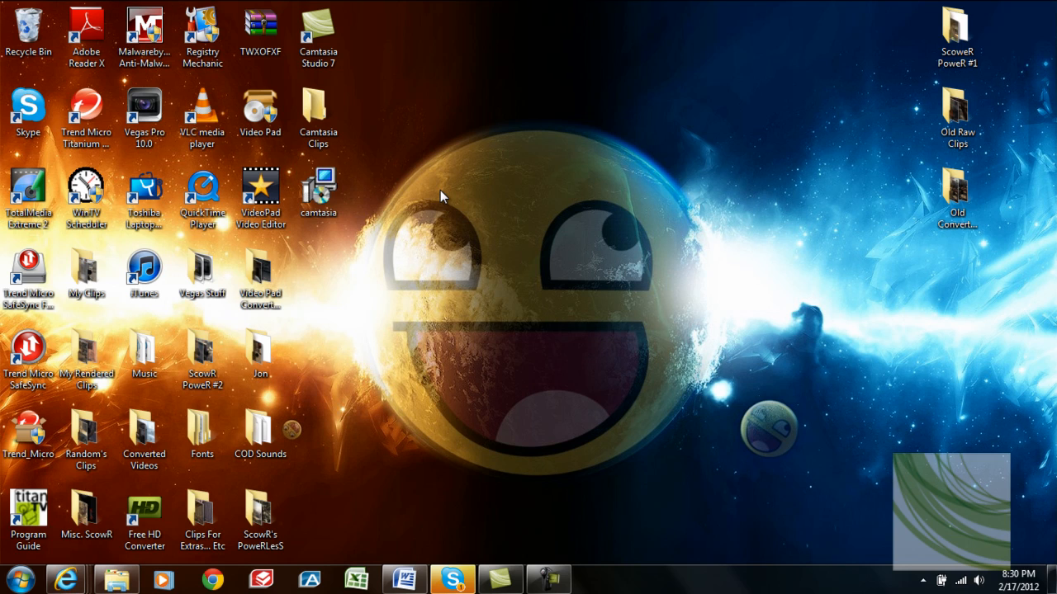
pyautogui.moveTo(532, 559)
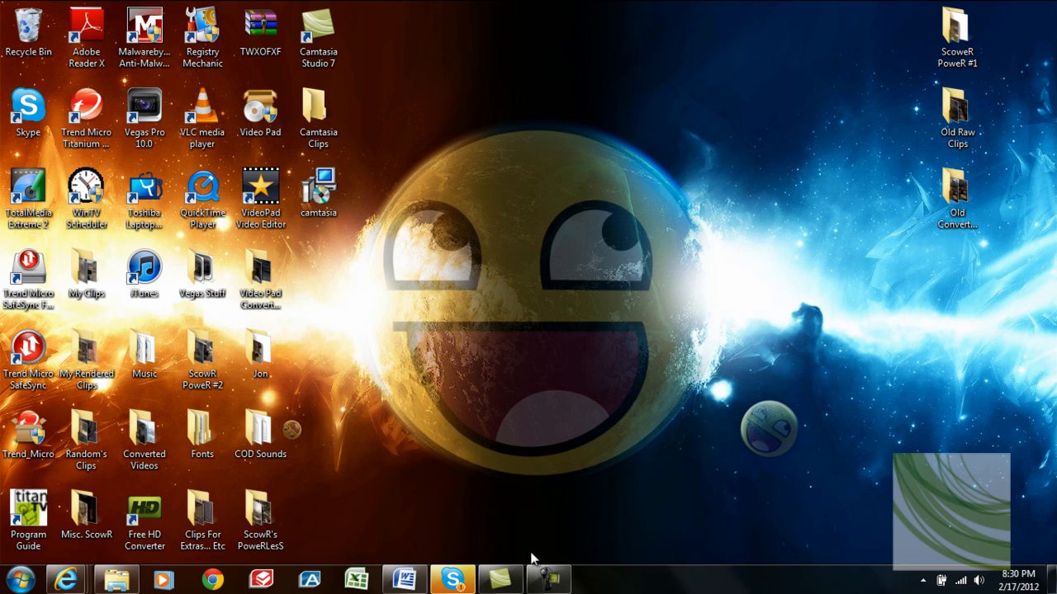
pyautogui.click(145, 512)
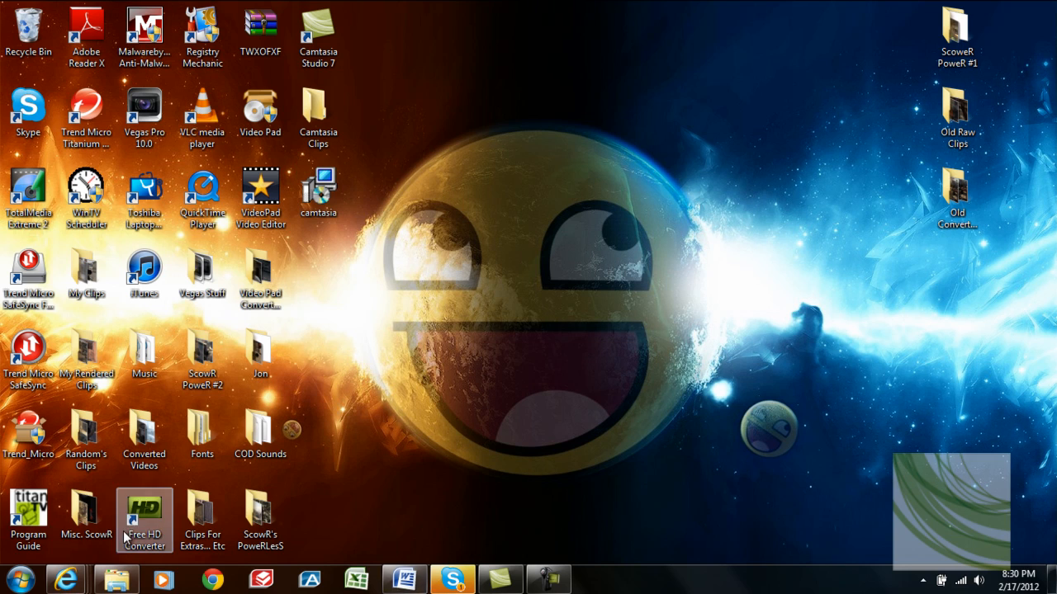